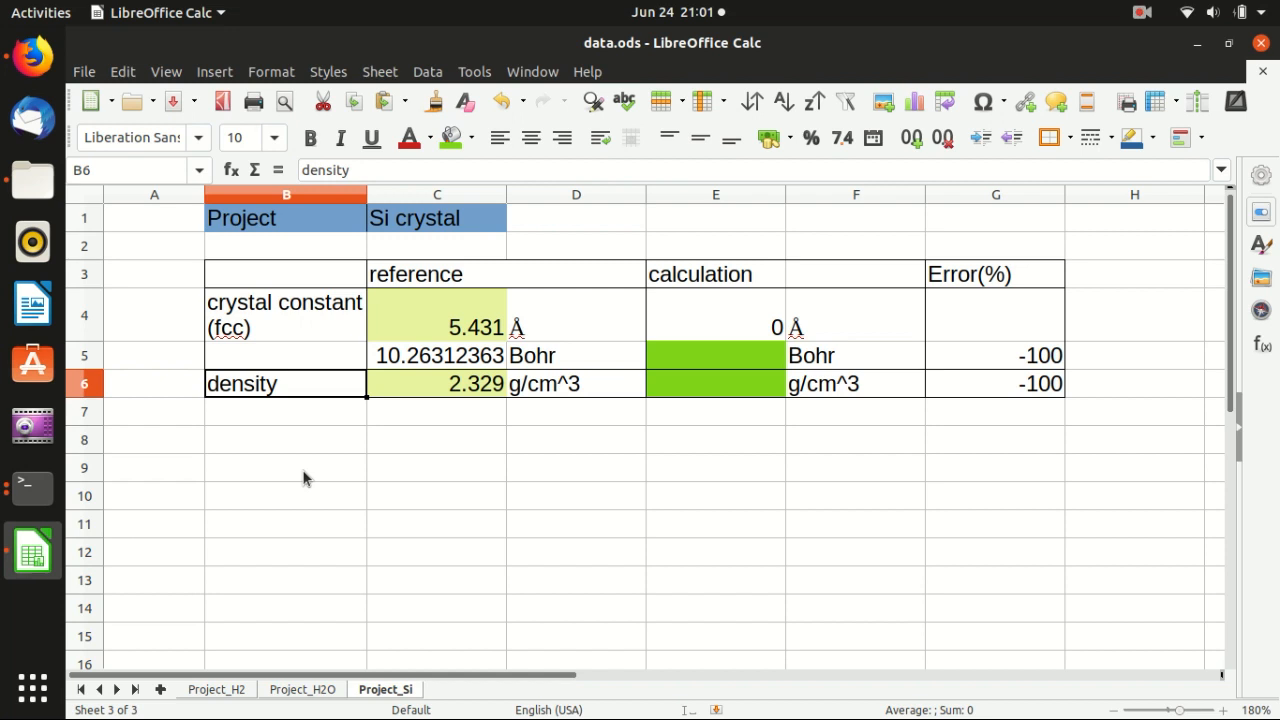
mouse_move(261, 358)
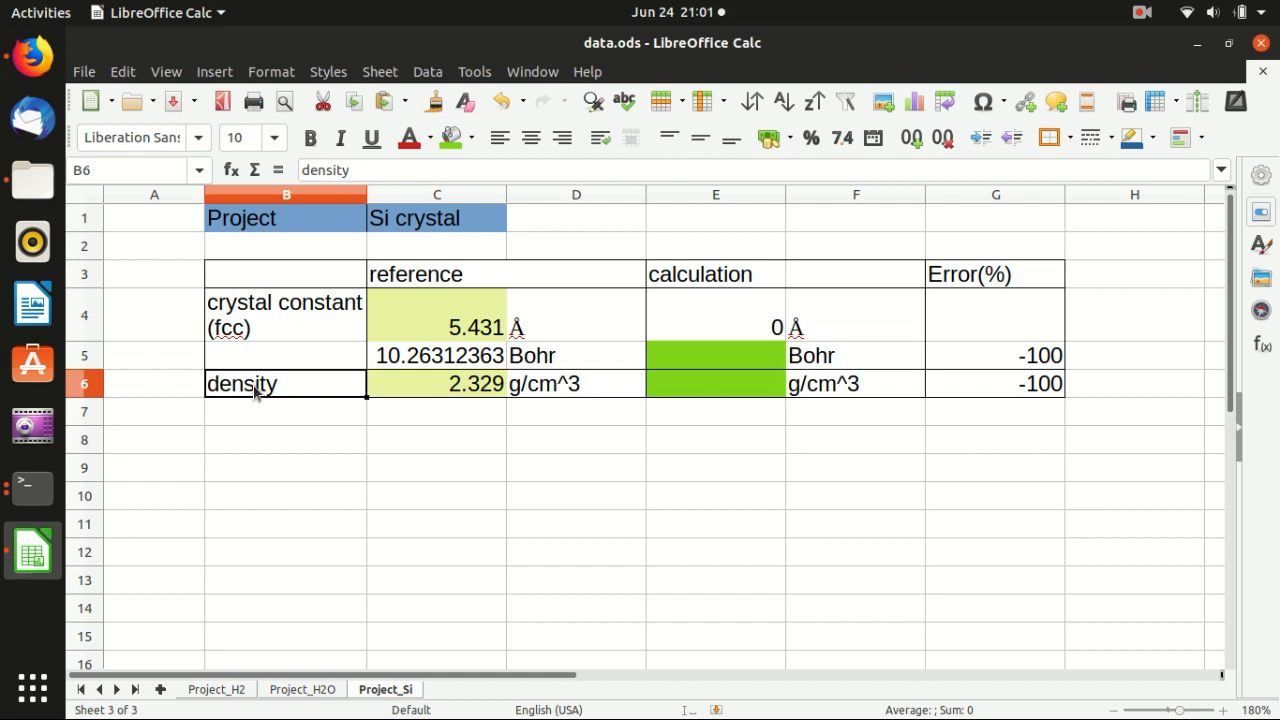
mouse_move(457, 313)
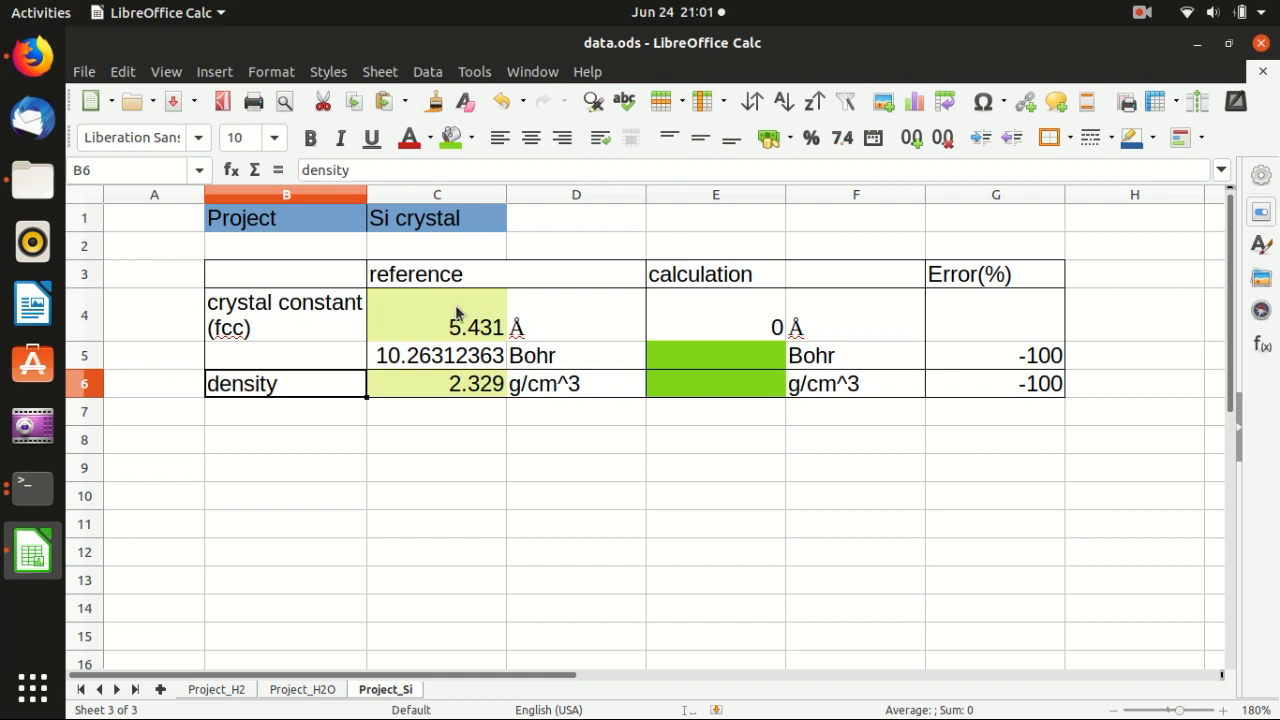
Check the reference lattice constant and density values, then bring up the second terminal.
left_click(436, 314)
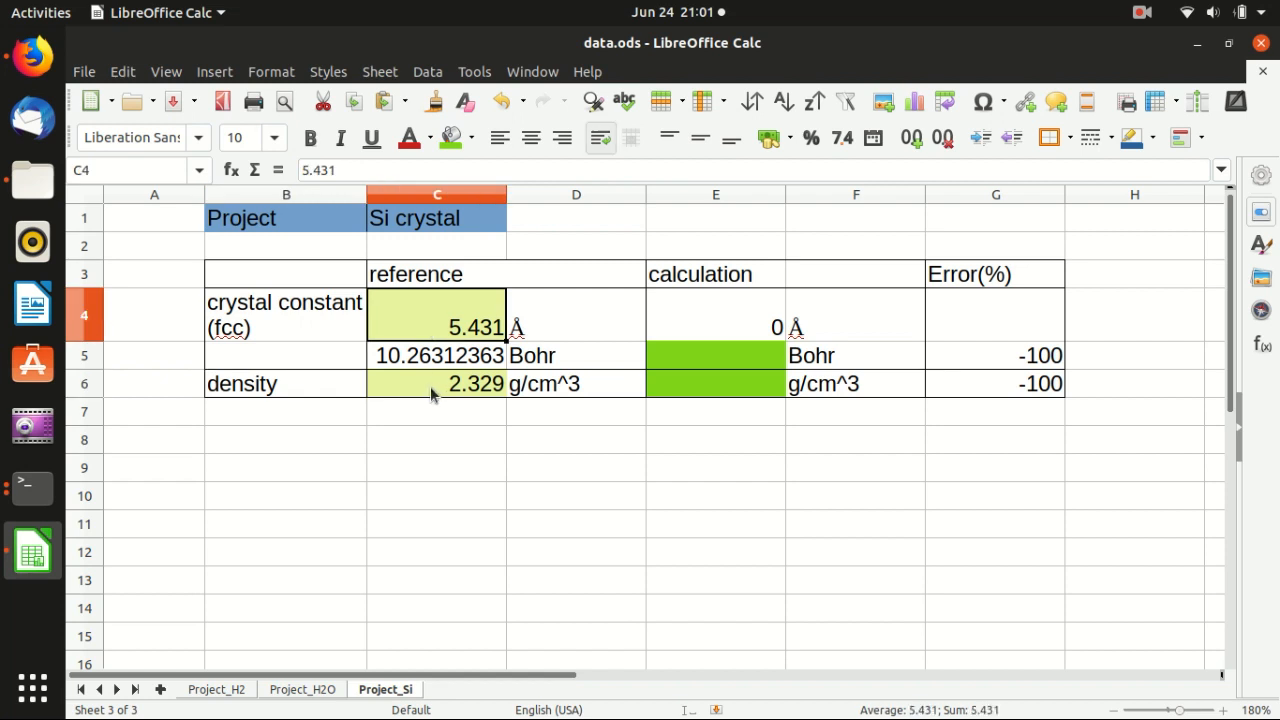
left_click(436, 383)
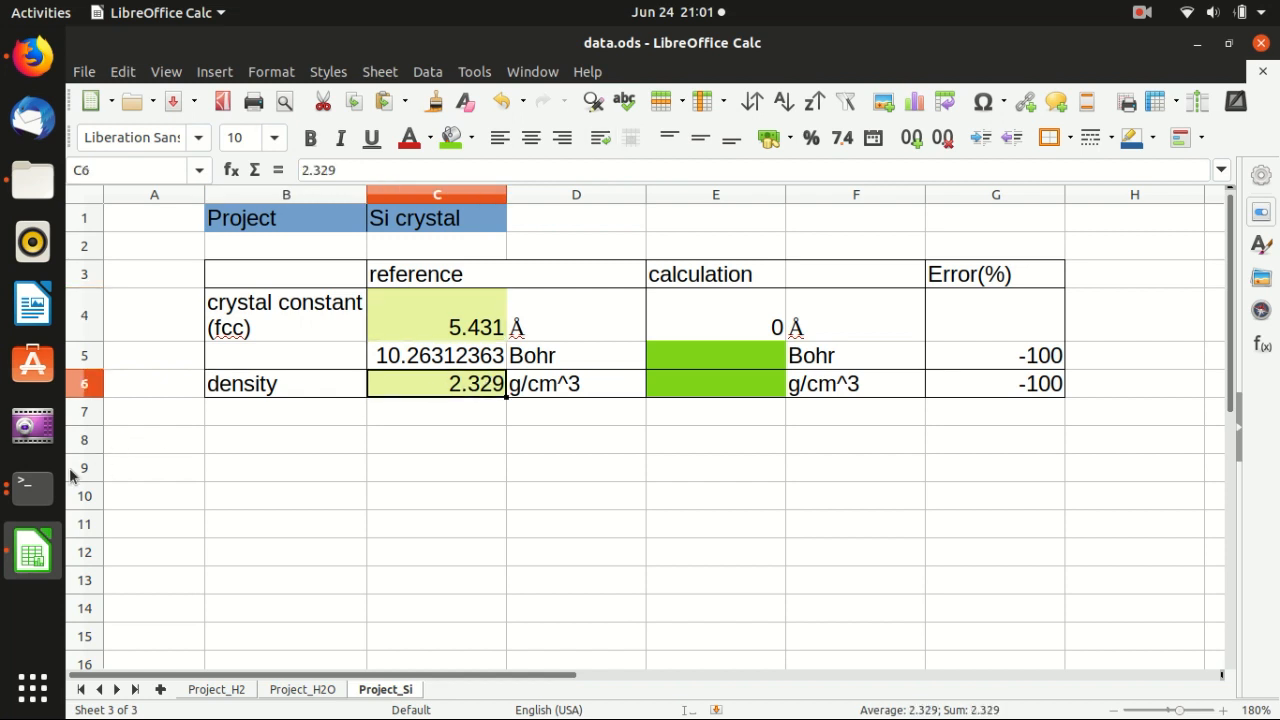
left_click(33, 488)
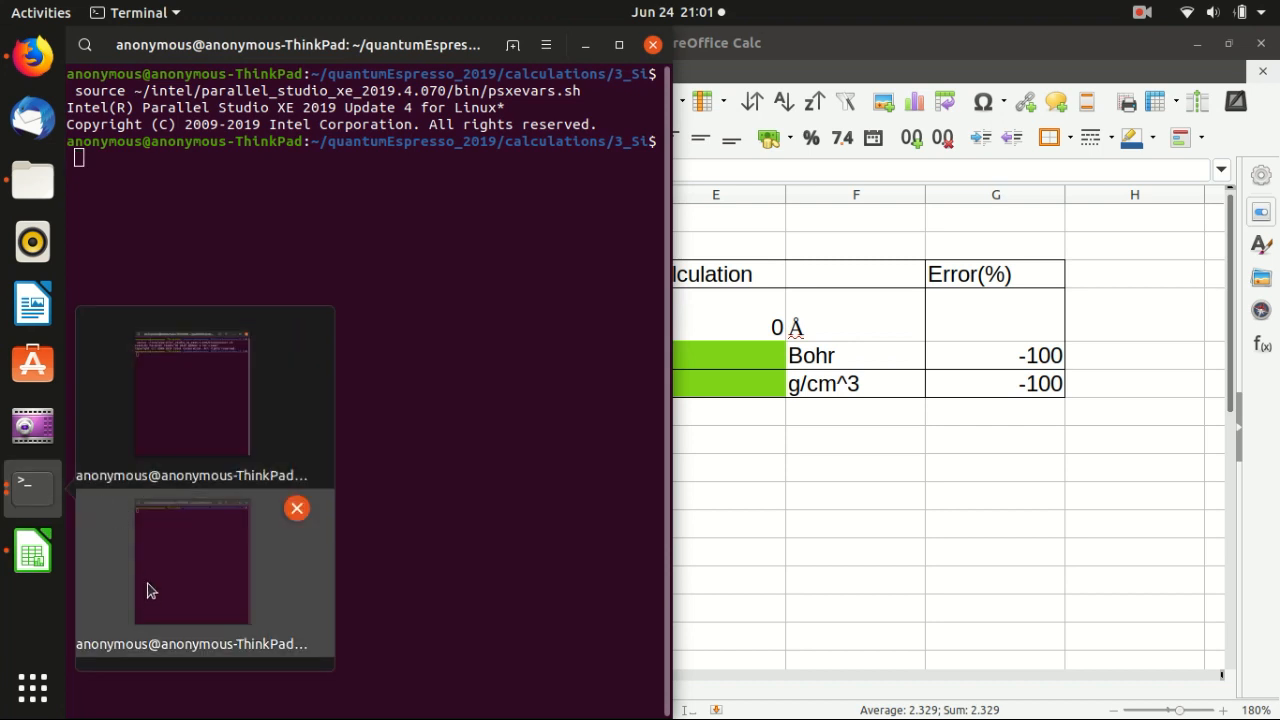
mouse_move(150, 565)
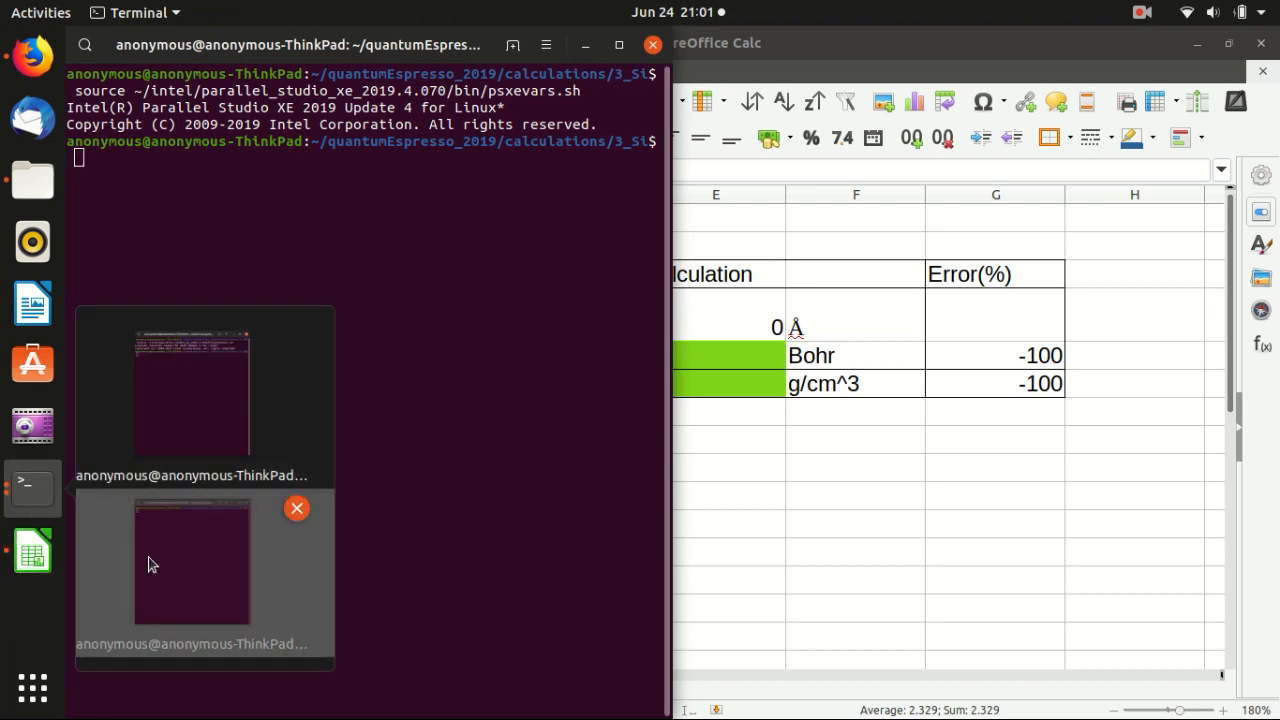
left_click(191, 560)
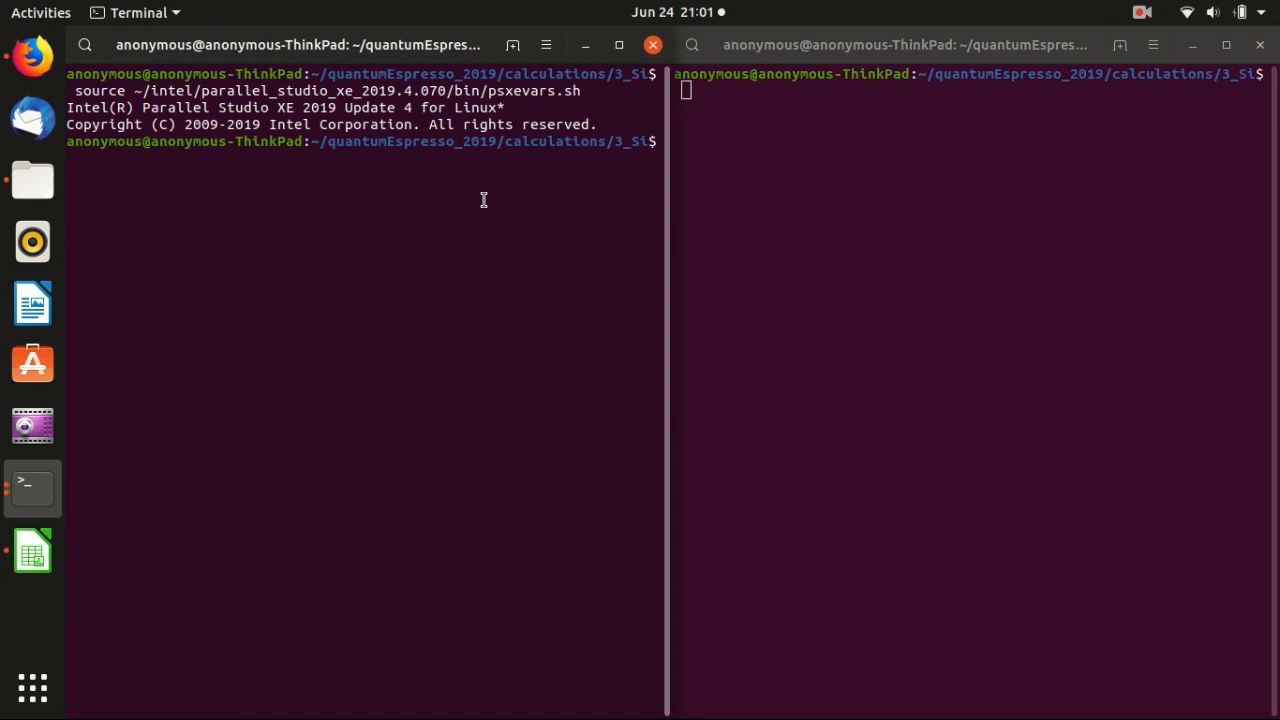
mouse_move(235, 180)
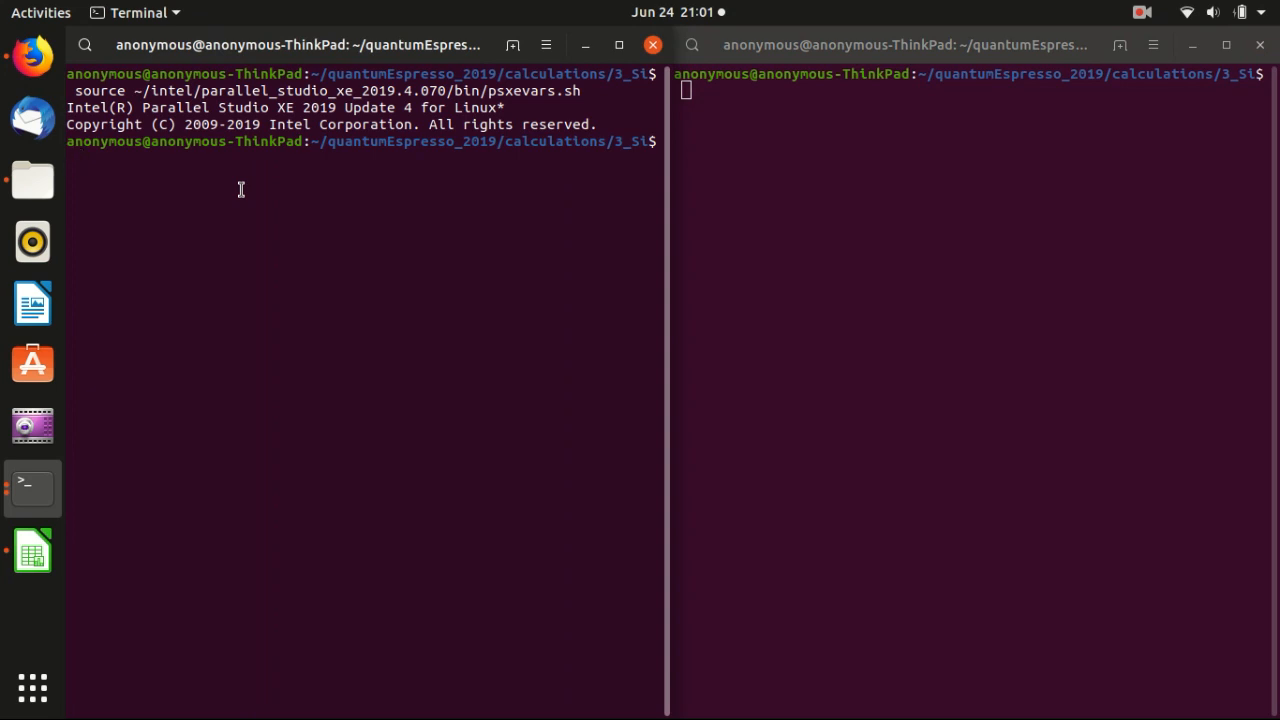
List the Si folder and open si.vc_relax.in in gedit.
type("ls")
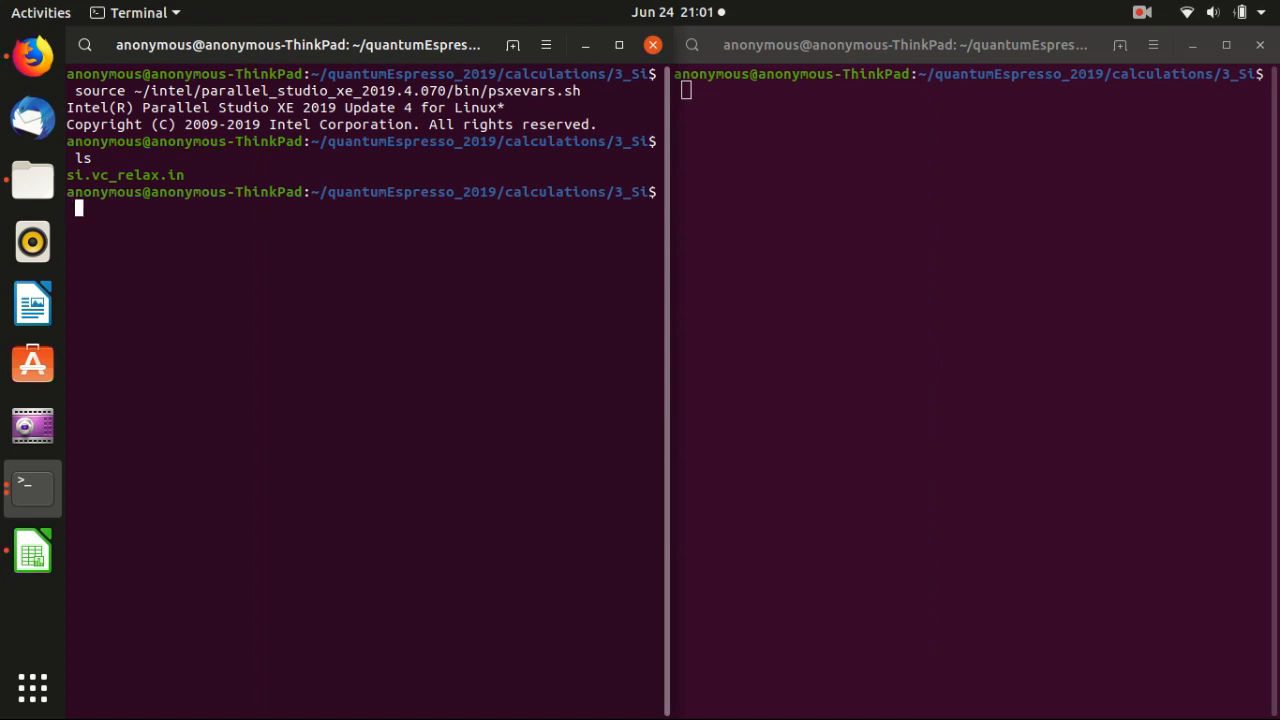
type("gedit")
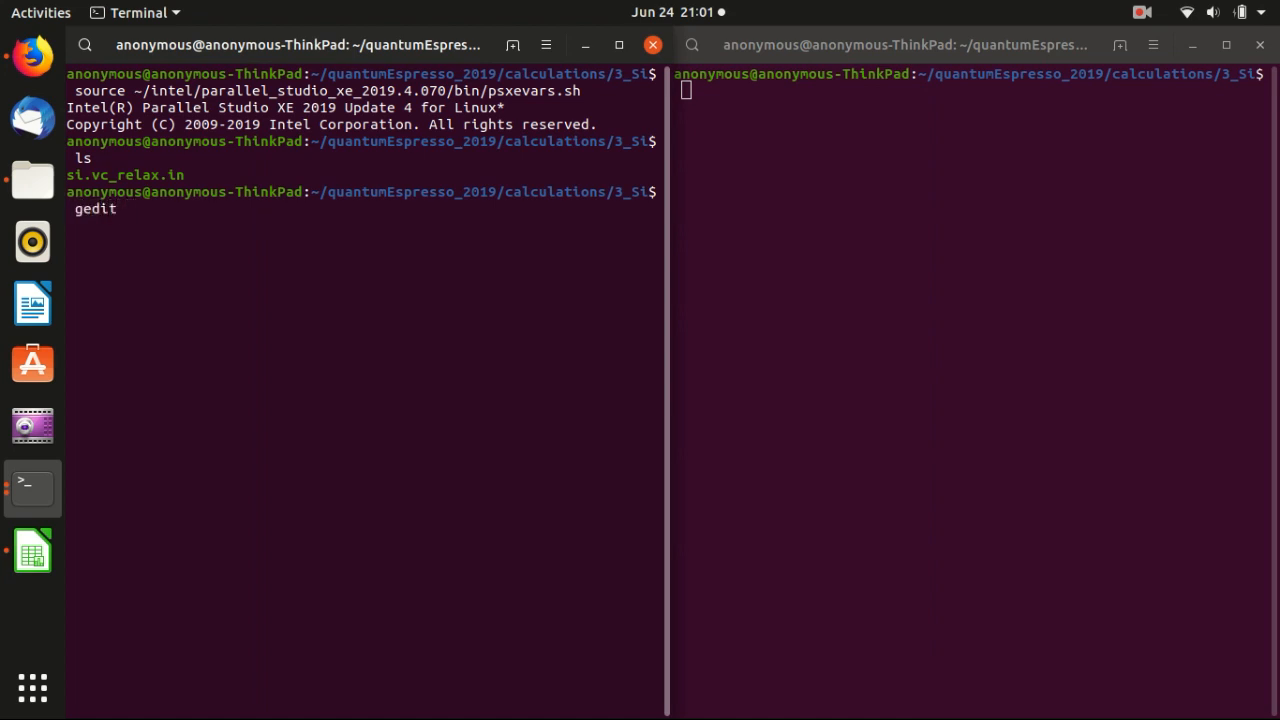
type("si.vc_relax.in")
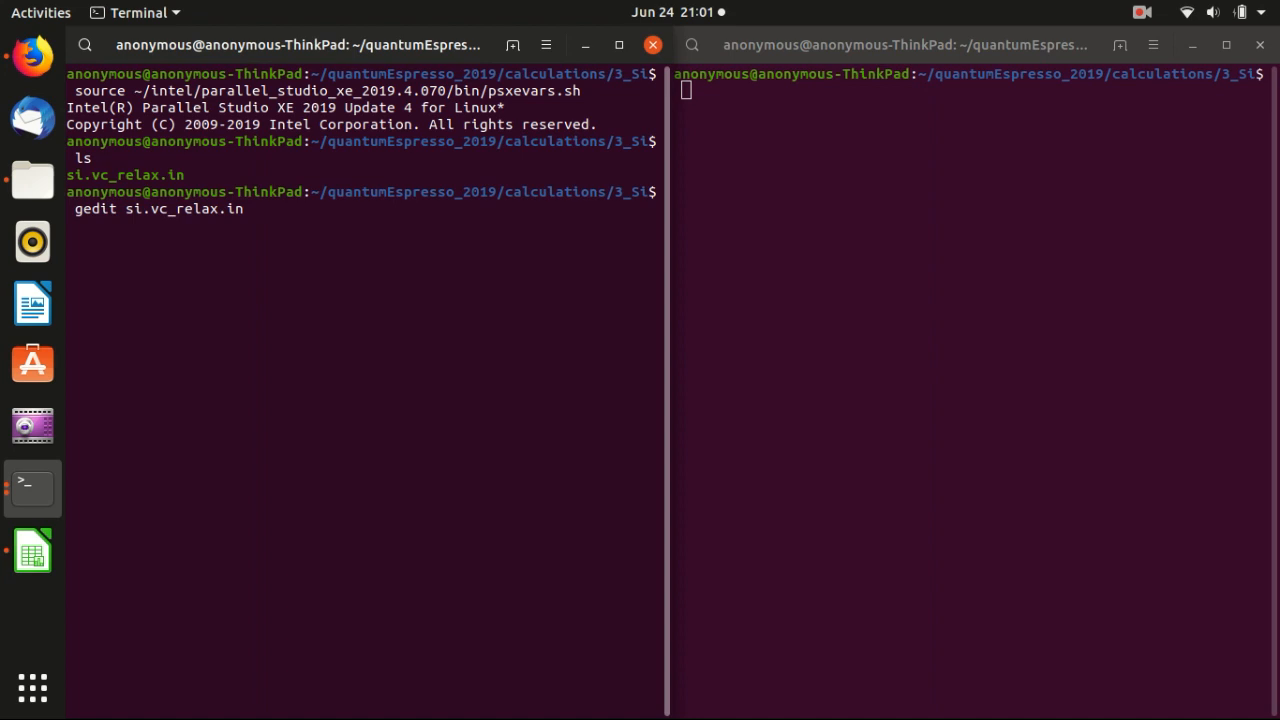
key("Return")
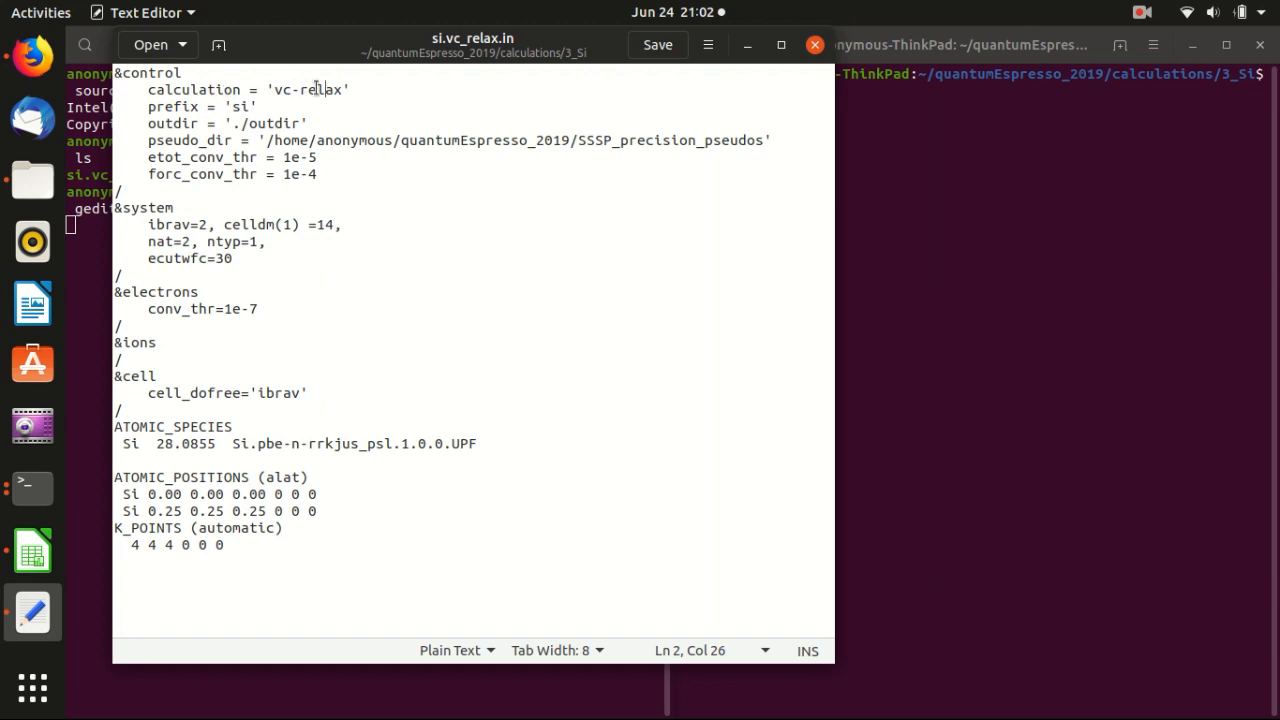
Review the vc-relax calculation, outdir './outdir', ibrav=2 and celldm(1)=14 settings.
double_click(281, 89)
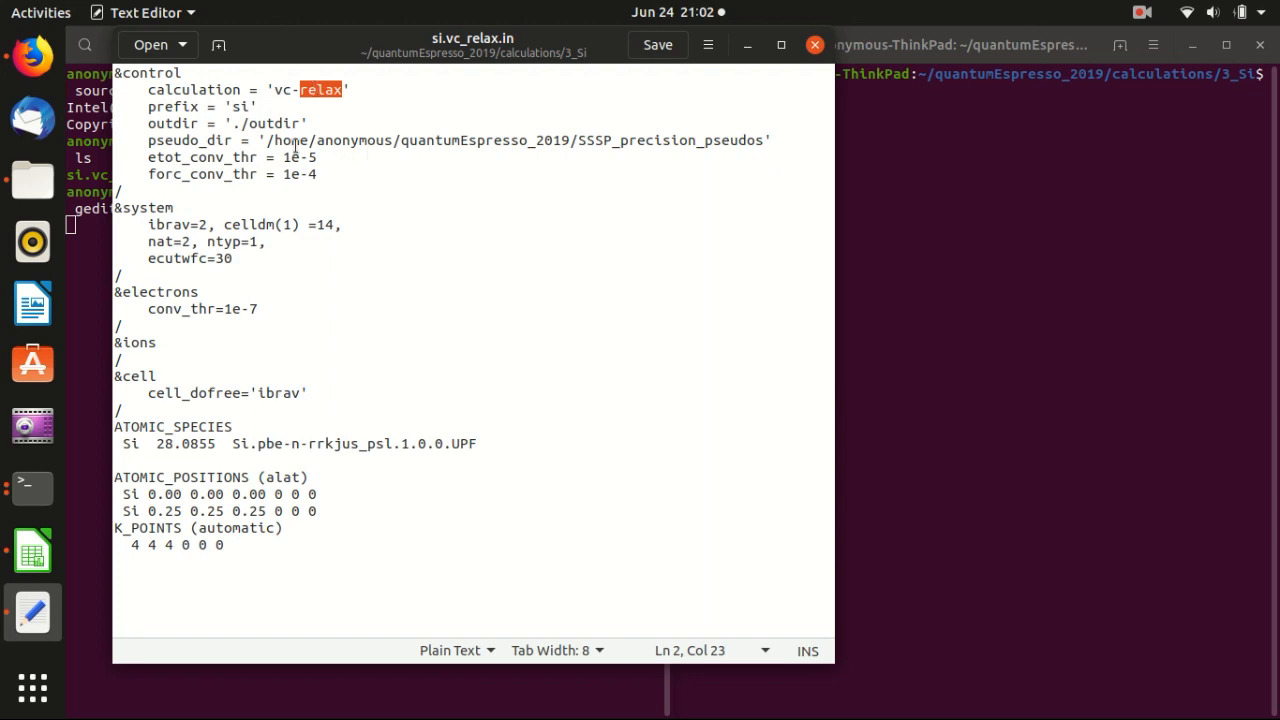
double_click(170, 123)
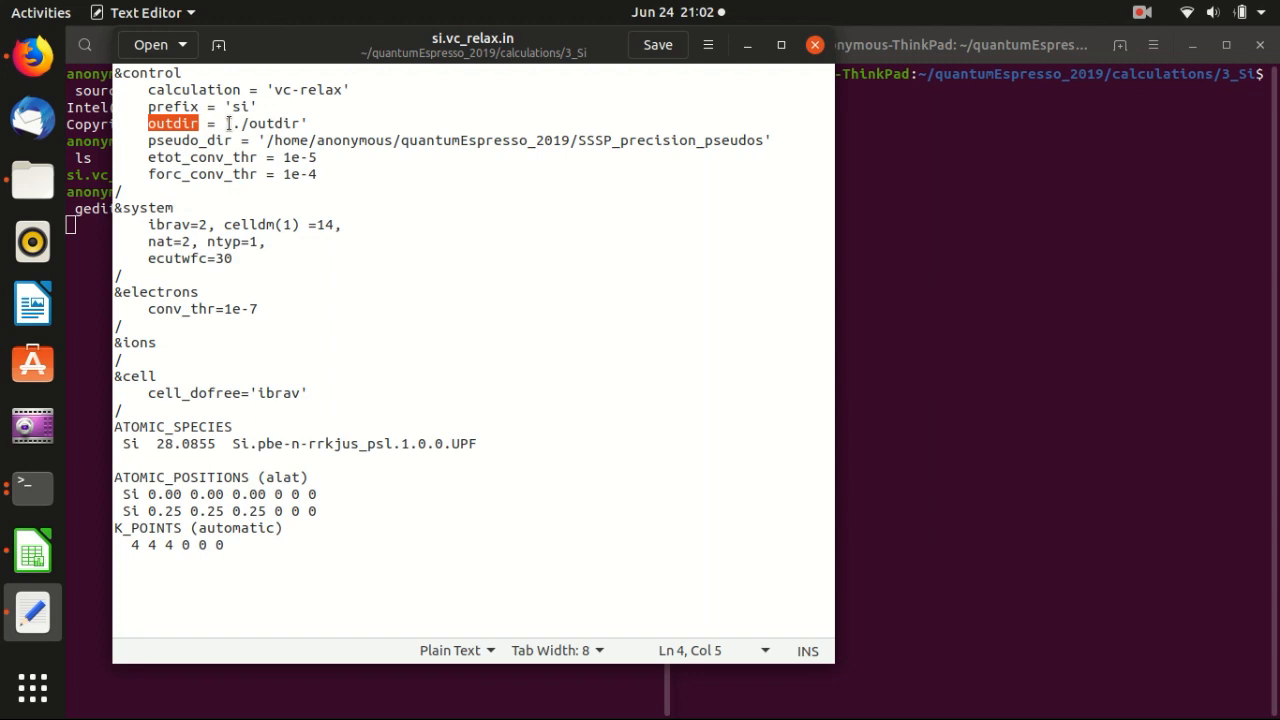
mouse_move(231, 150)
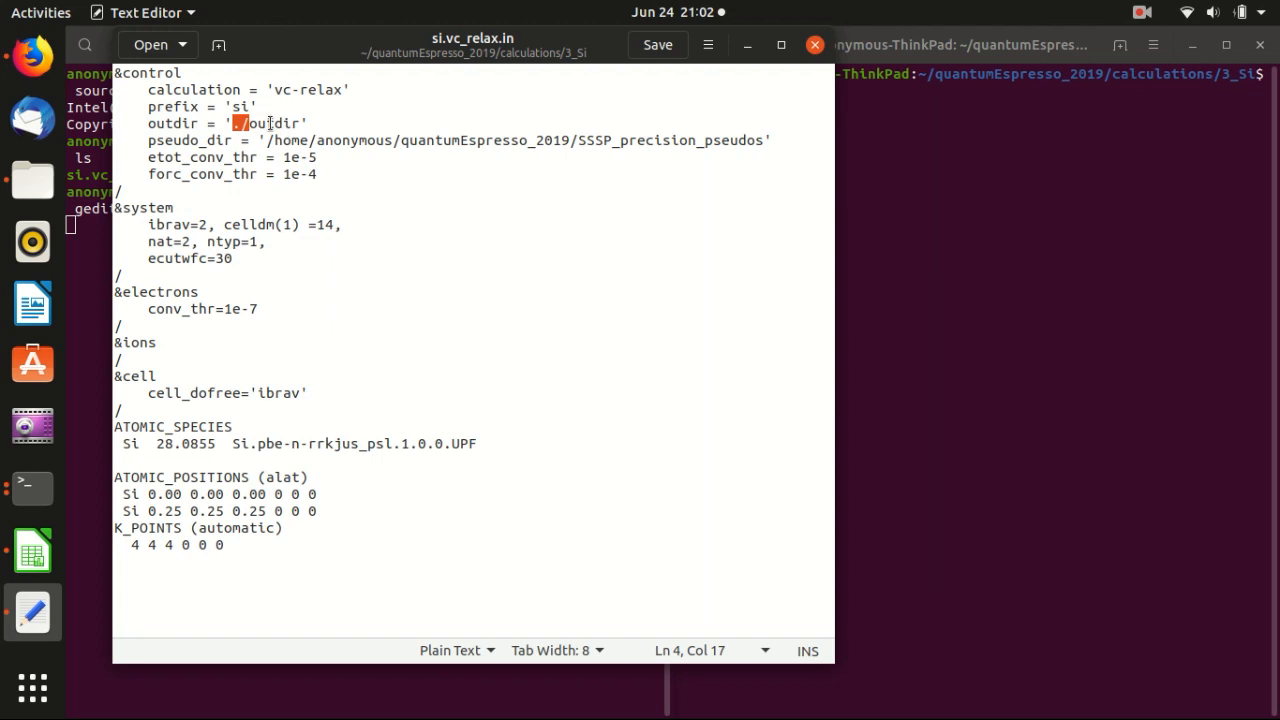
double_click(272, 123)
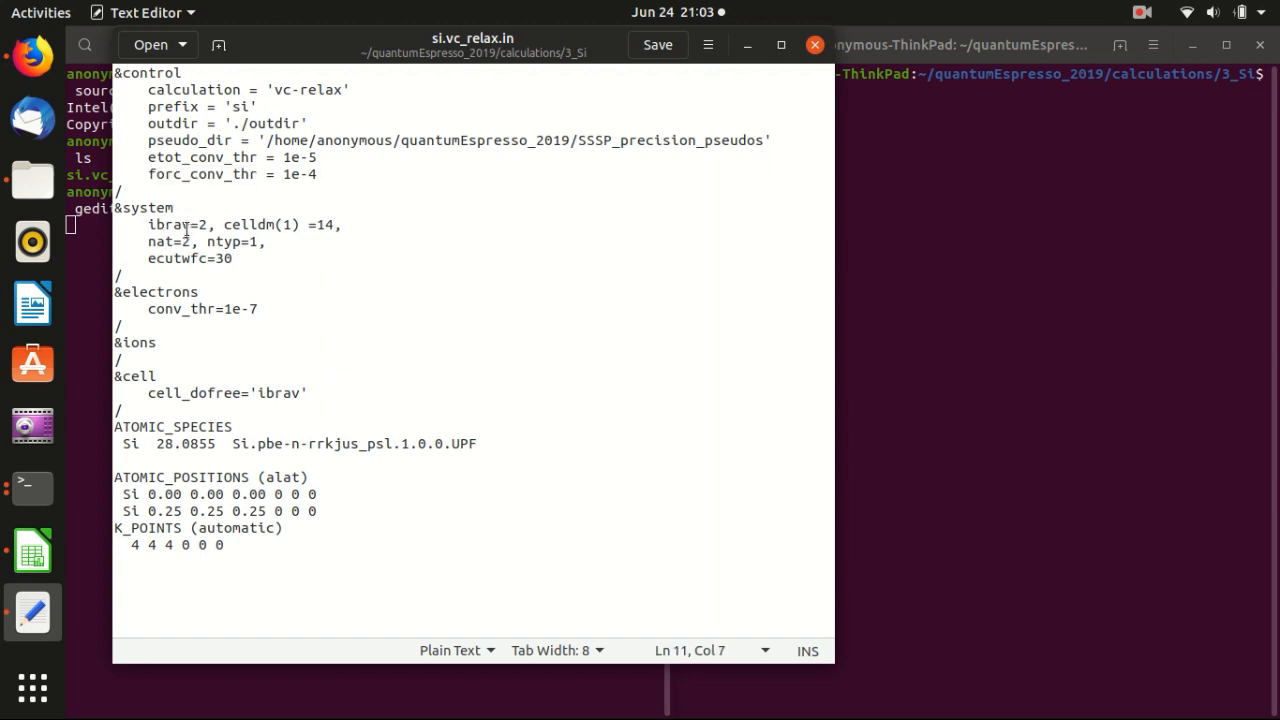
double_click(168, 224)
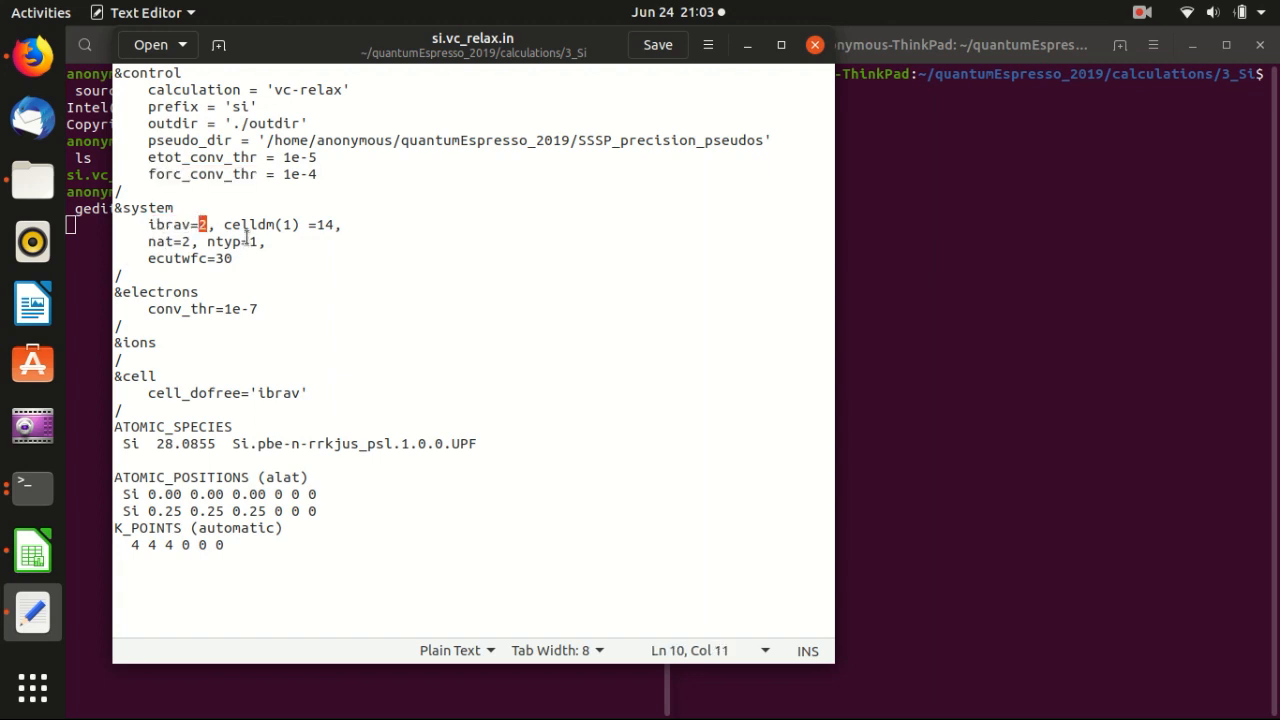
double_click(248, 224)
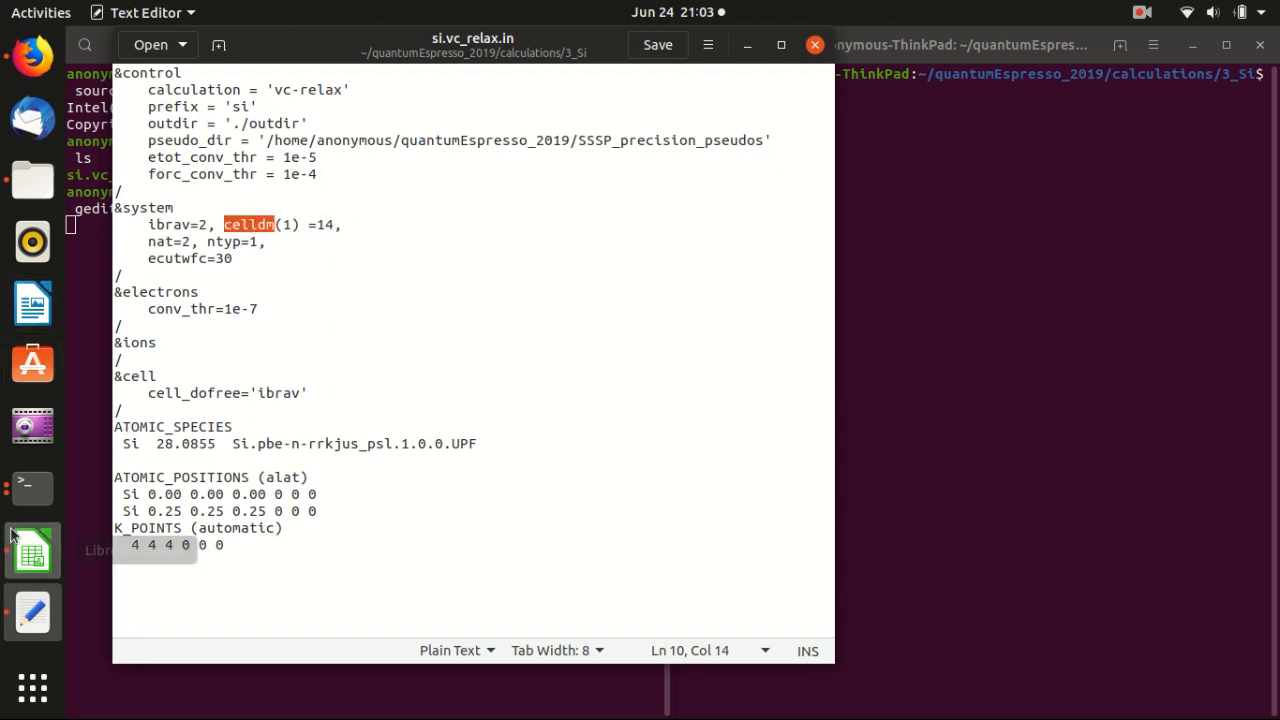
left_click(32, 550)
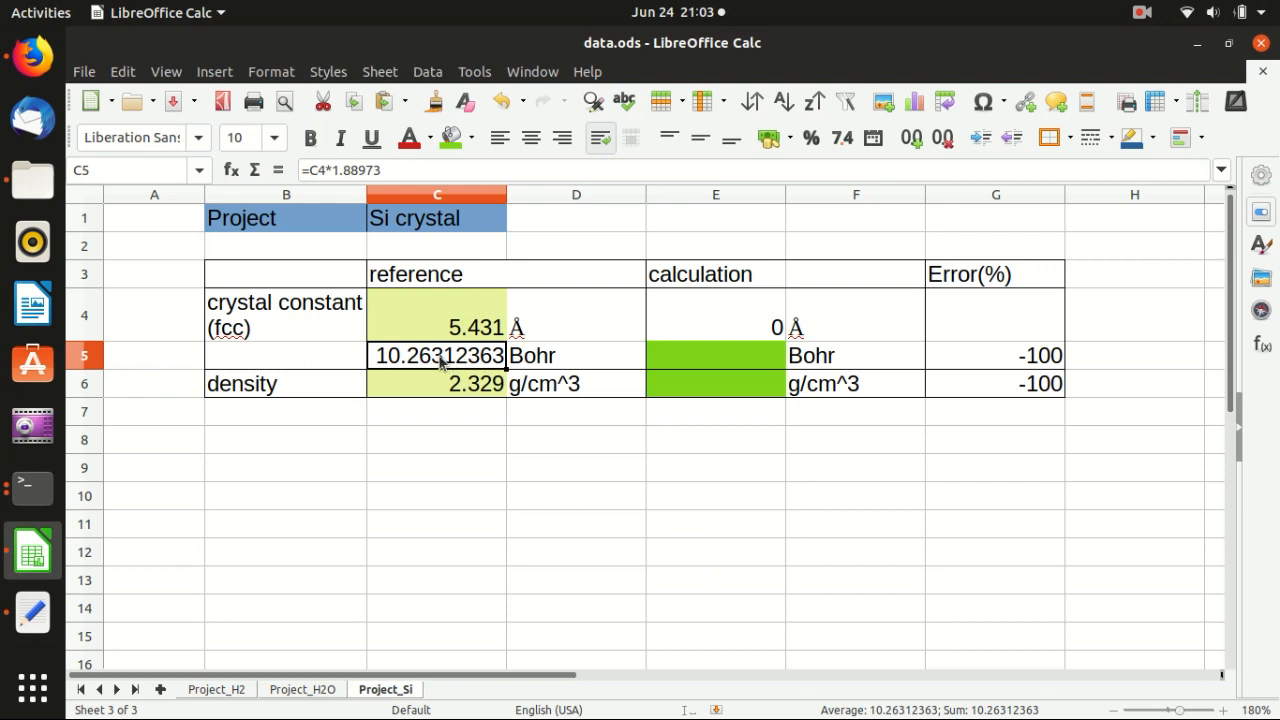
mouse_move(32, 489)
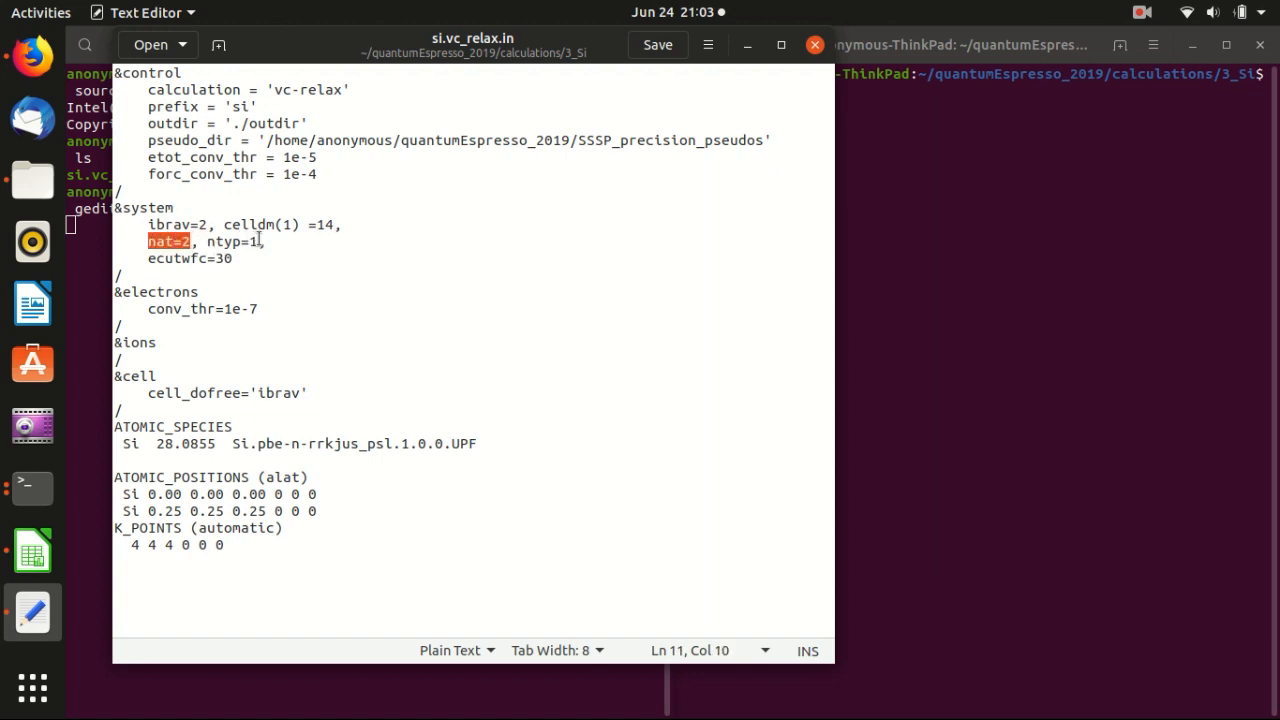
double_click(231, 241)
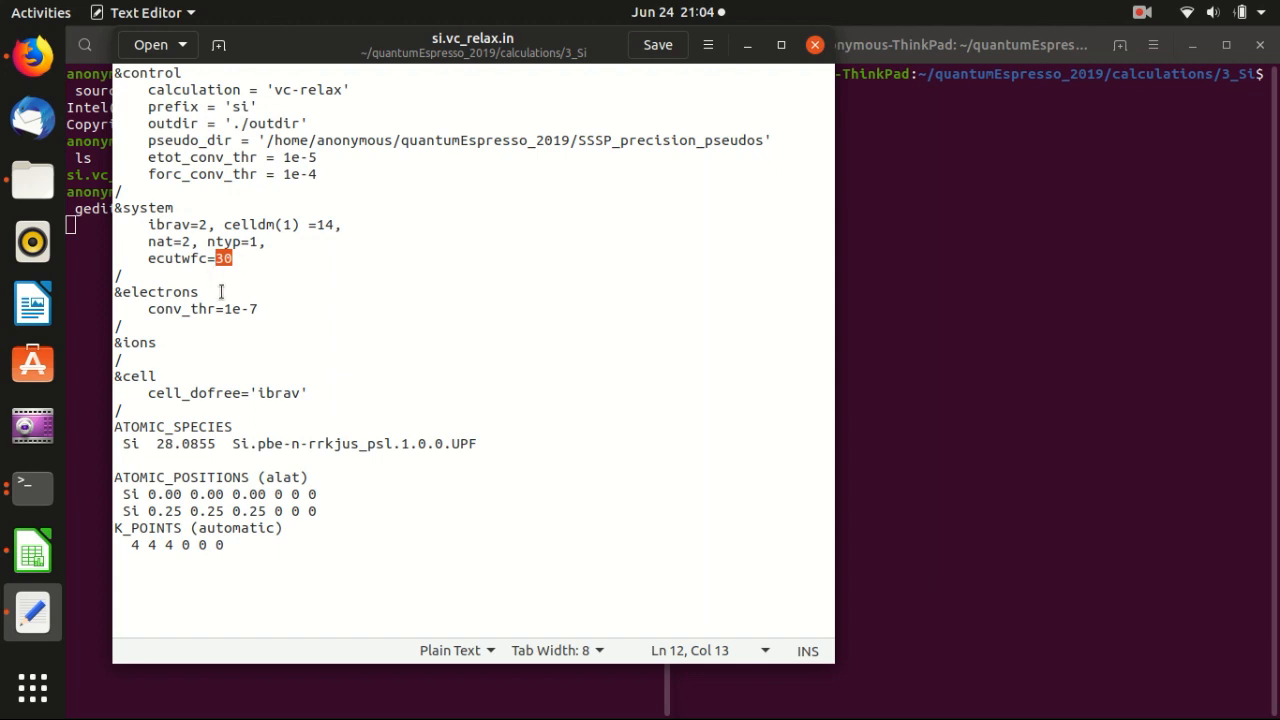
left_click(198, 291)
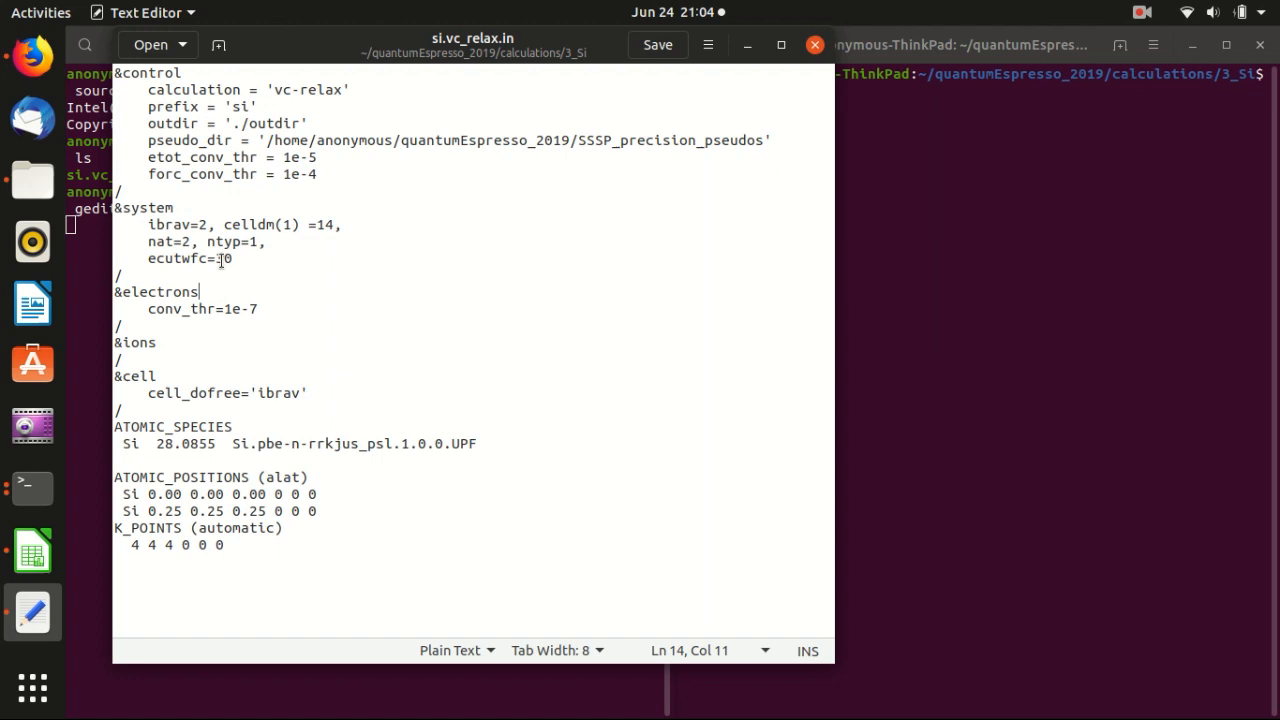
double_click(223, 258)
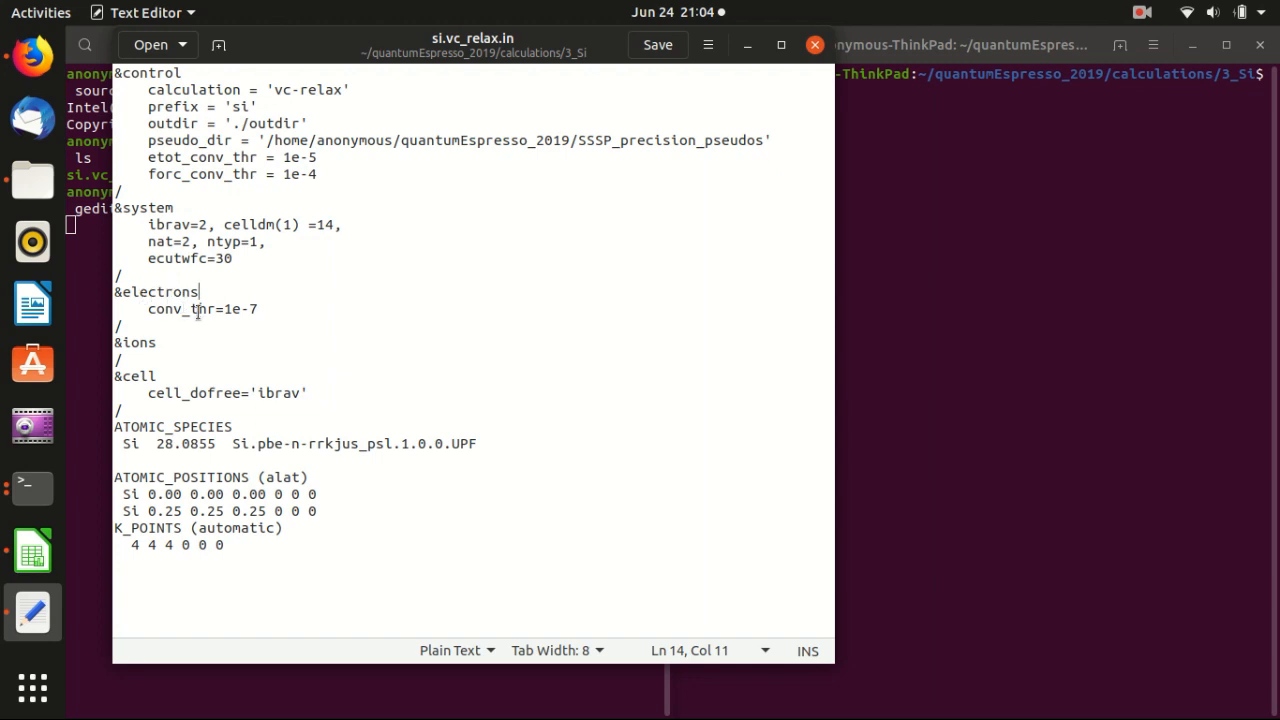
left_click(258, 309)
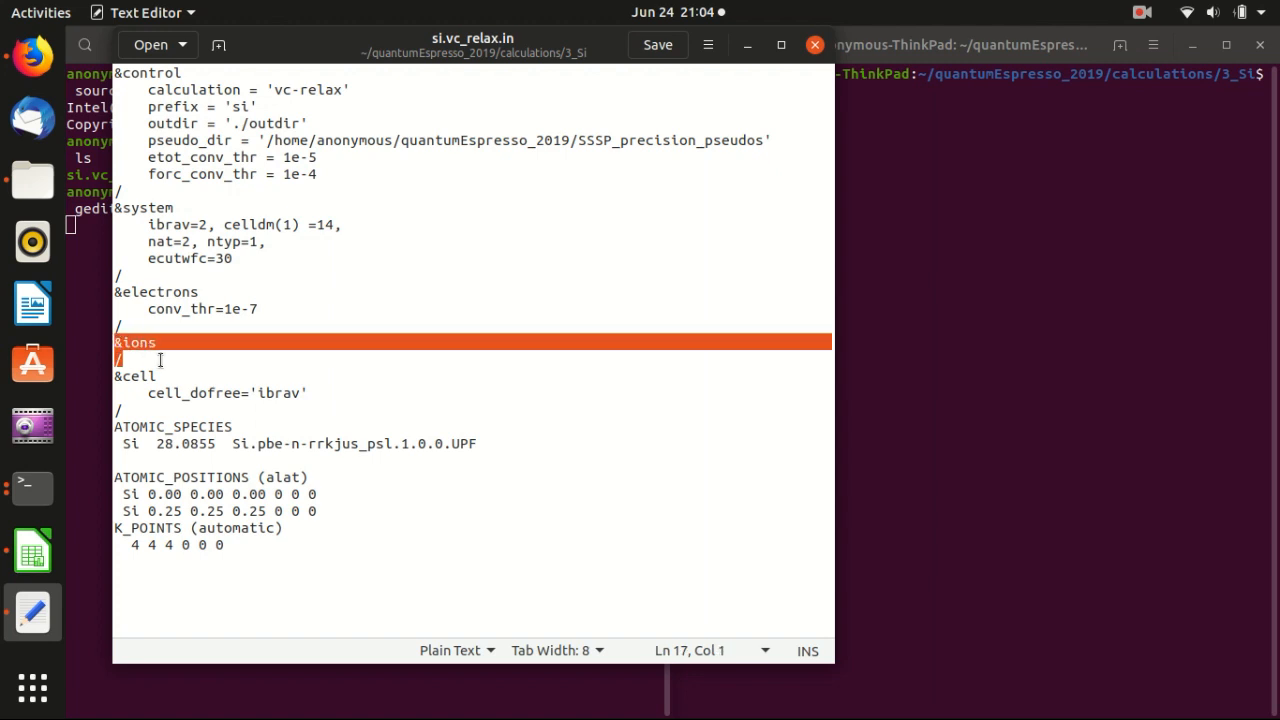
mouse_move(254, 408)
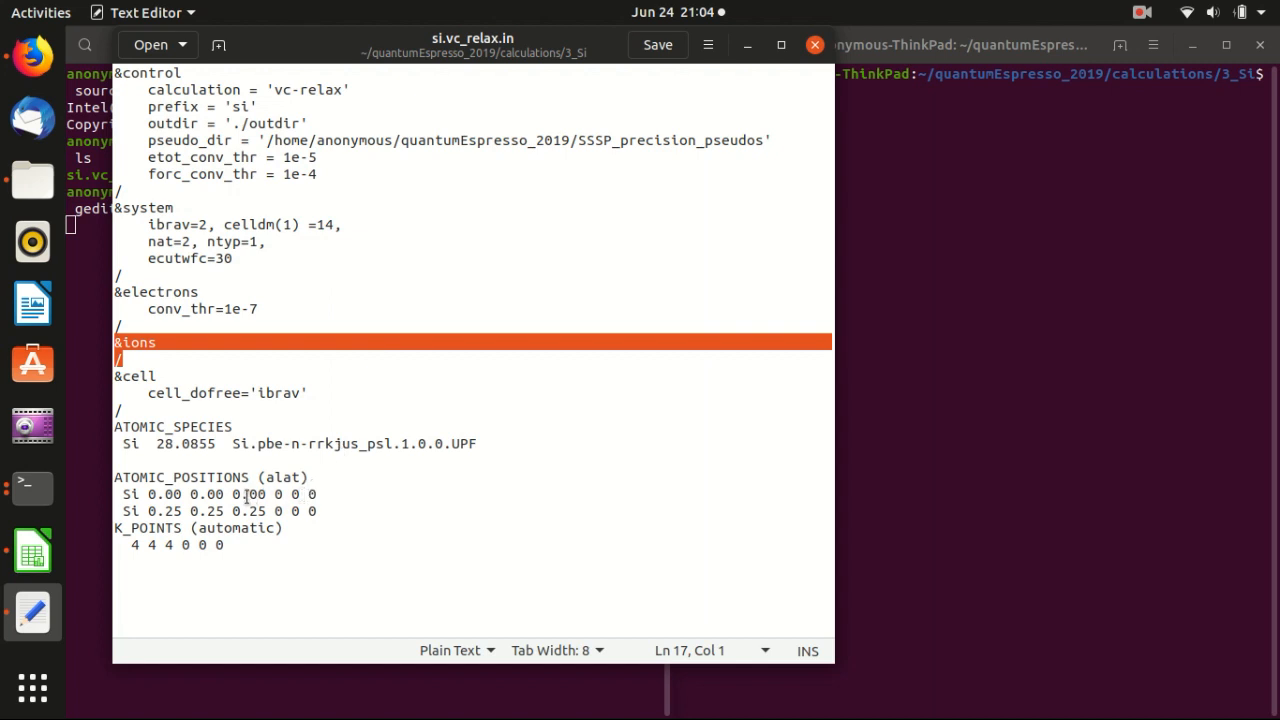
mouse_move(178, 385)
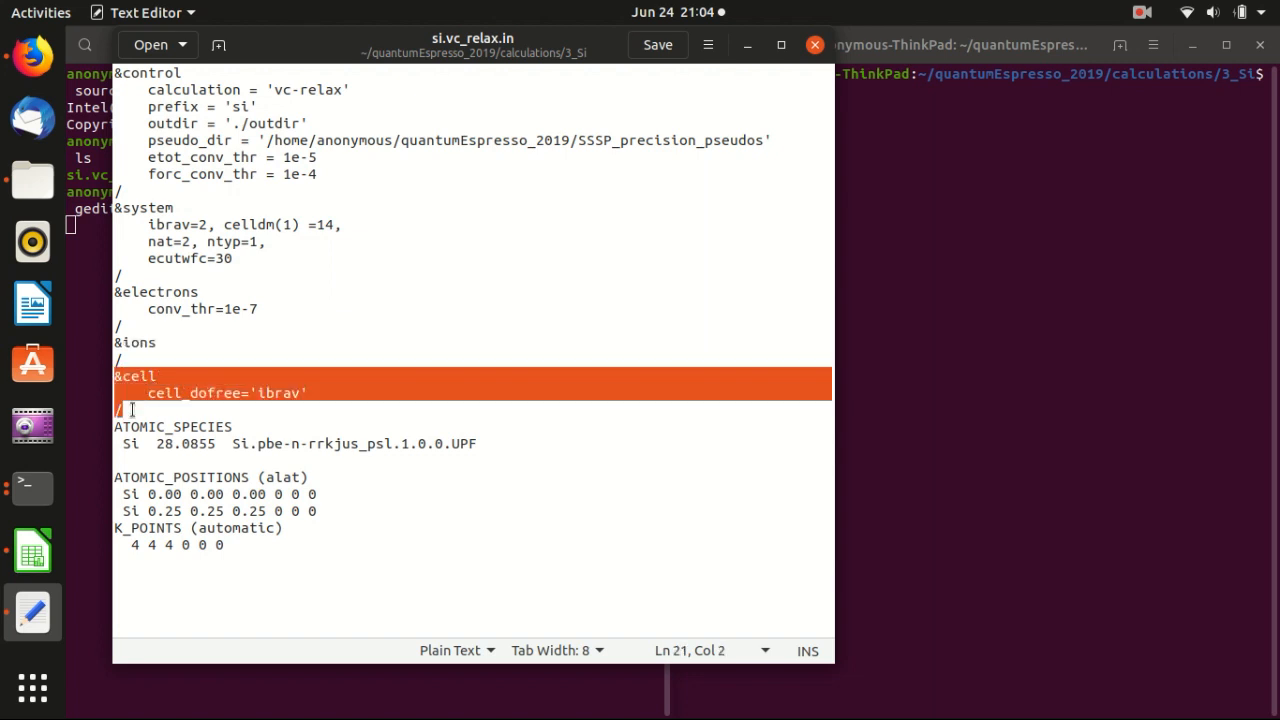
left_click(196, 381)
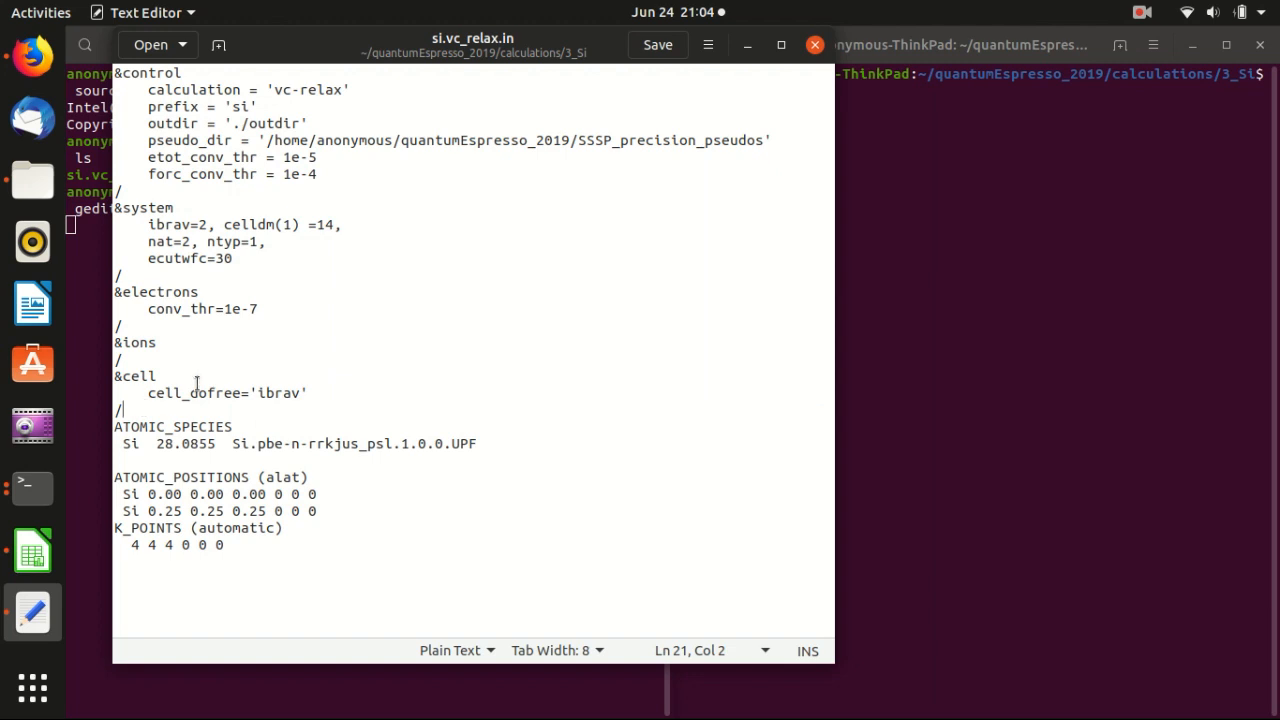
double_click(194, 392)
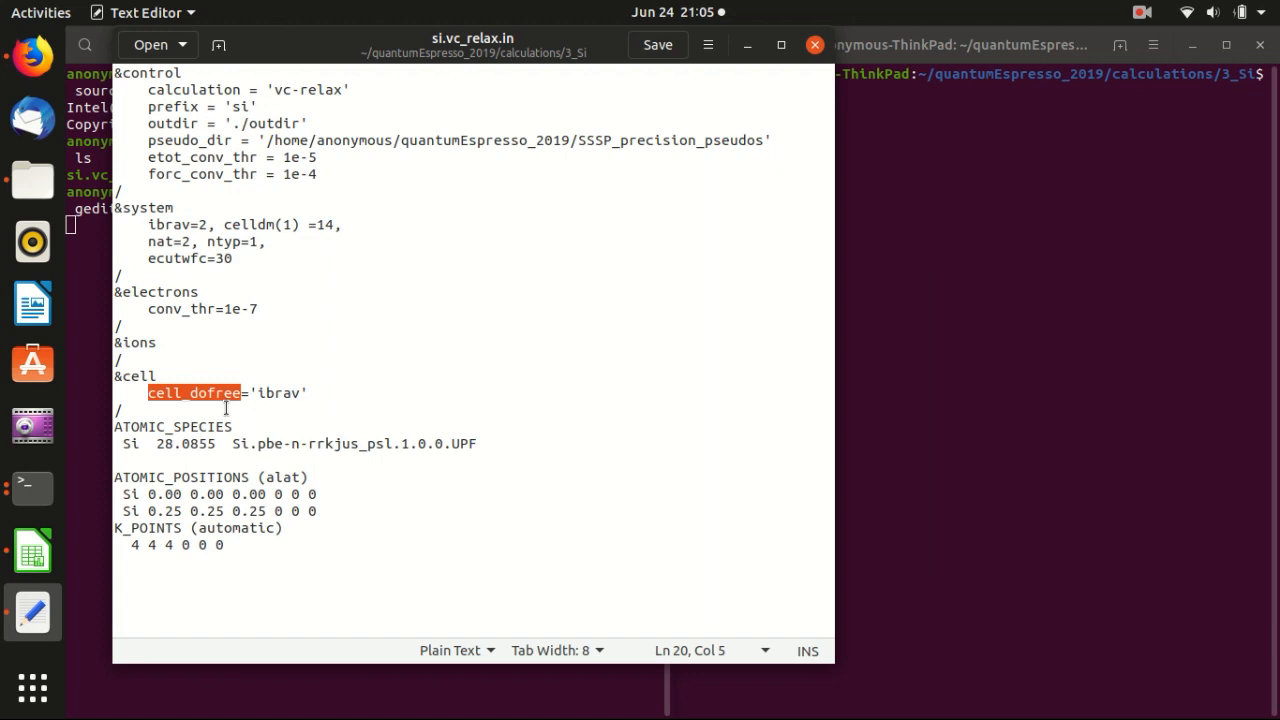
double_click(279, 392)
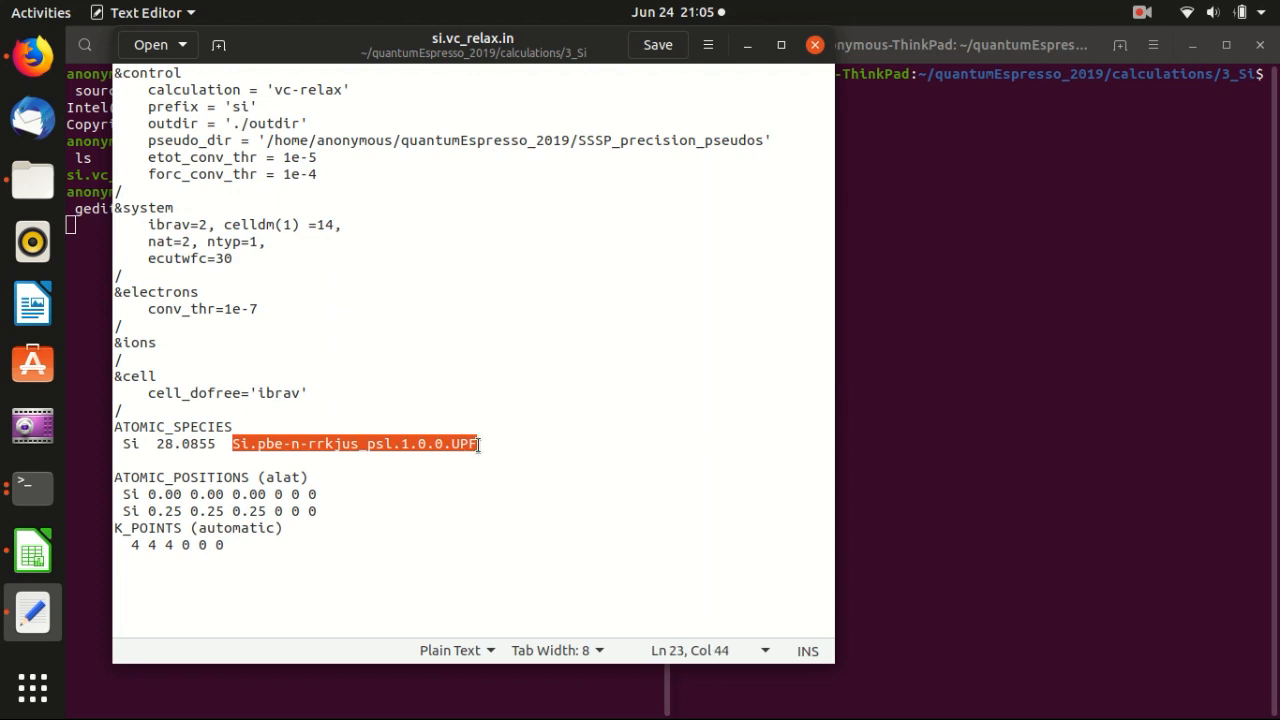
mouse_move(472, 440)
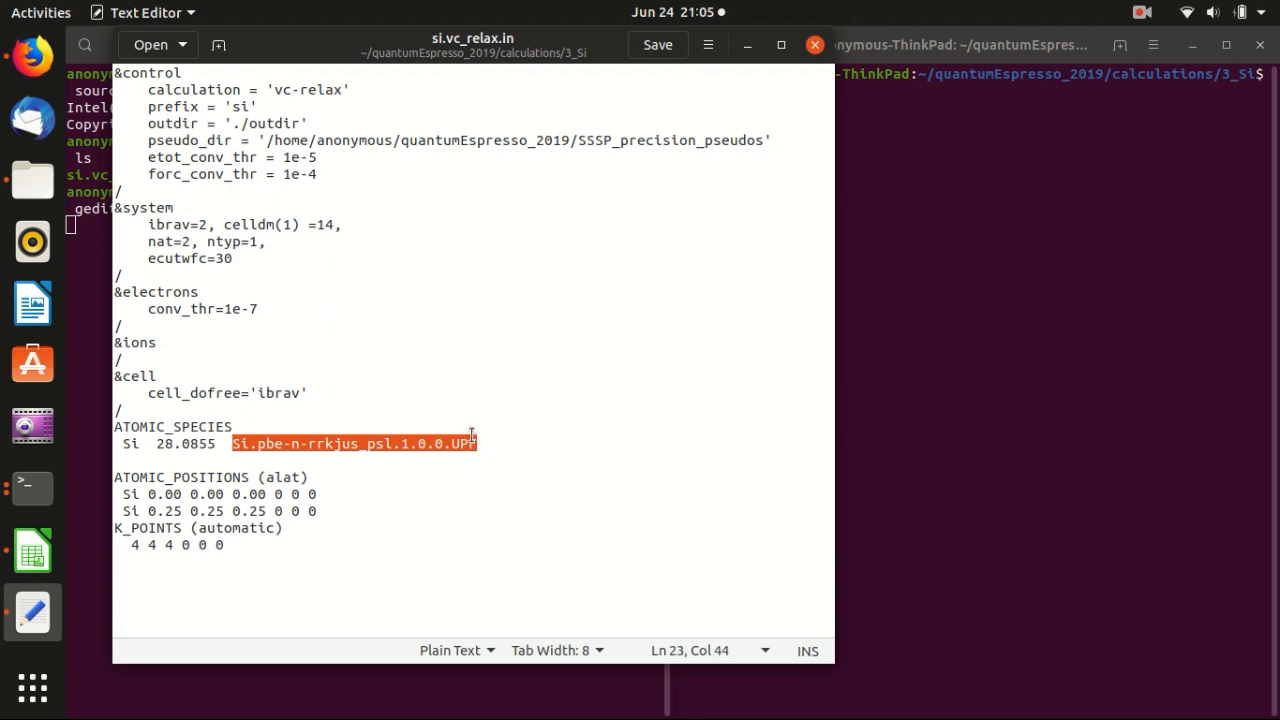
mouse_move(590, 140)
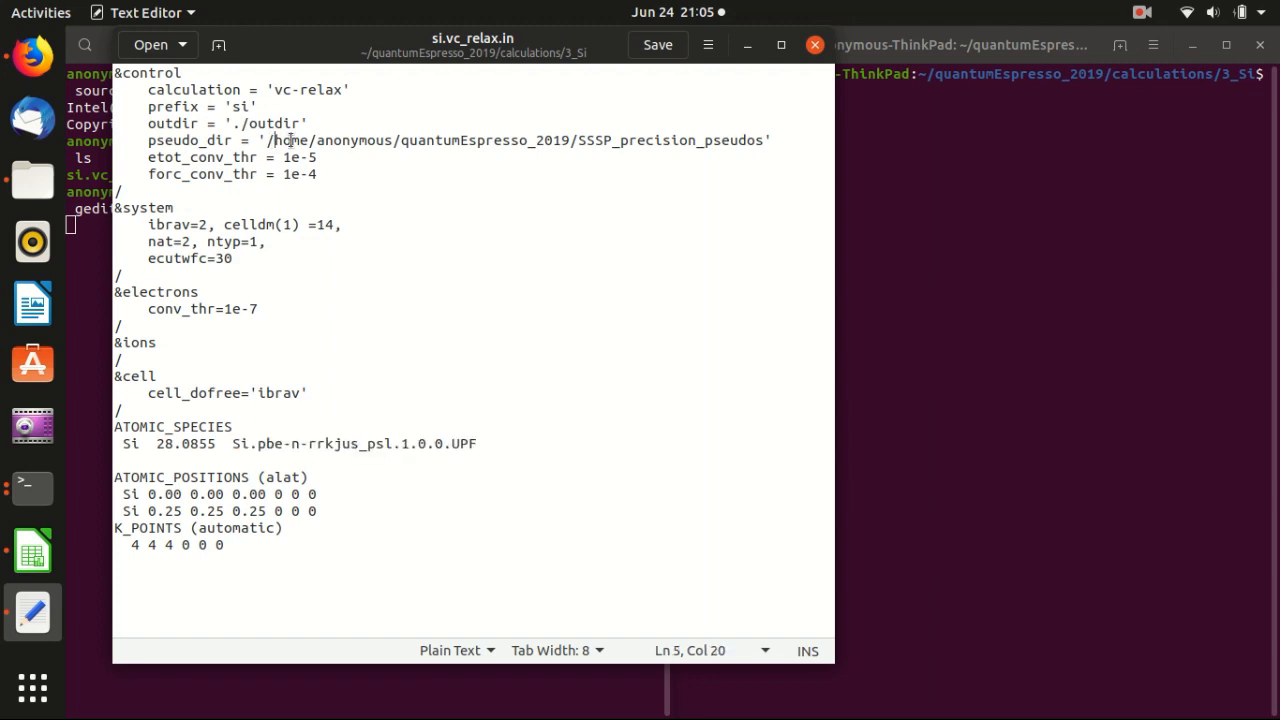
left_click_drag(275, 140, 763, 140)
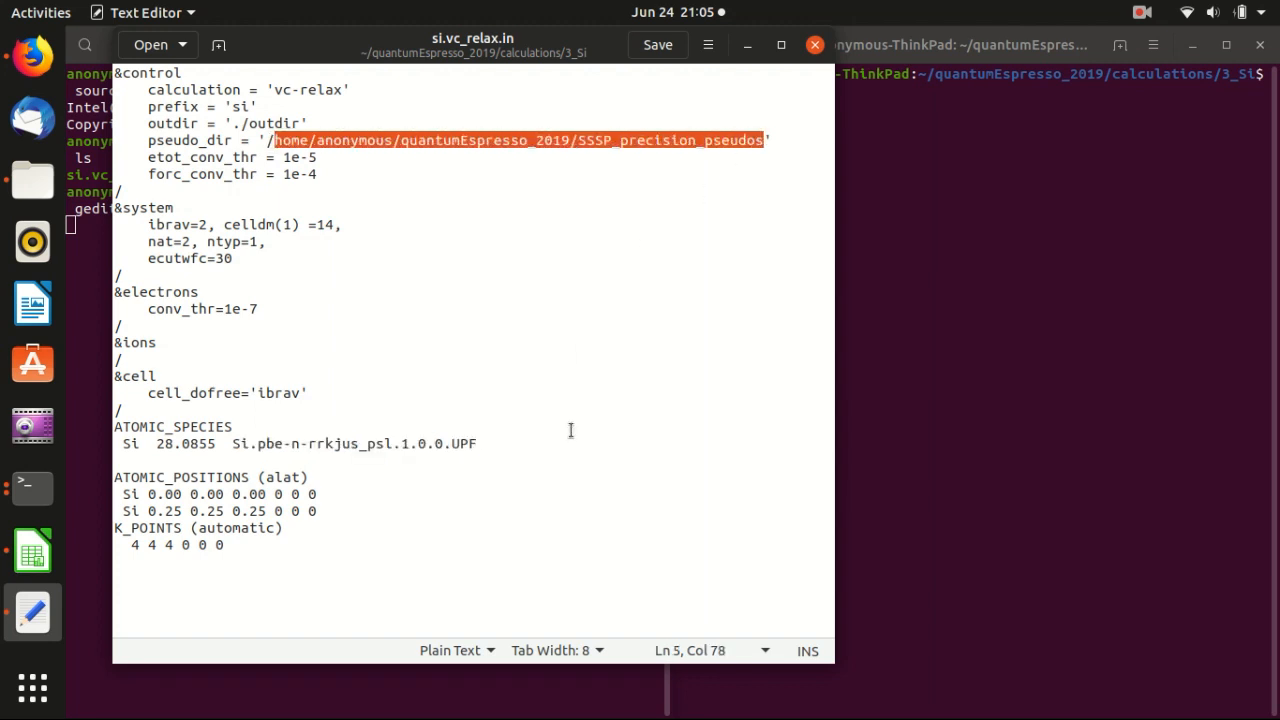
left_click(174, 477)
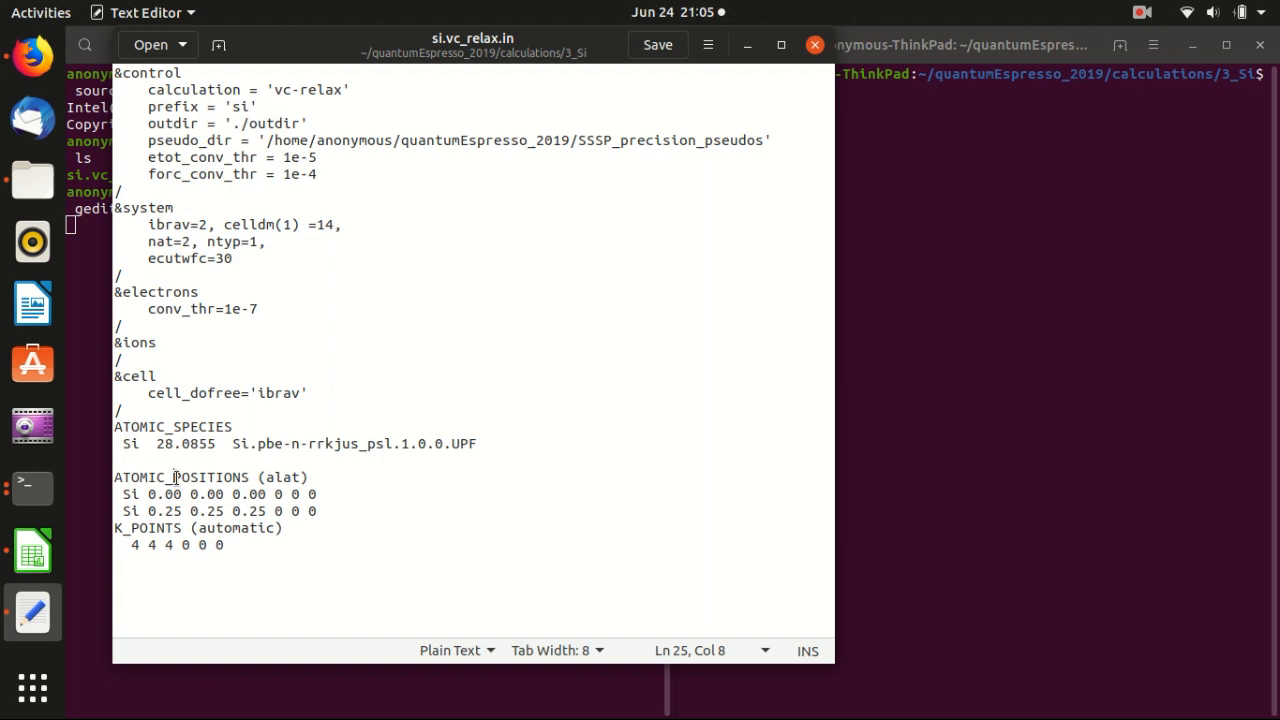
double_click(181, 477)
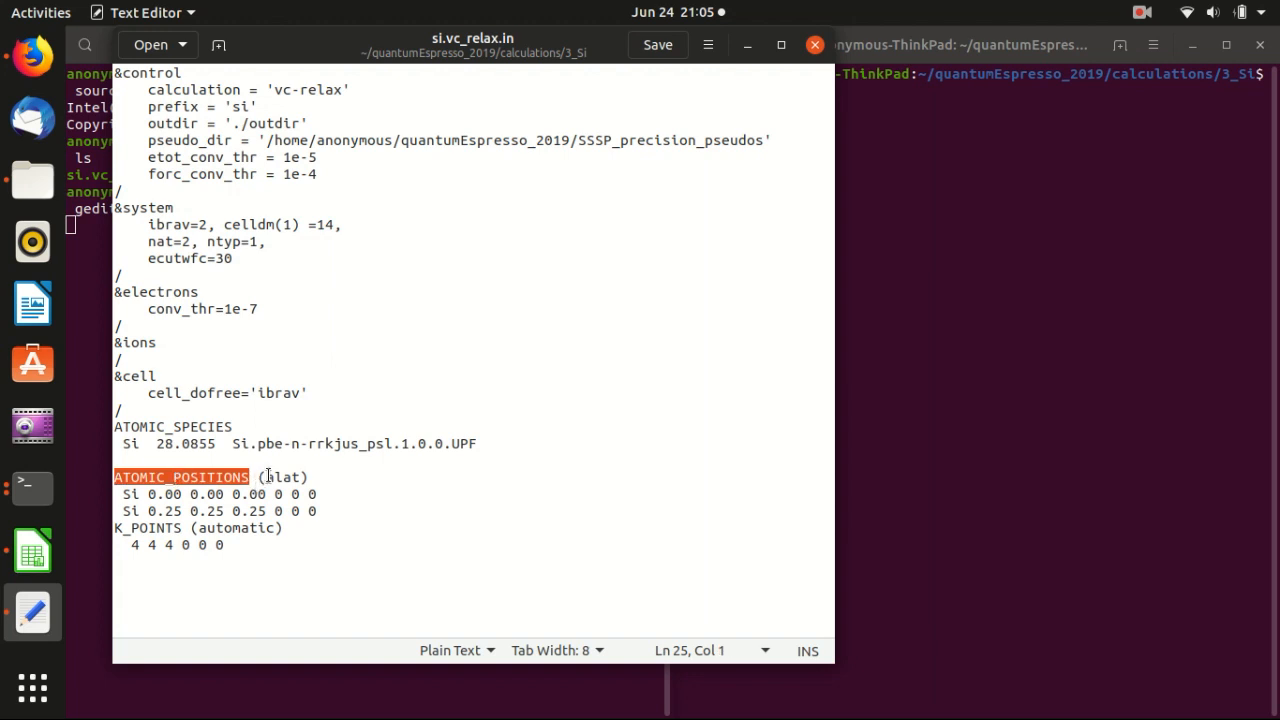
double_click(283, 477)
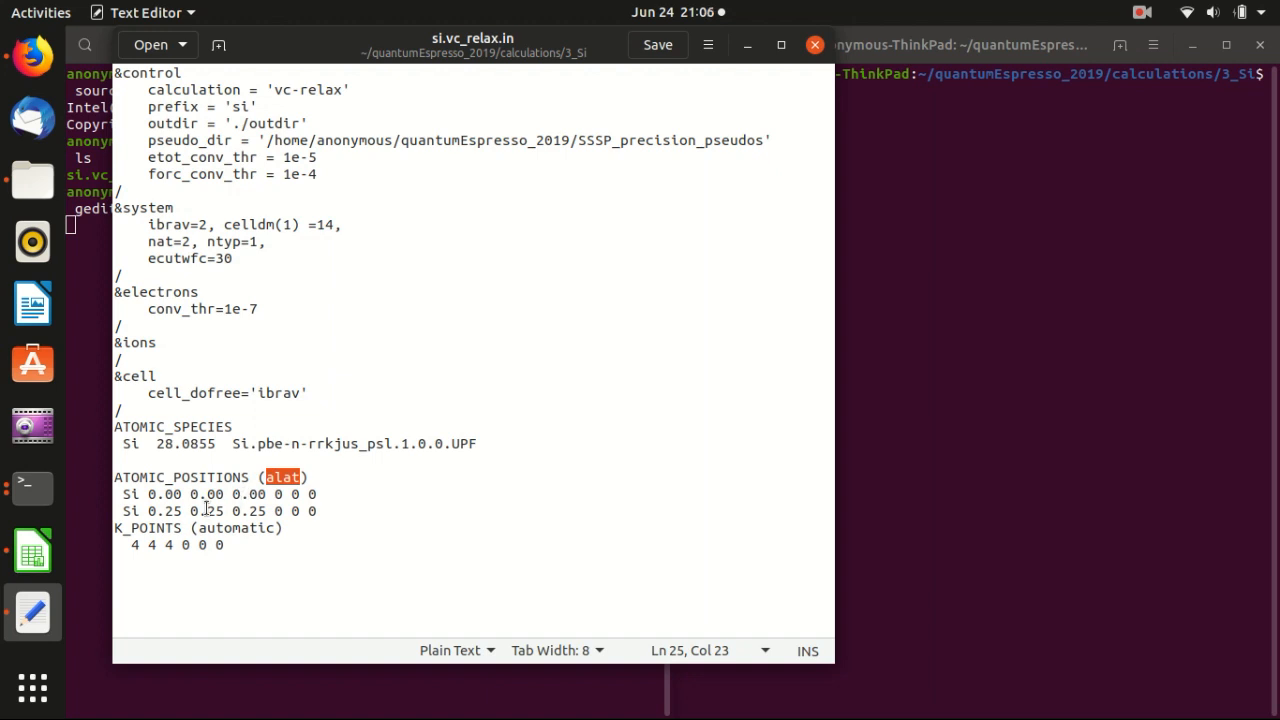
left_click(148, 494)
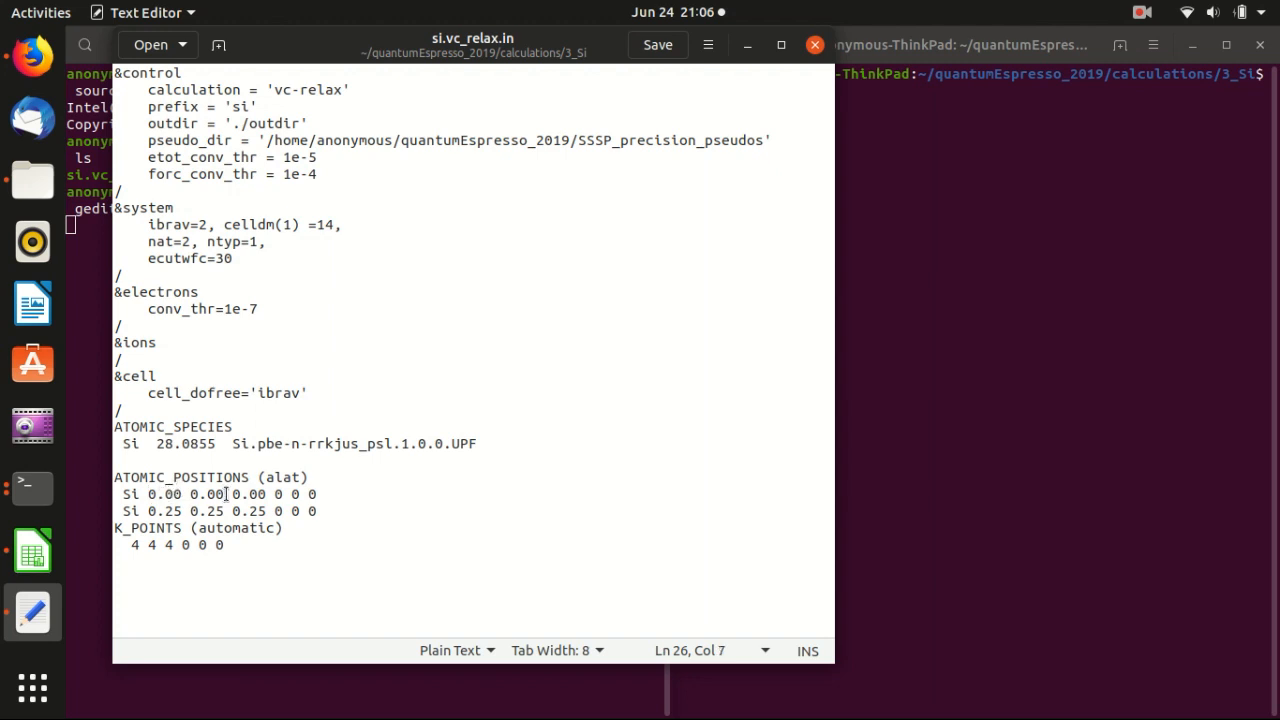
left_click(146, 511)
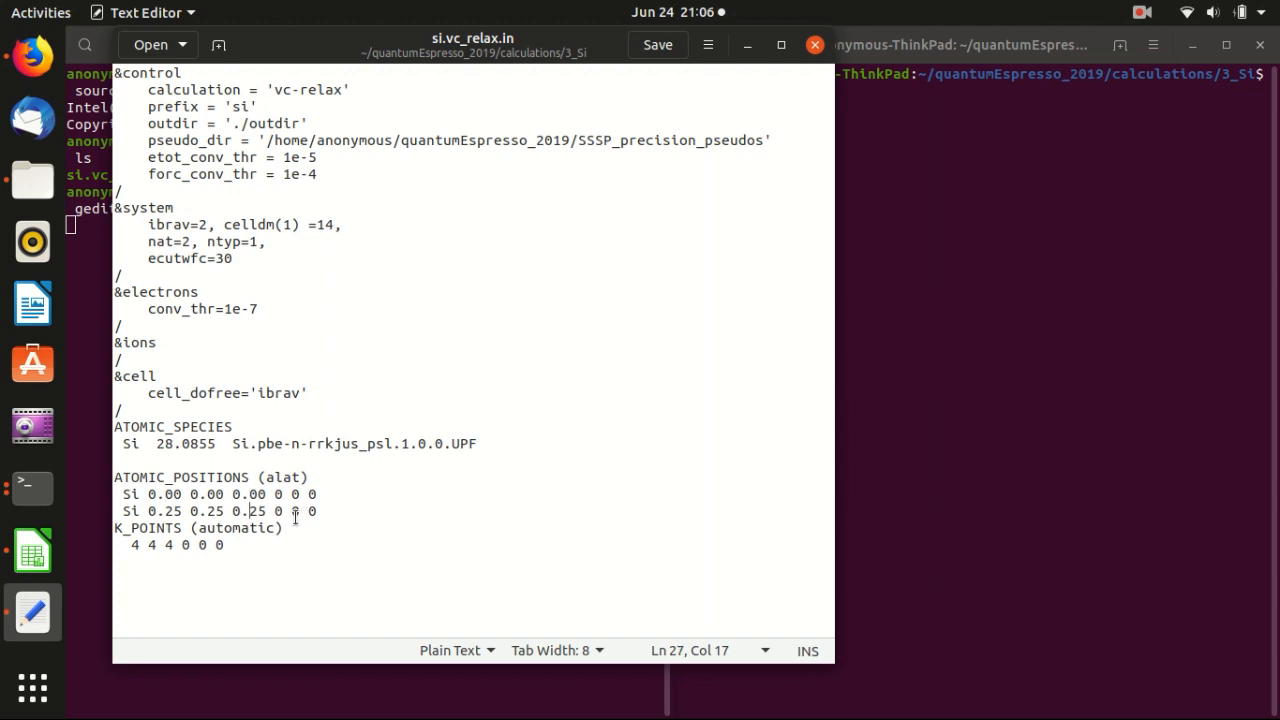
left_click_drag(273, 494, 320, 494)
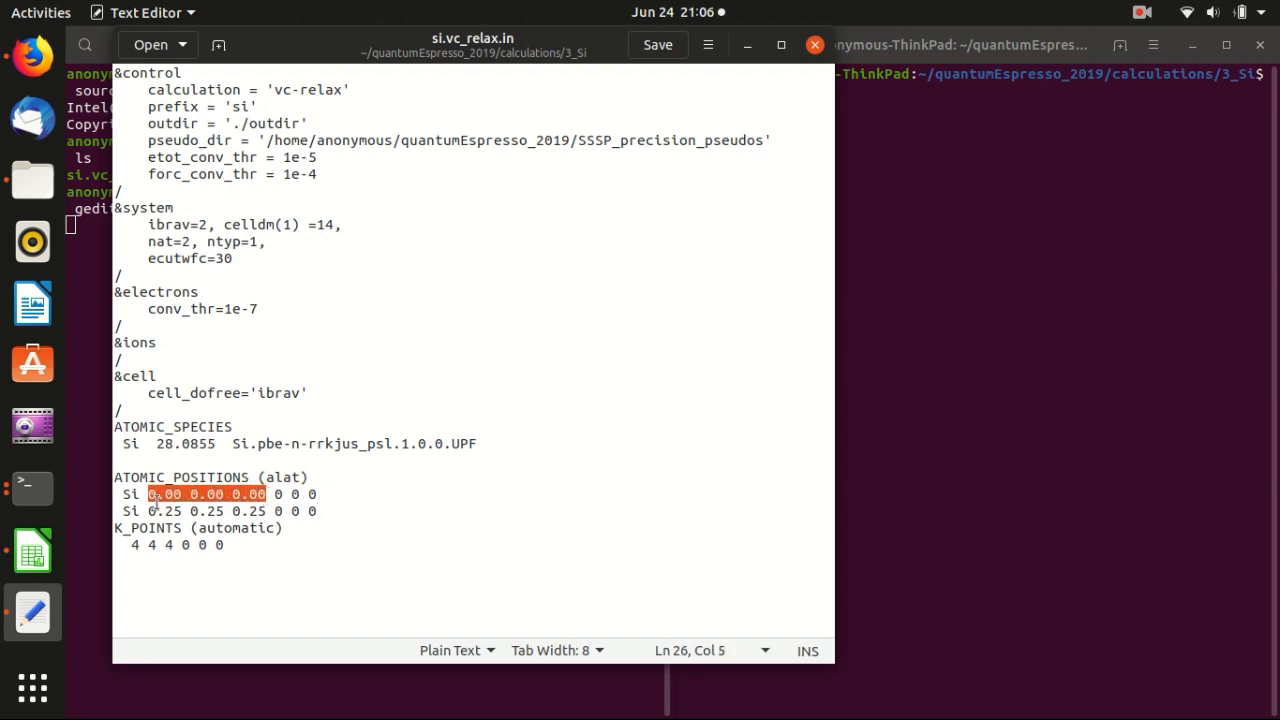
mouse_move(163, 494)
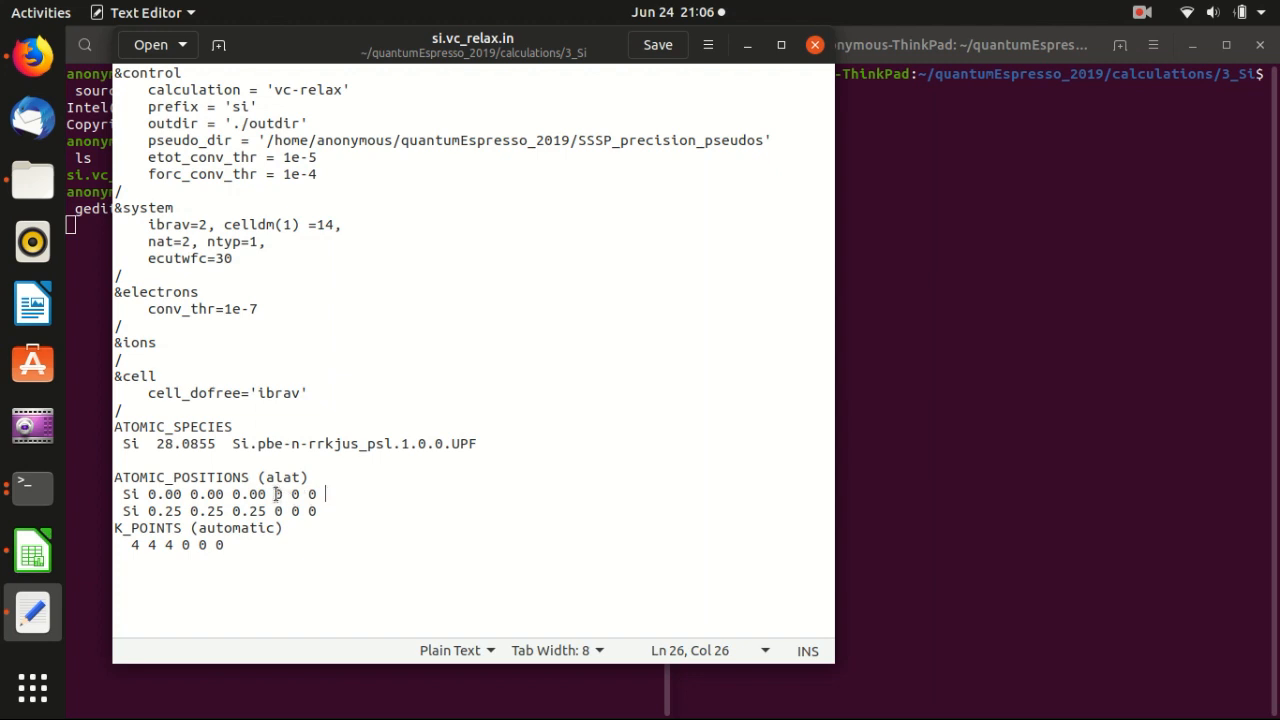
left_click(293, 494)
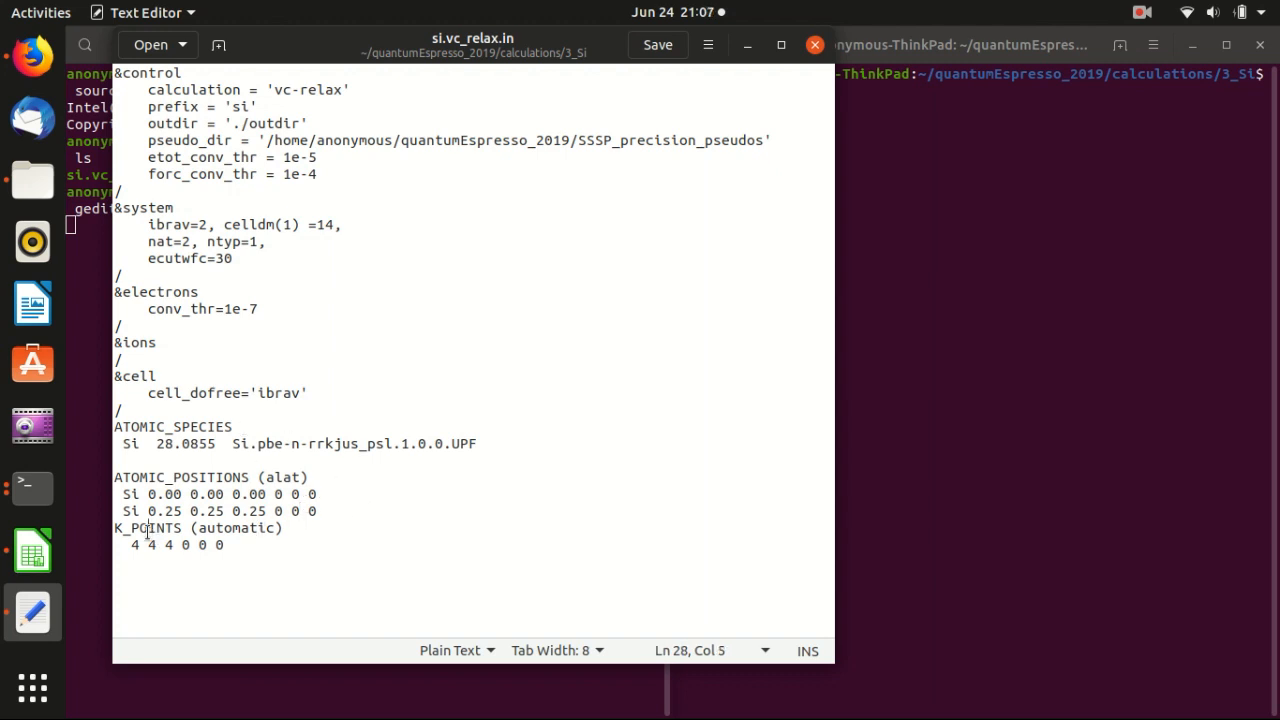
double_click(148, 528)
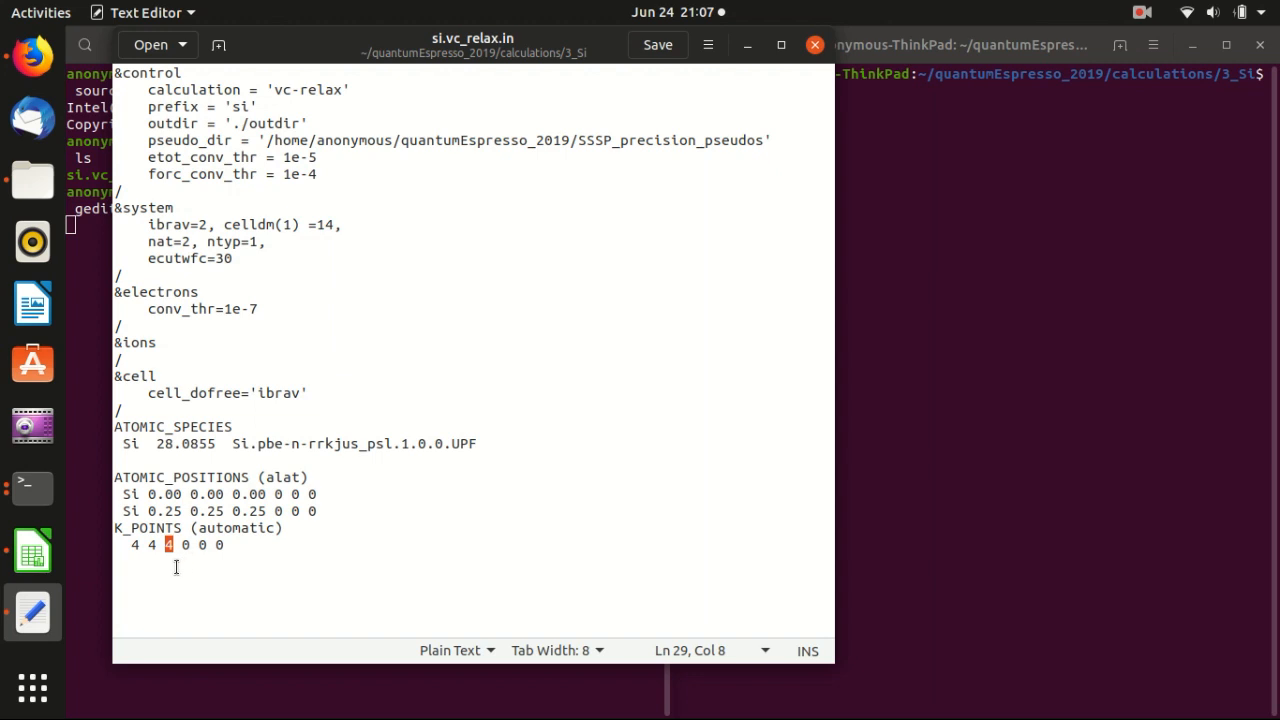
mouse_move(166, 570)
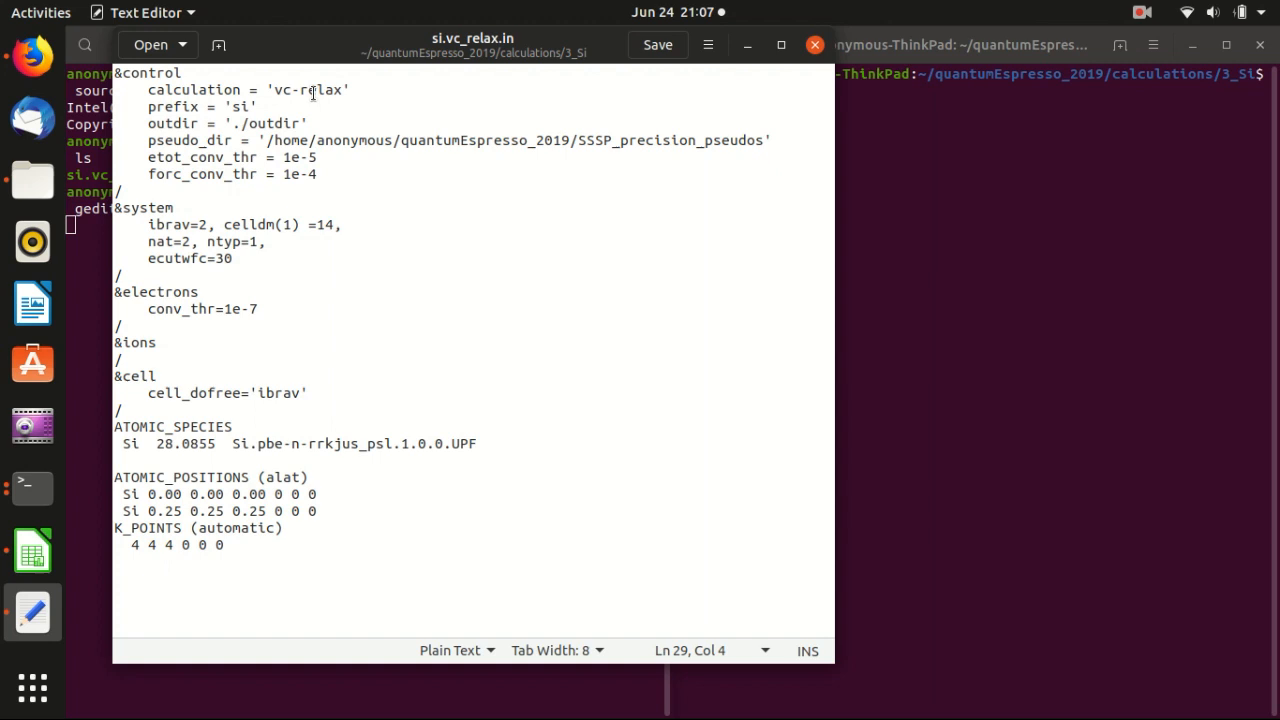
double_click(320, 90)
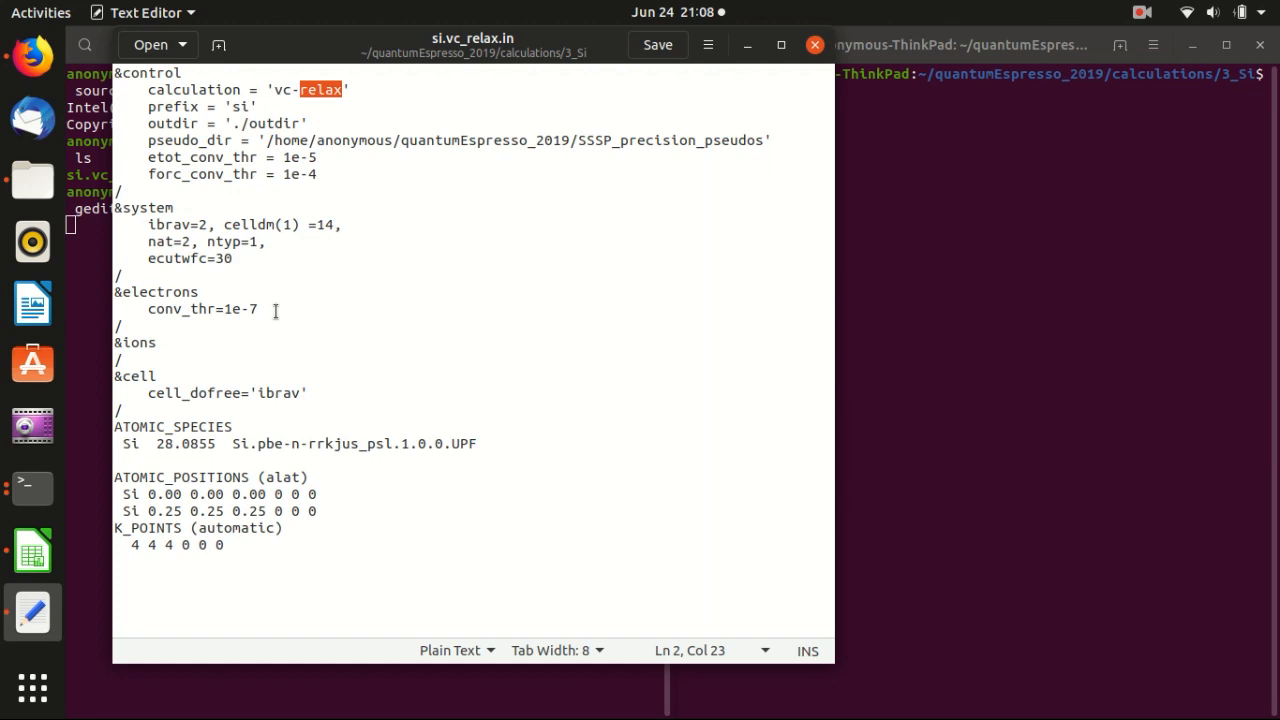
mouse_move(267, 352)
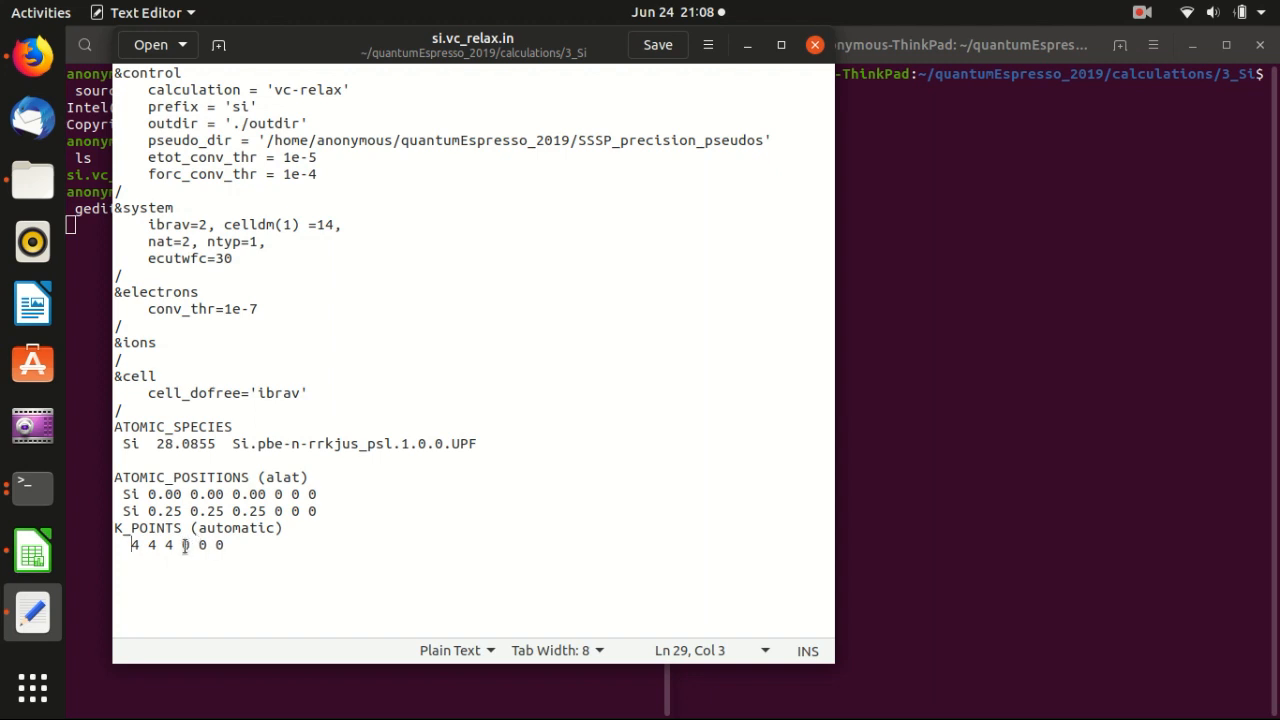
left_click(657, 44)
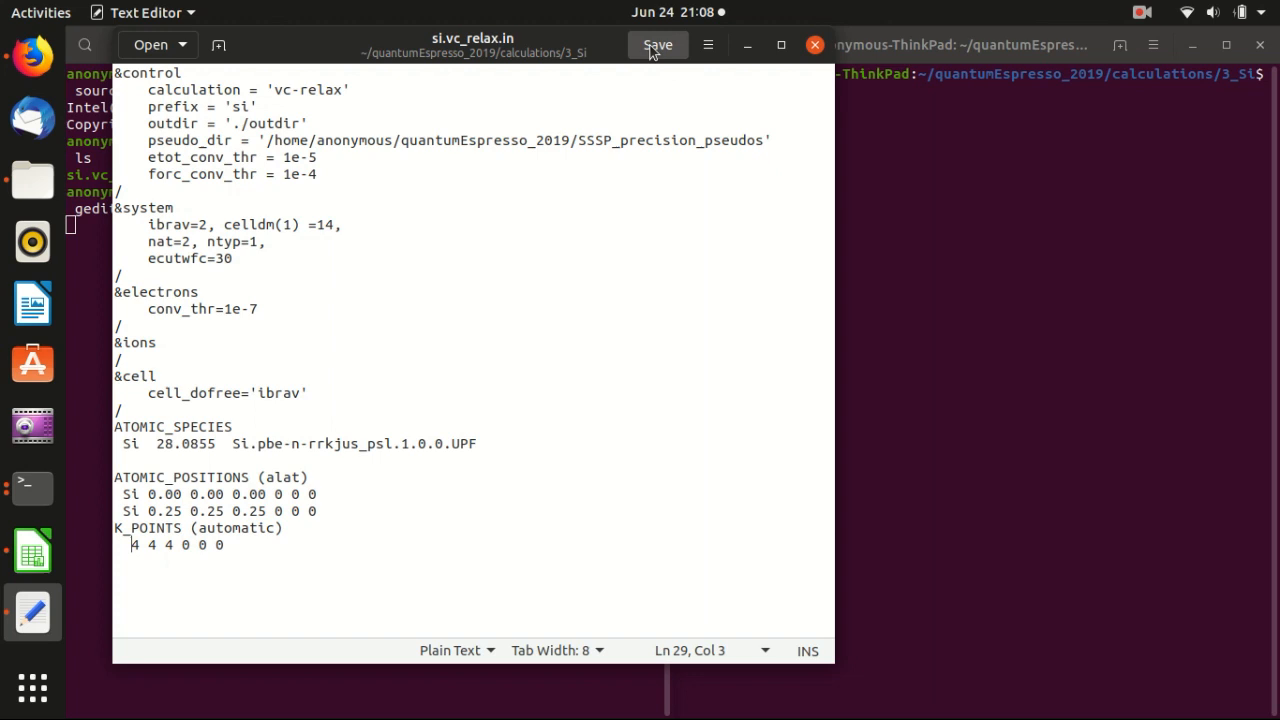
left_click(814, 44)
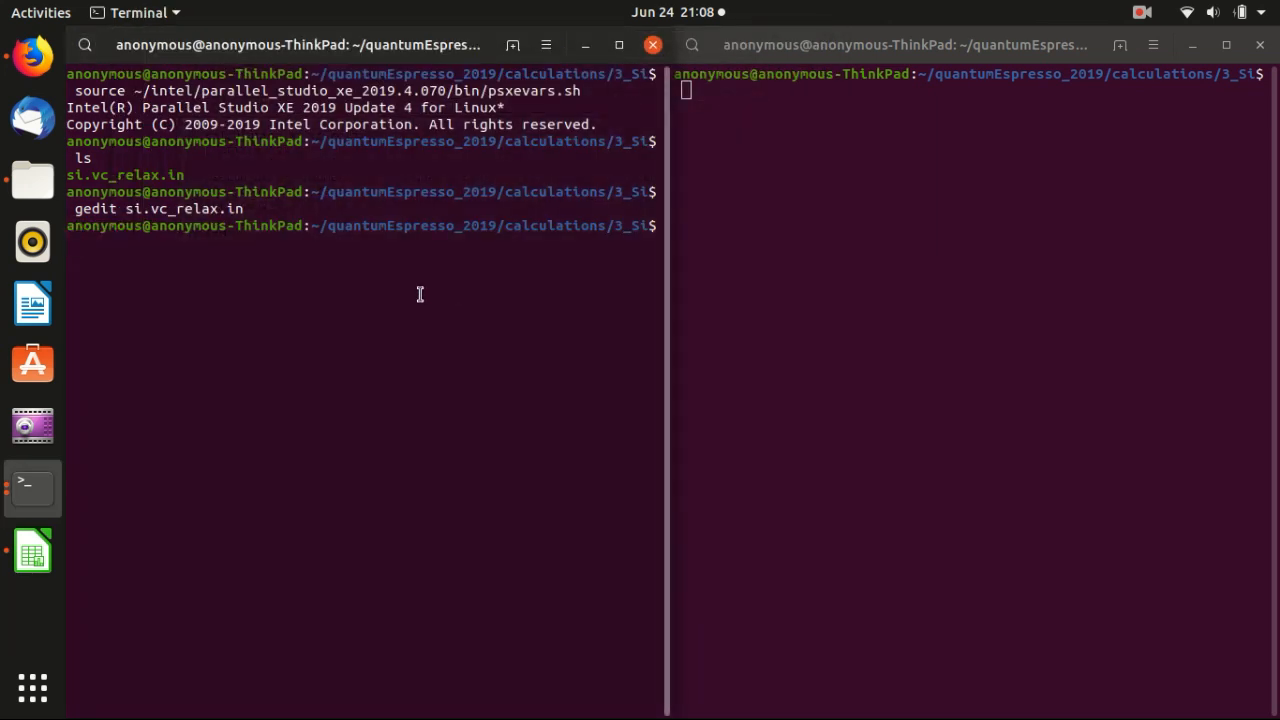
Type the mpirun -np 2 pw.x command reading si.vc_relax.in and writing si.vc_relax.out.
type("m")
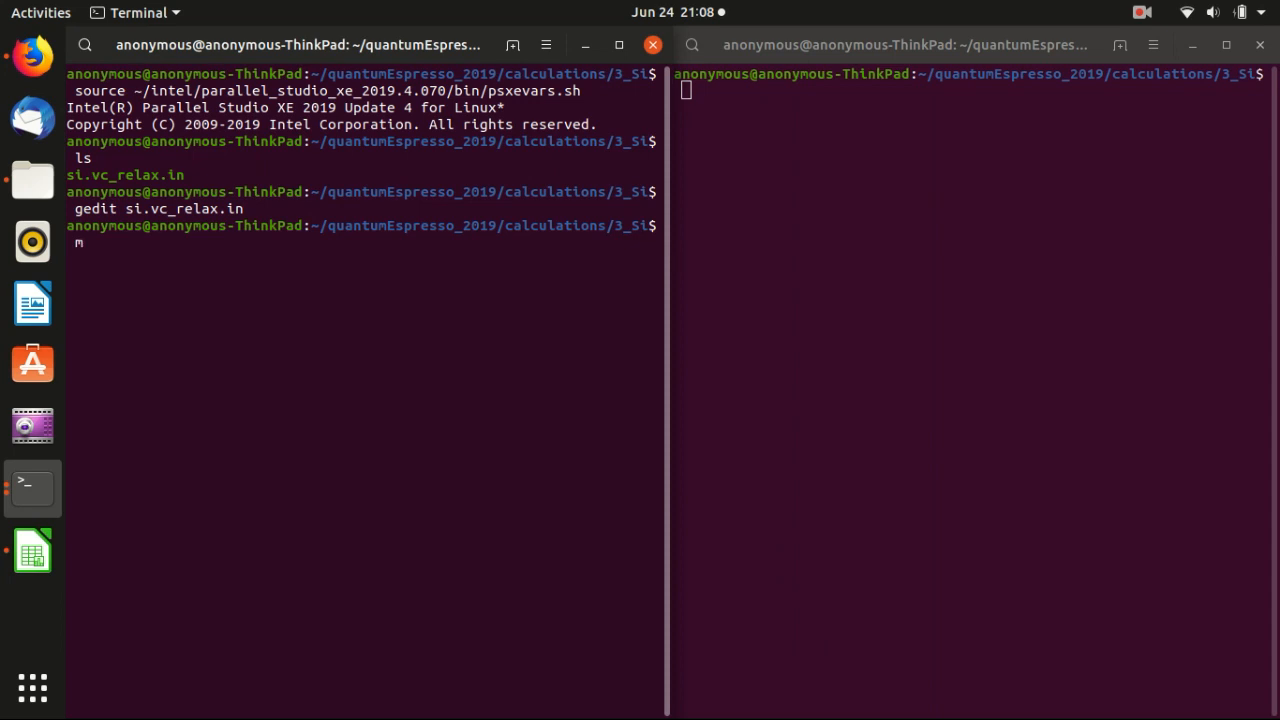
type("pirun -")
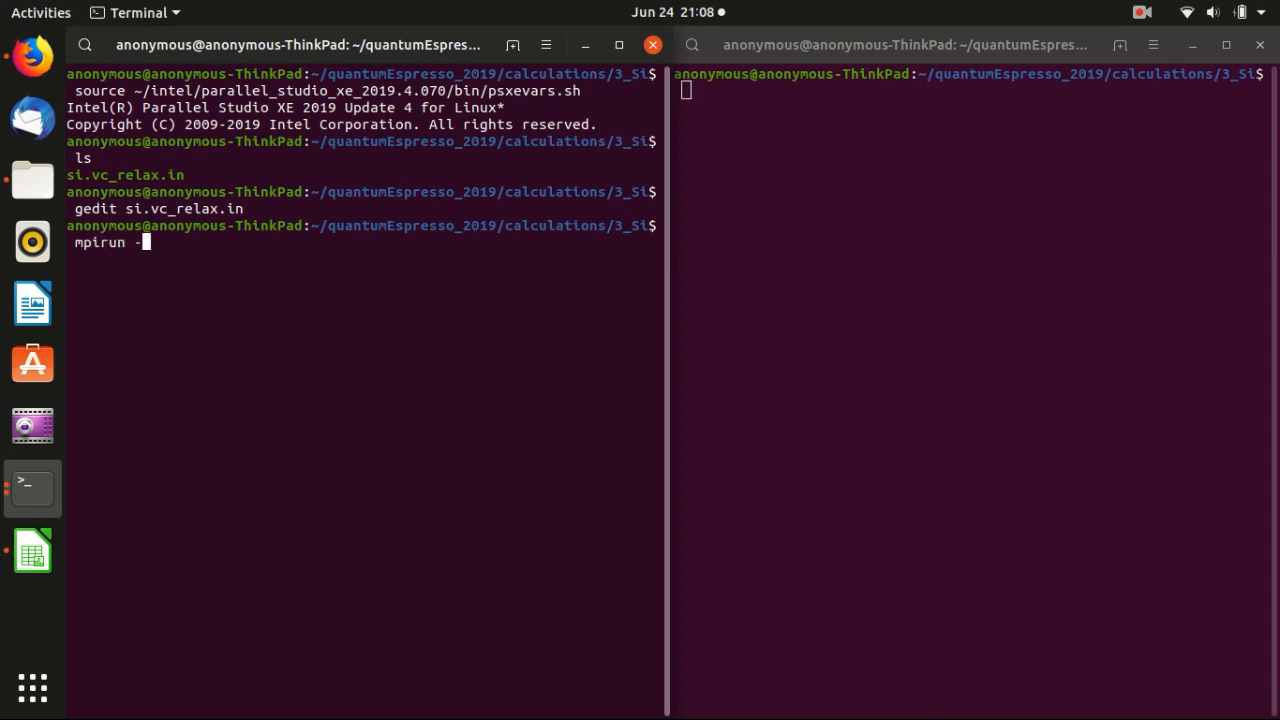
type("np")
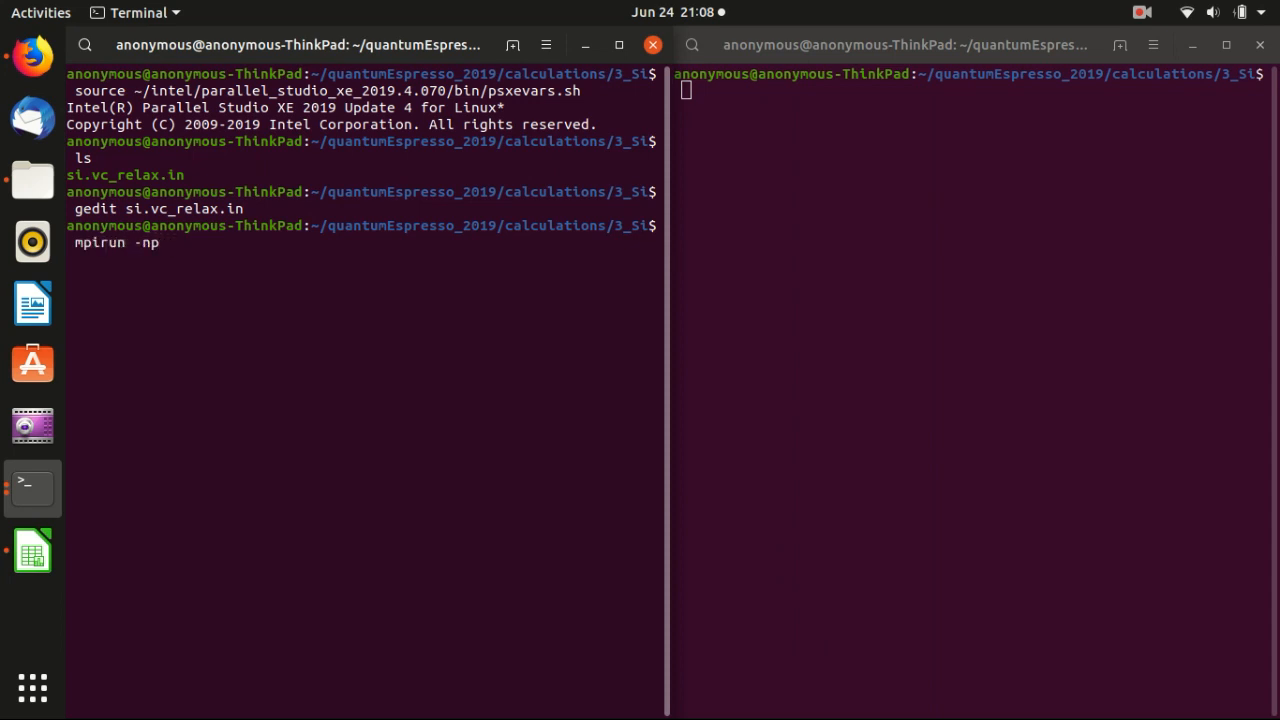
type("2 ~")
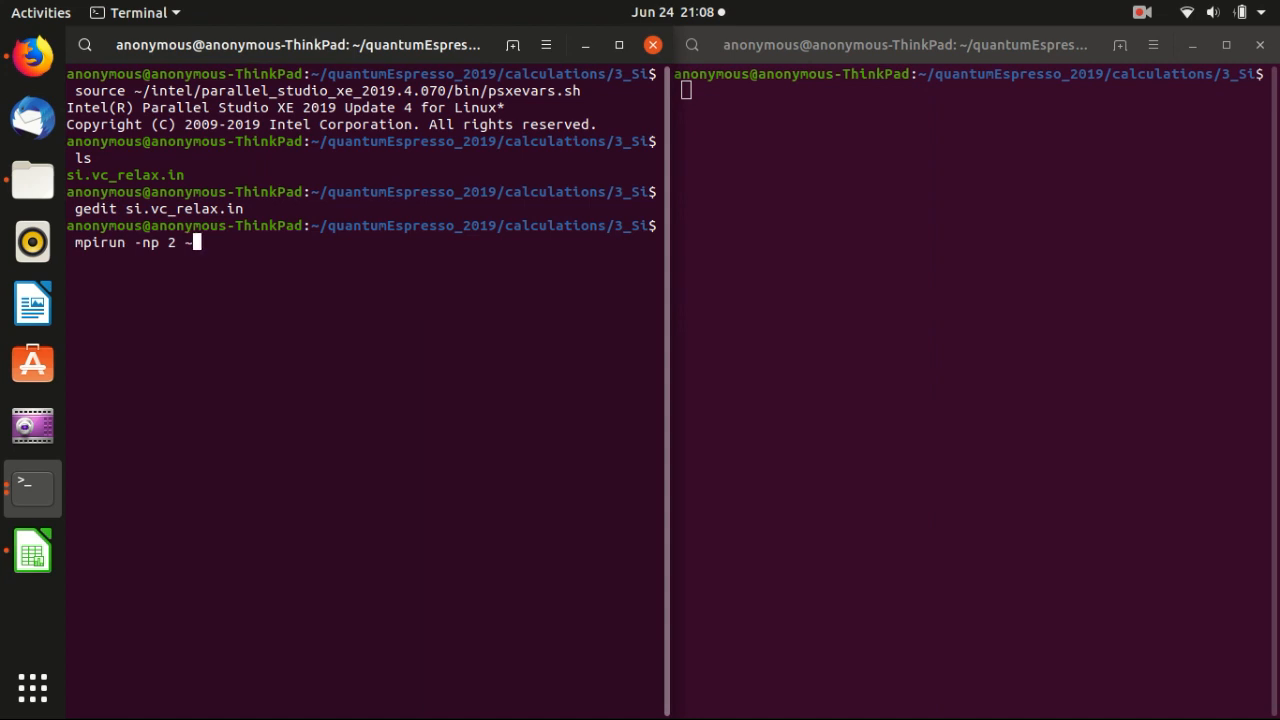
type("quantumEspresso_2019/")
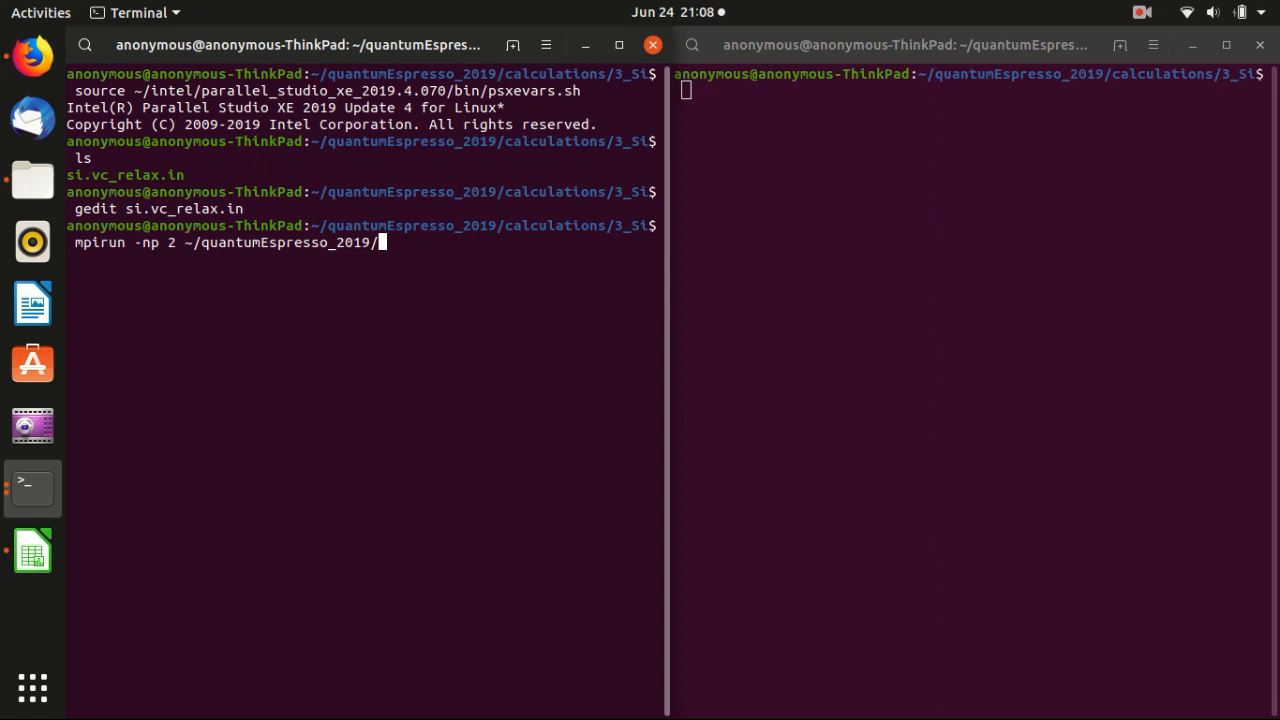
type("q-e-qe-6.4.1_3_Intel/")
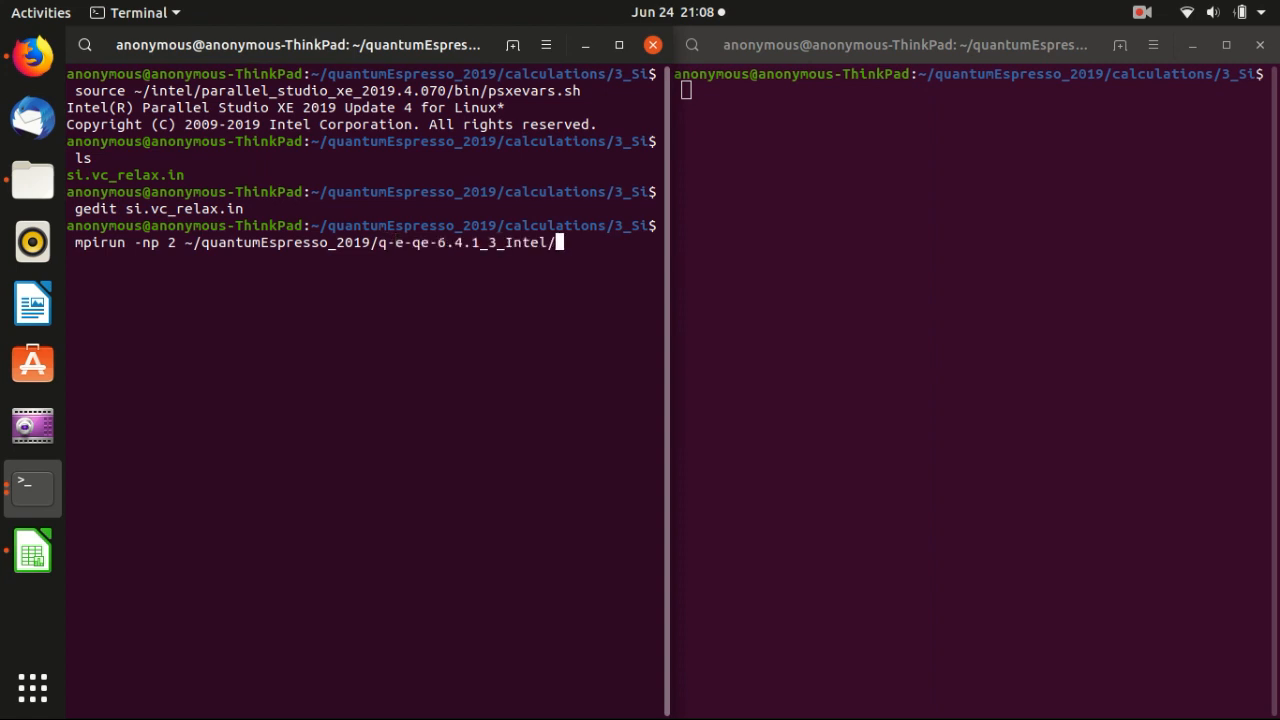
type("bin/")
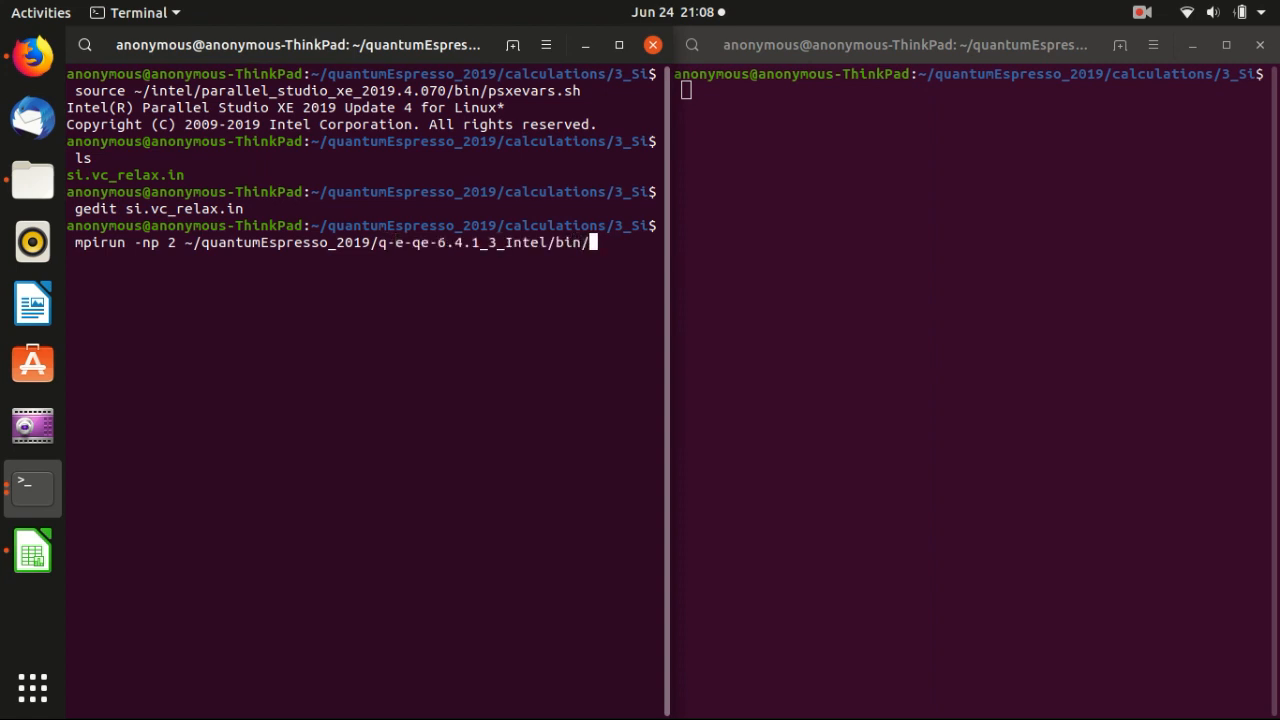
type("pw.x")
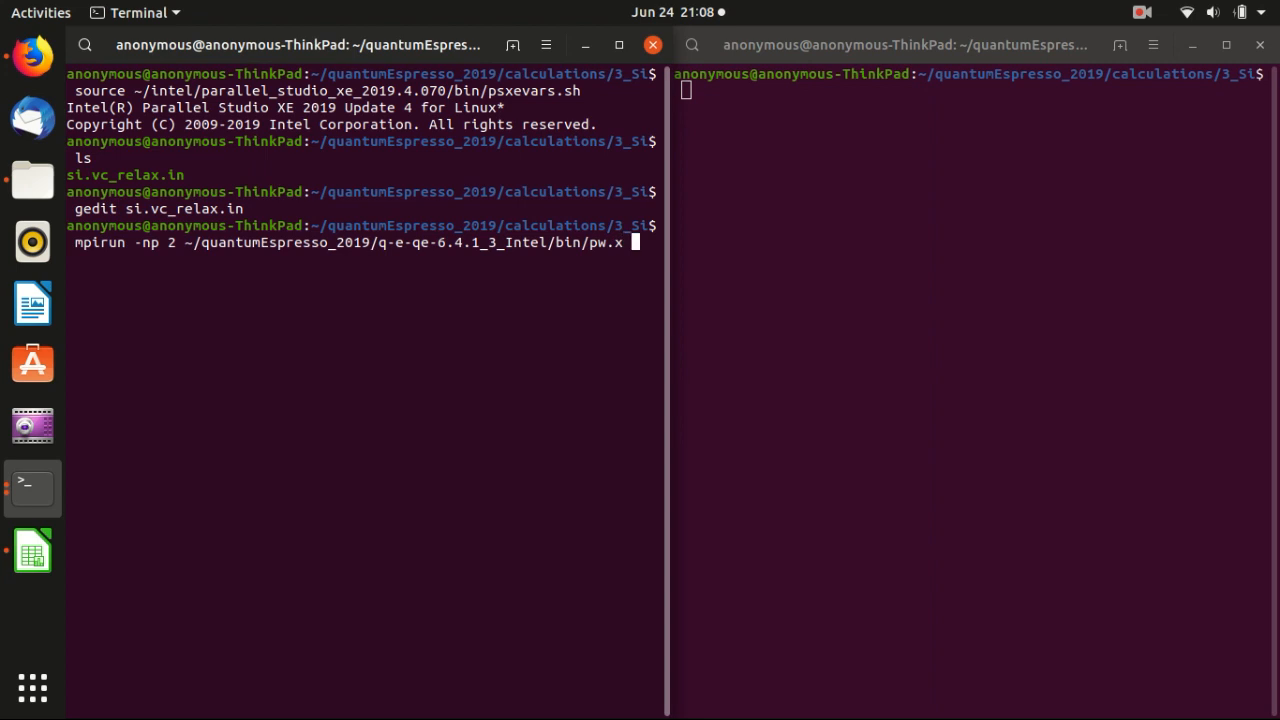
type("-inp")
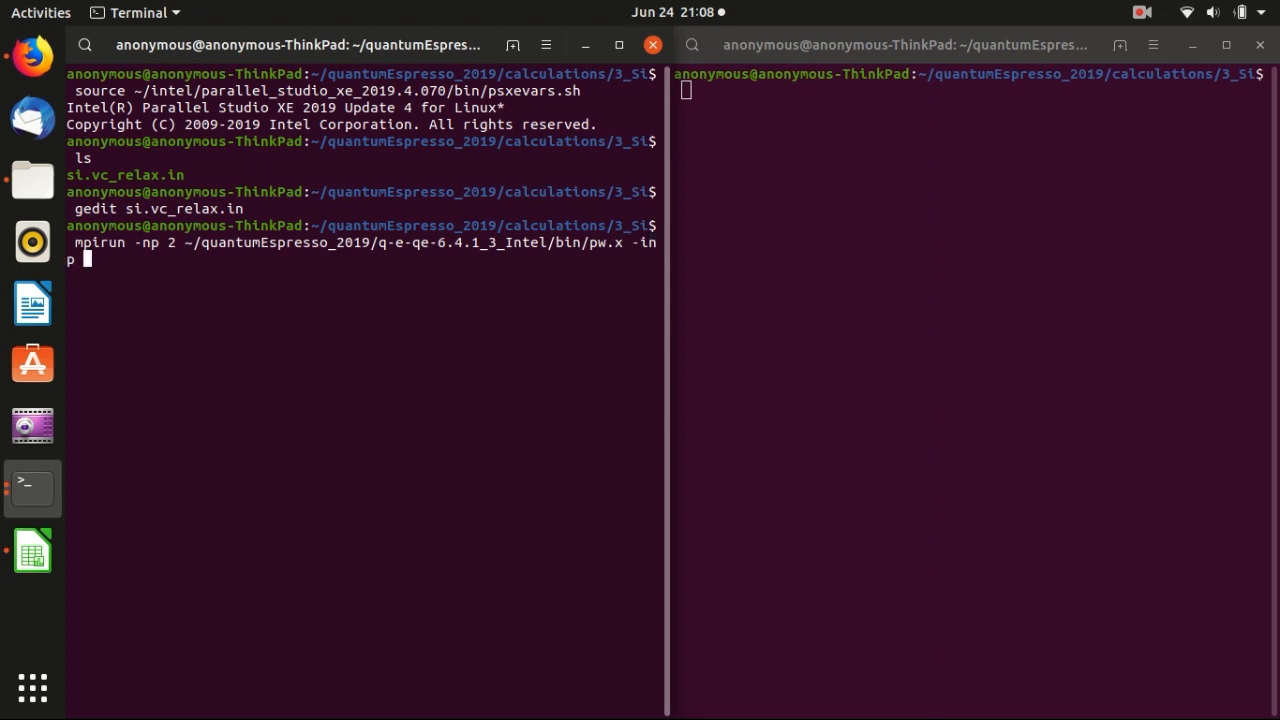
type("si.vc_relax.in")
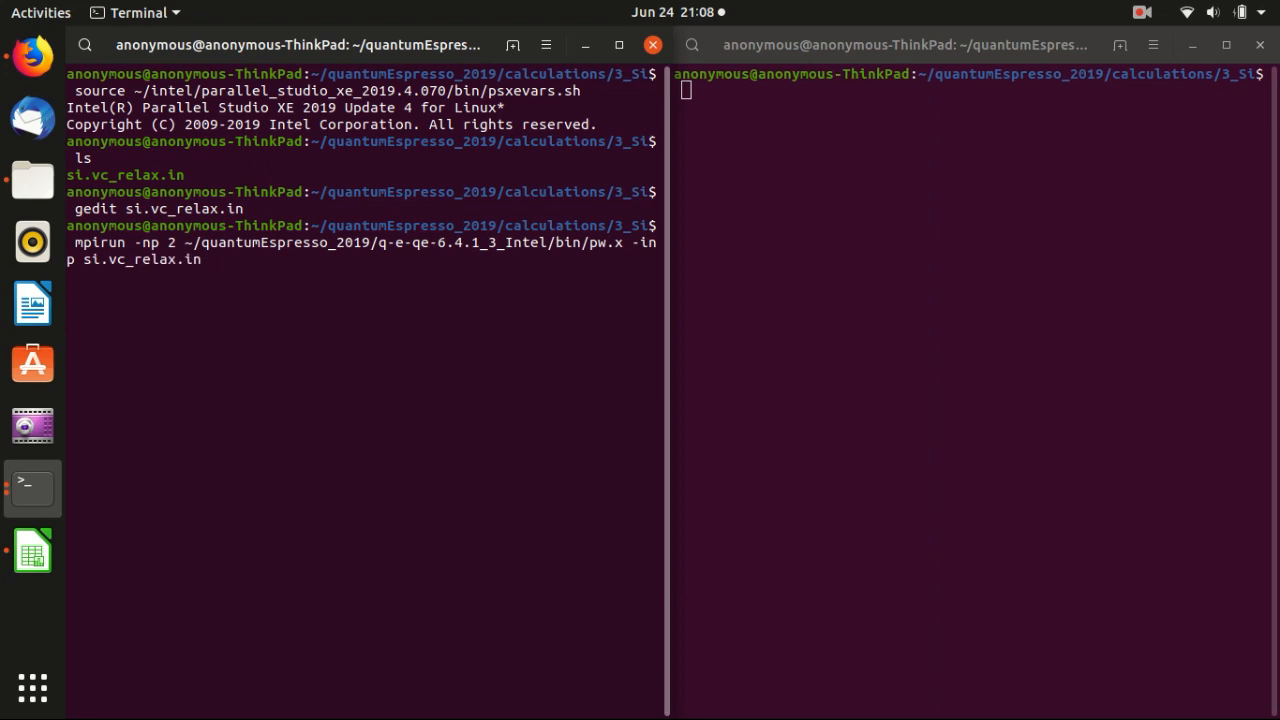
type("> si")
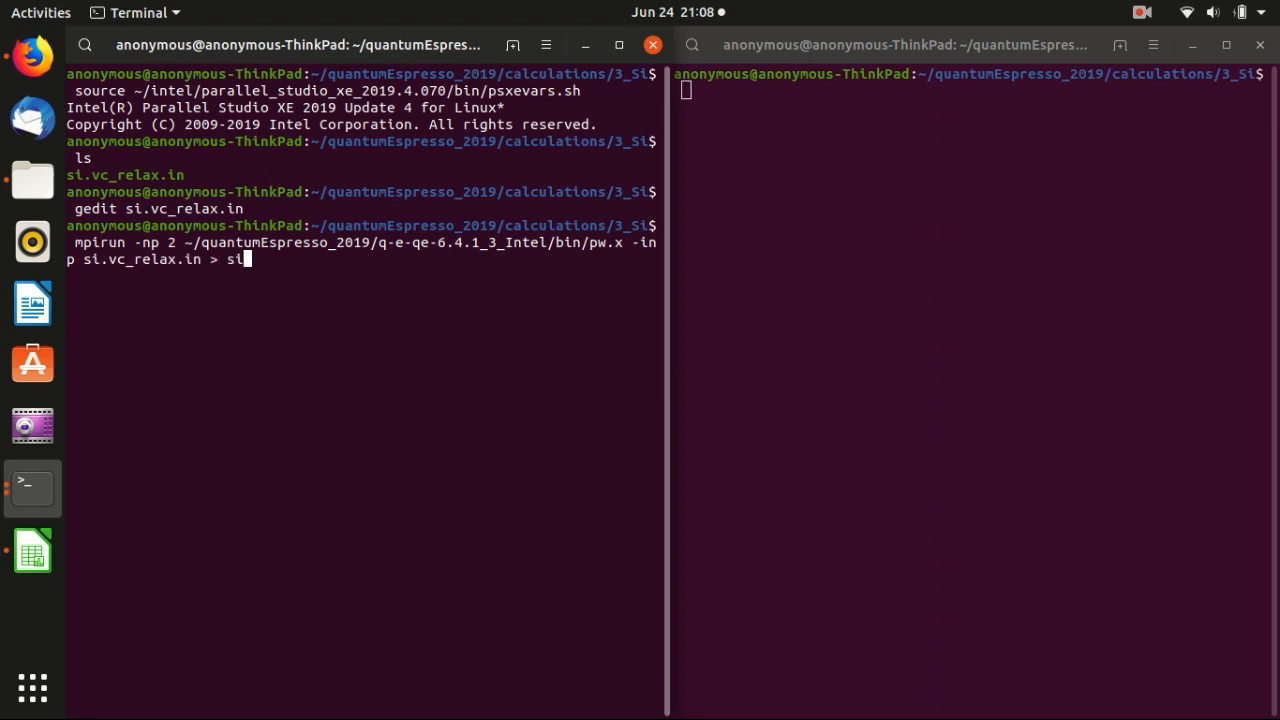
type("vc_relax.ou")
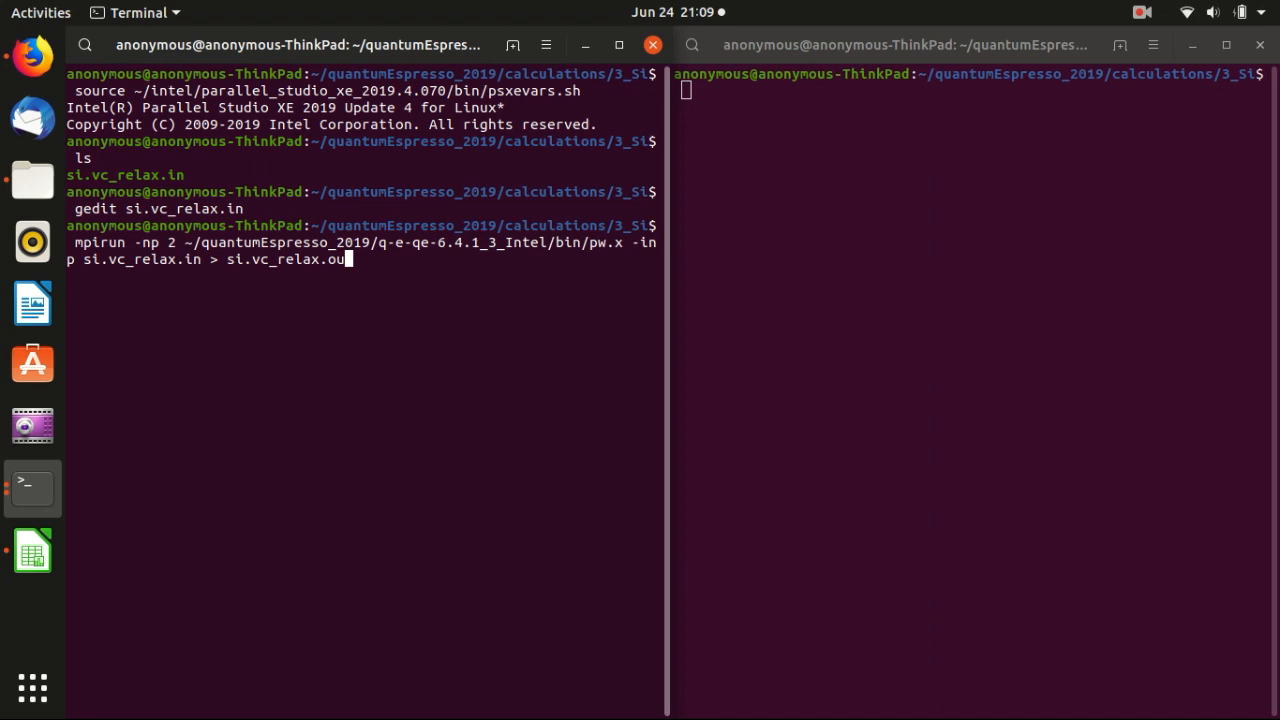
type("t")
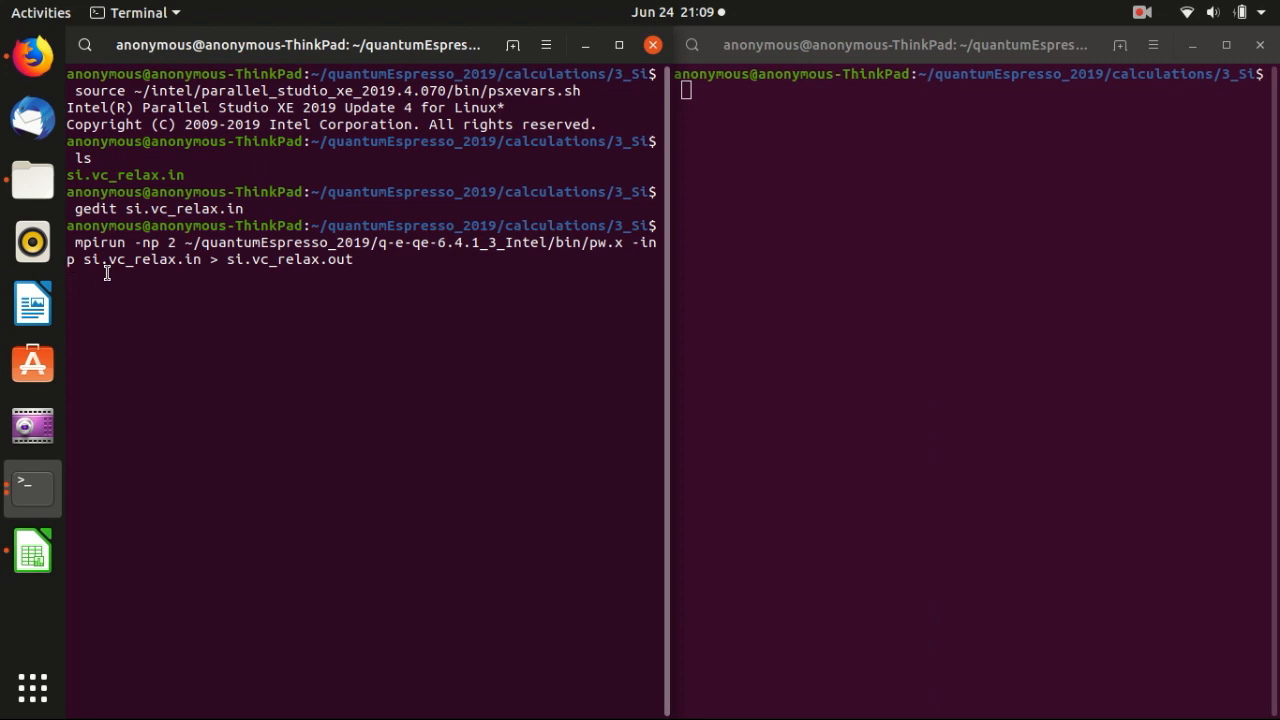
mouse_move(948, 197)
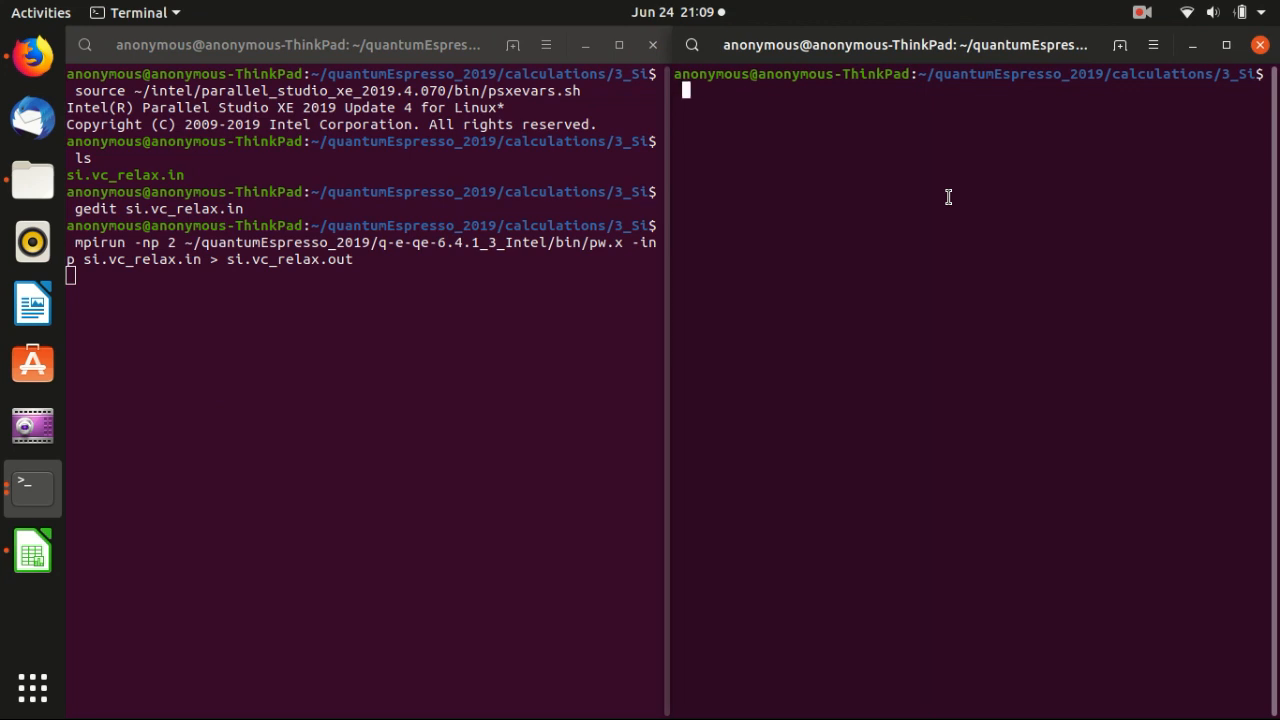
Follow si.vc_relax.out live with tail -f in the right terminal.
type("tail -f")
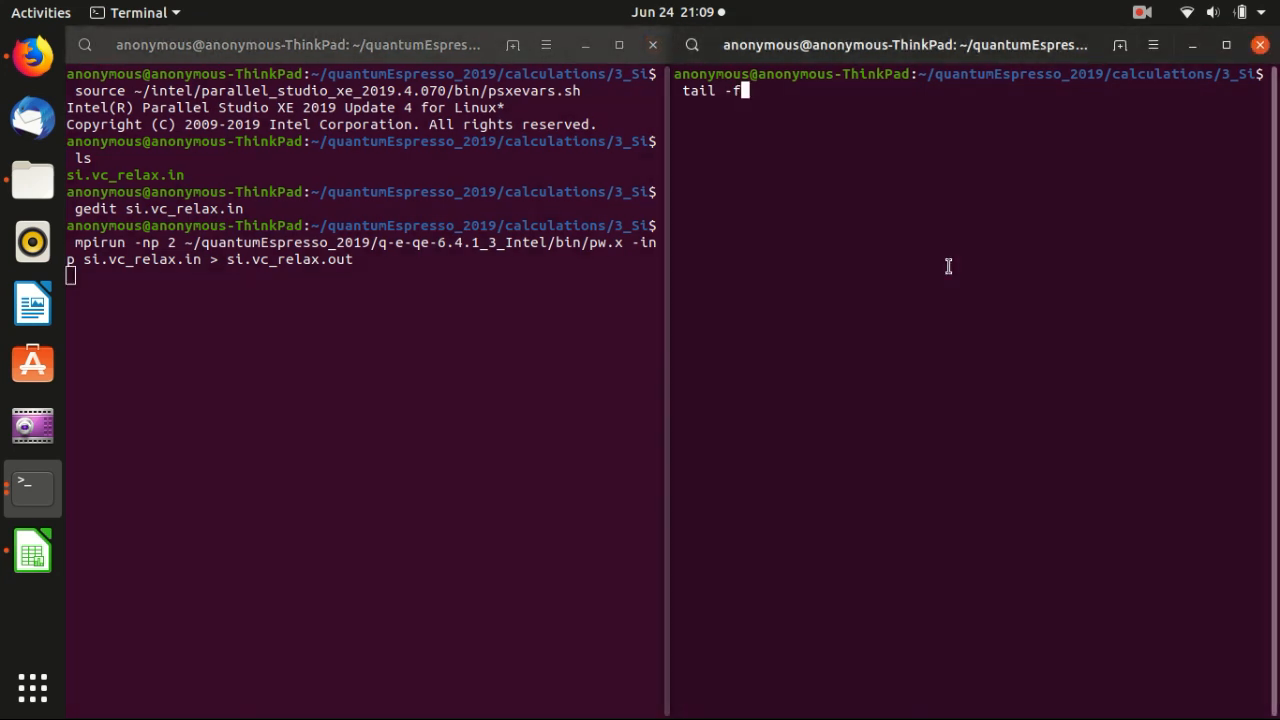
type("s")
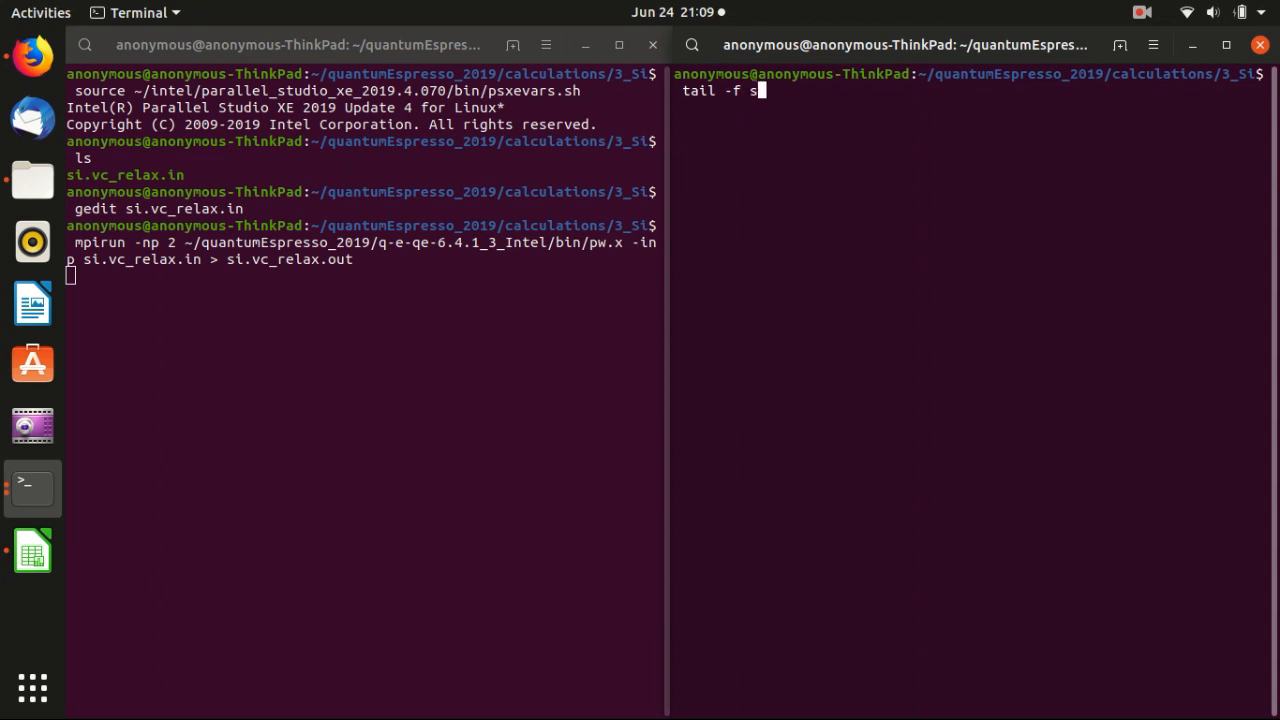
type("i.re")
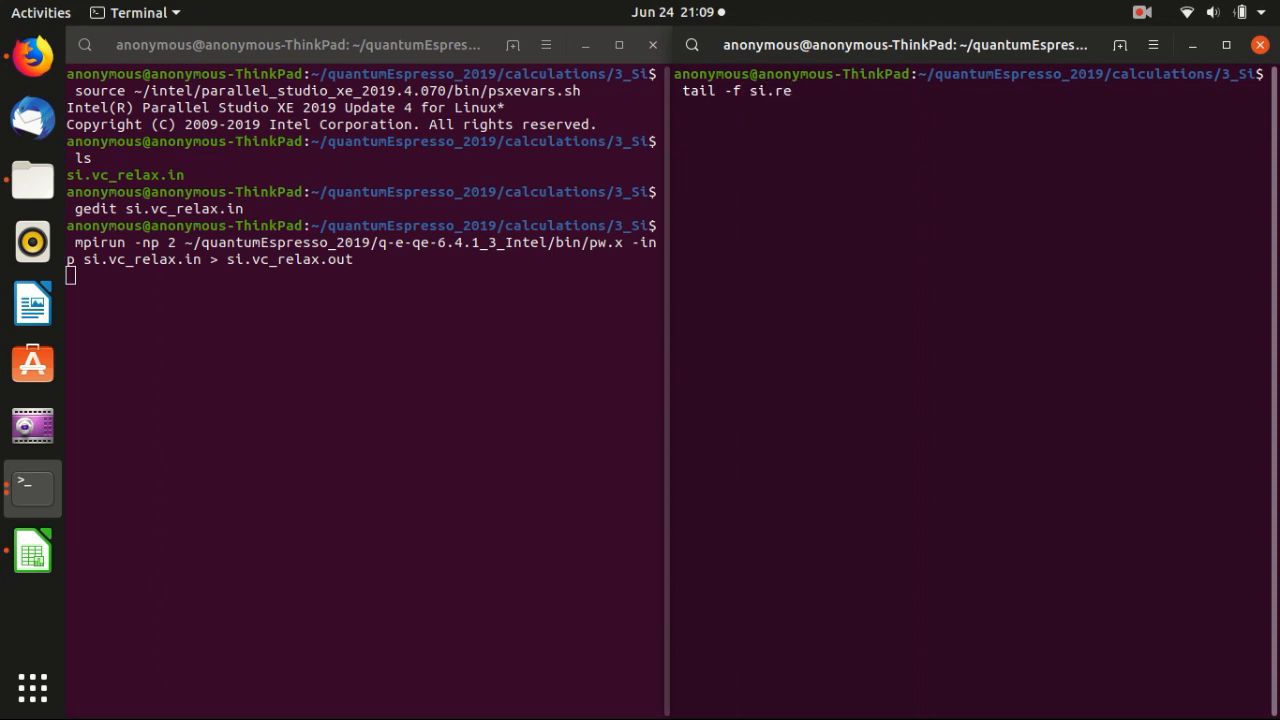
type("vc_relax.")
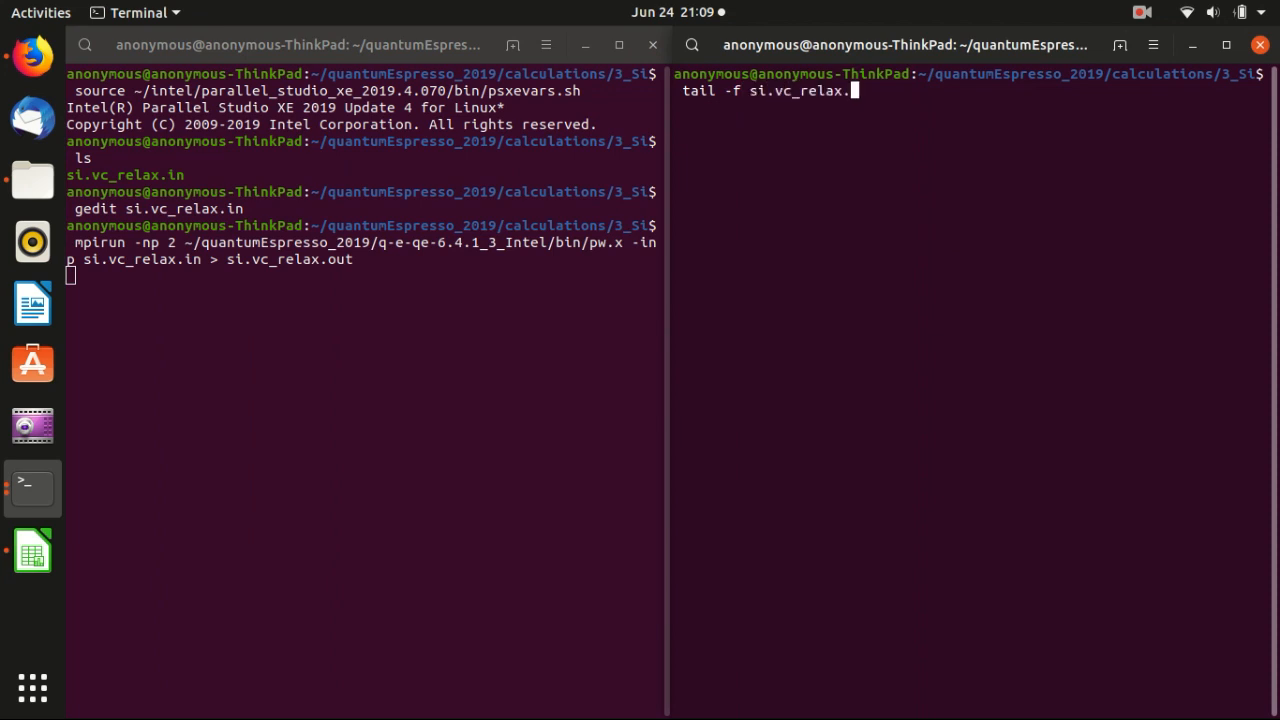
type("out")
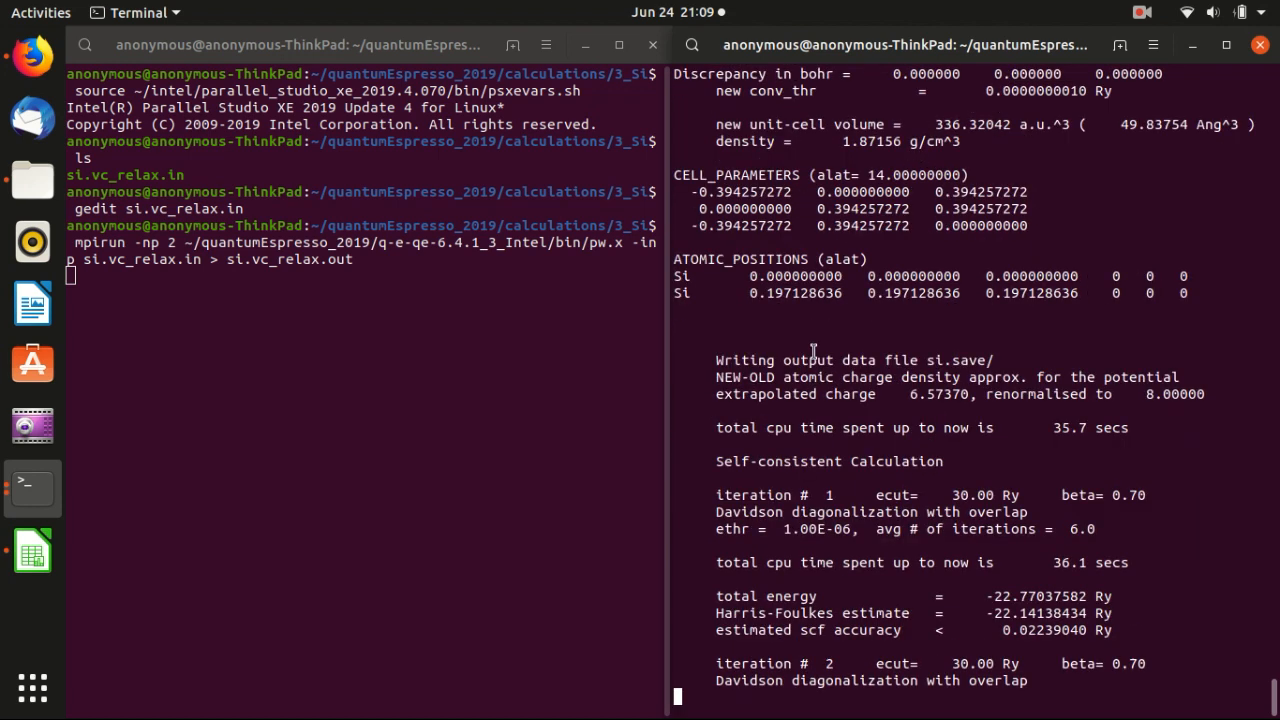
Scroll the streaming output until the run finishes with JOB DONE.
scroll("down", 3)
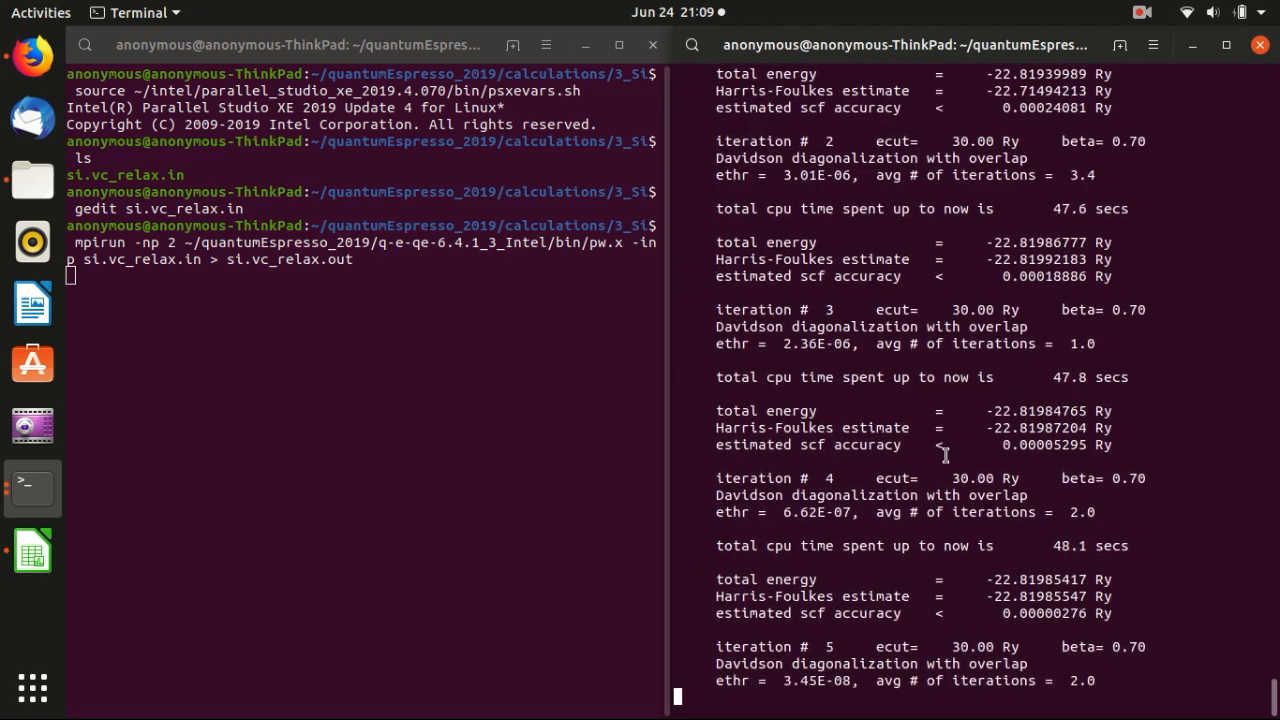
scroll("down", 3)
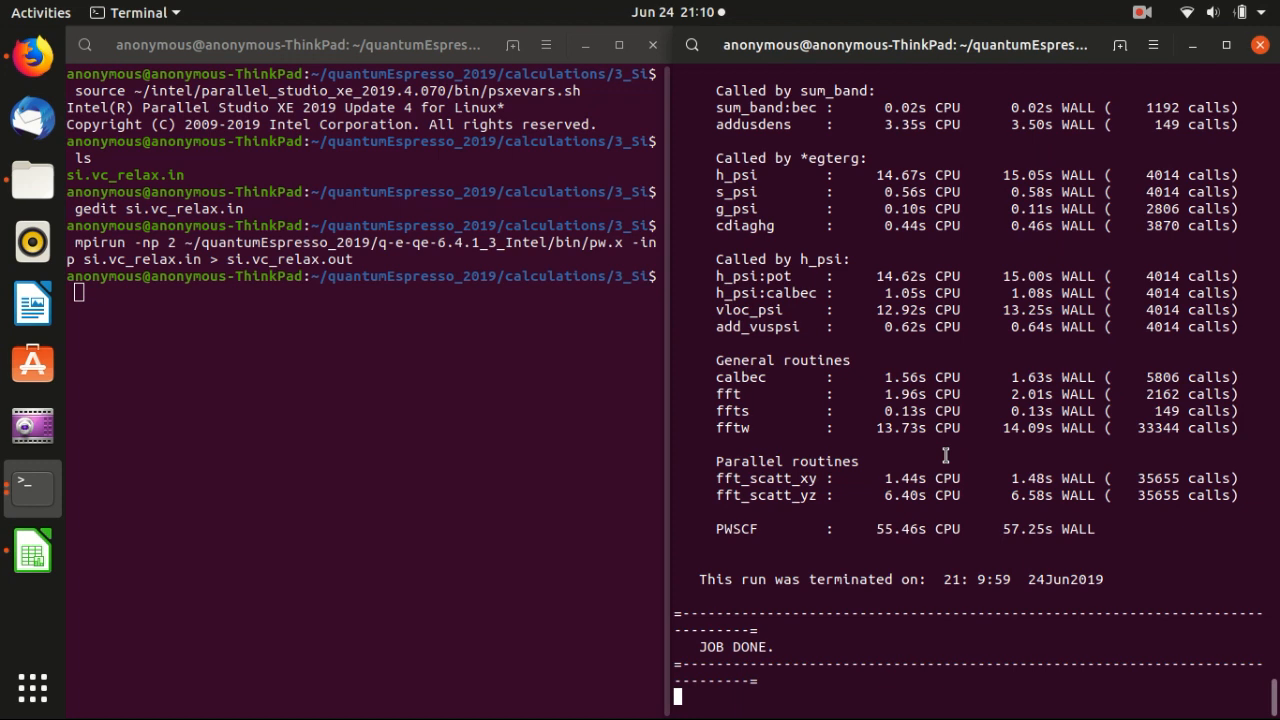
mouse_move(790, 377)
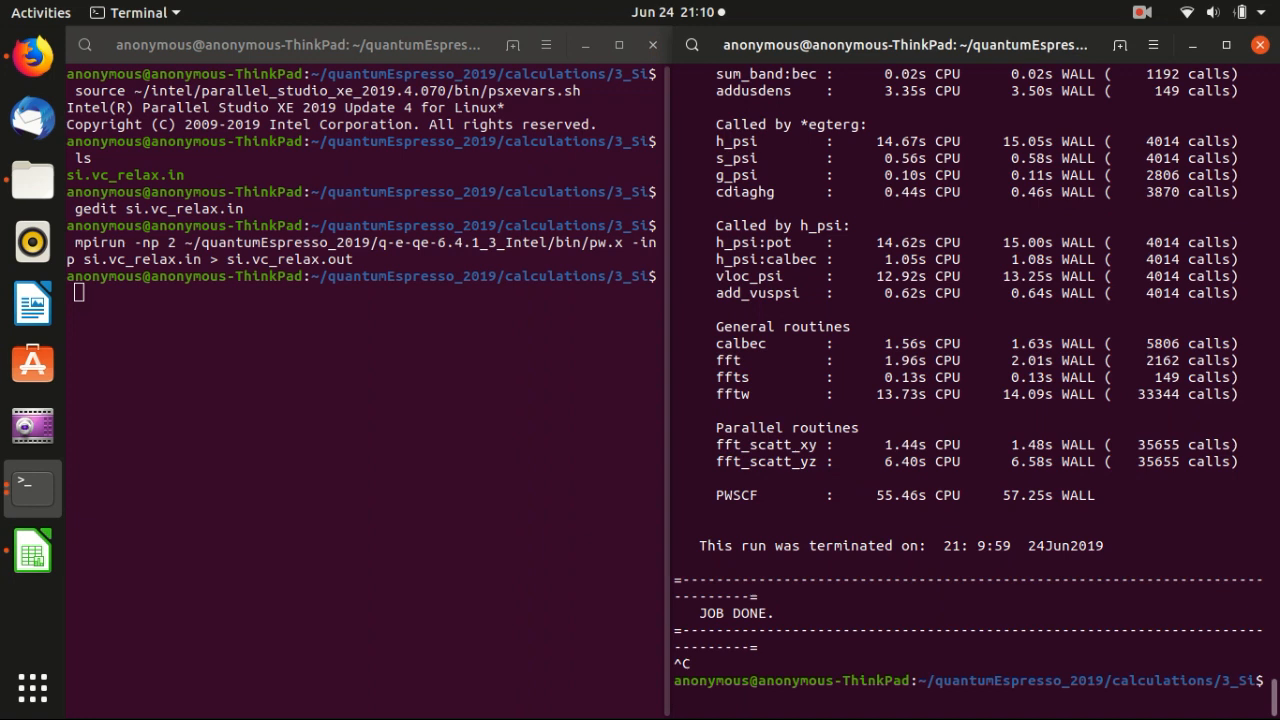
Clear the terminal and grep si.vc_relax.out for "P=" to list total-stress pressures.
type("clear")
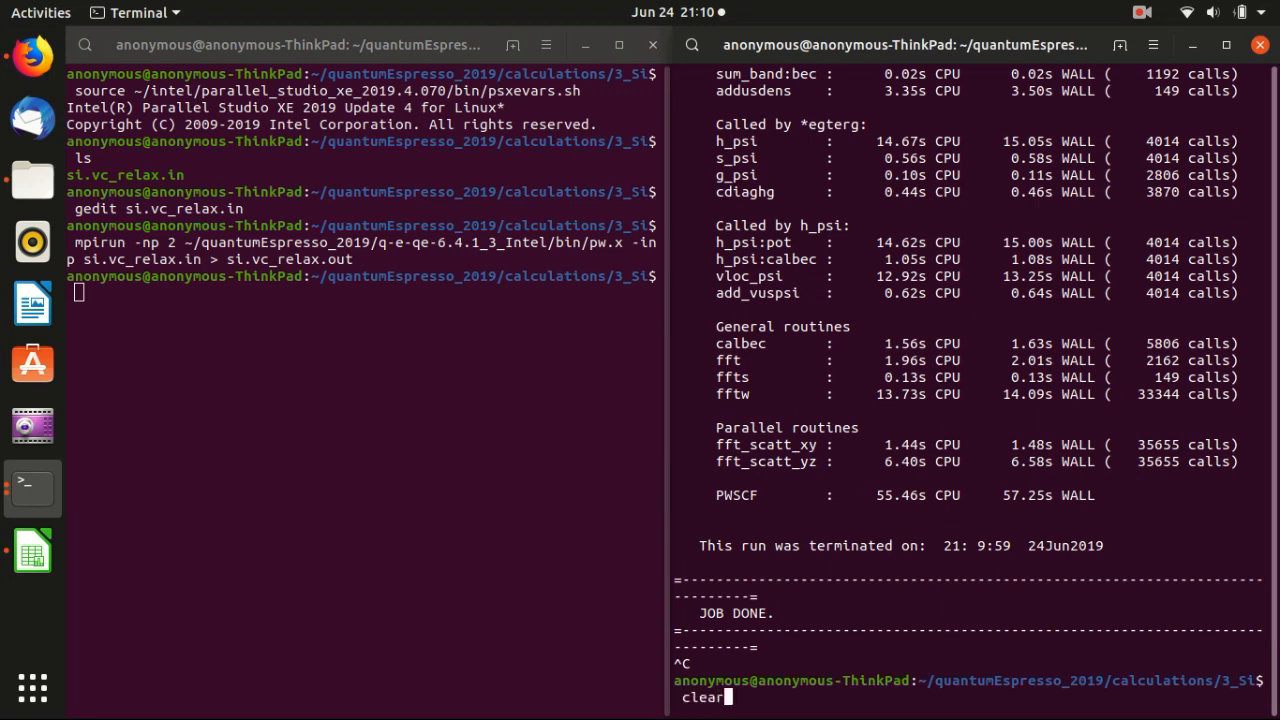
key("Return")
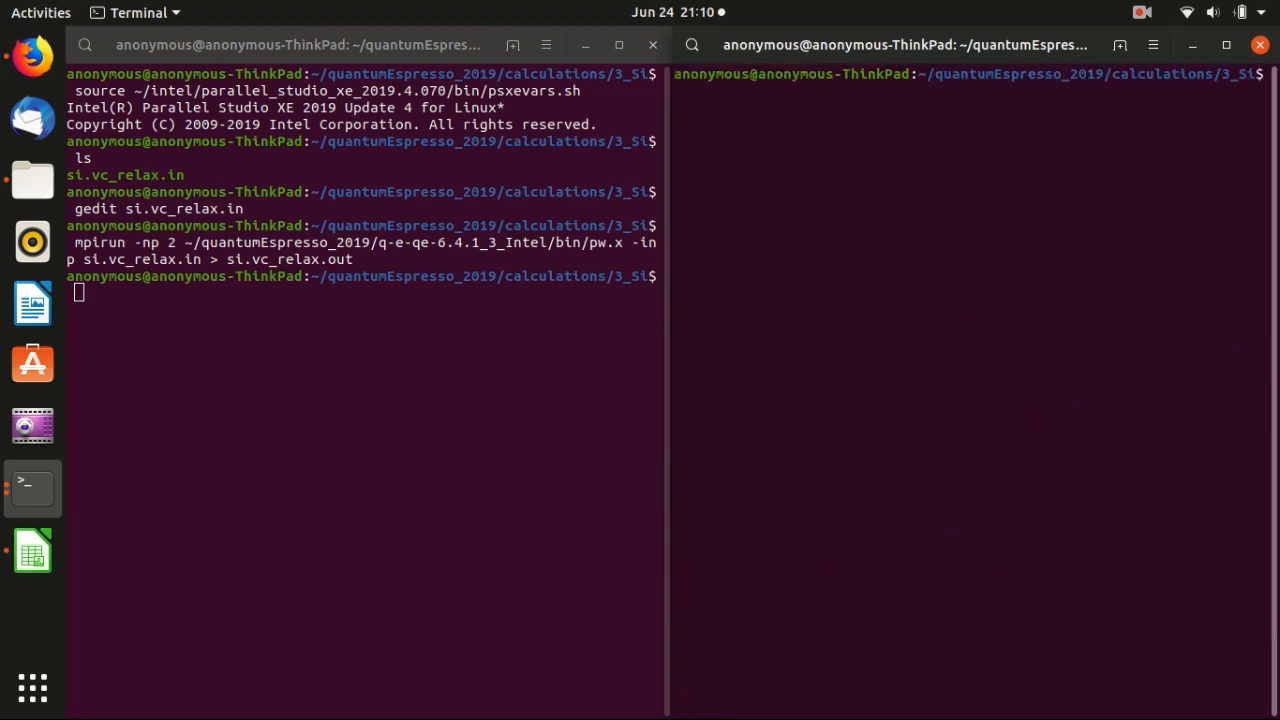
type("grep")
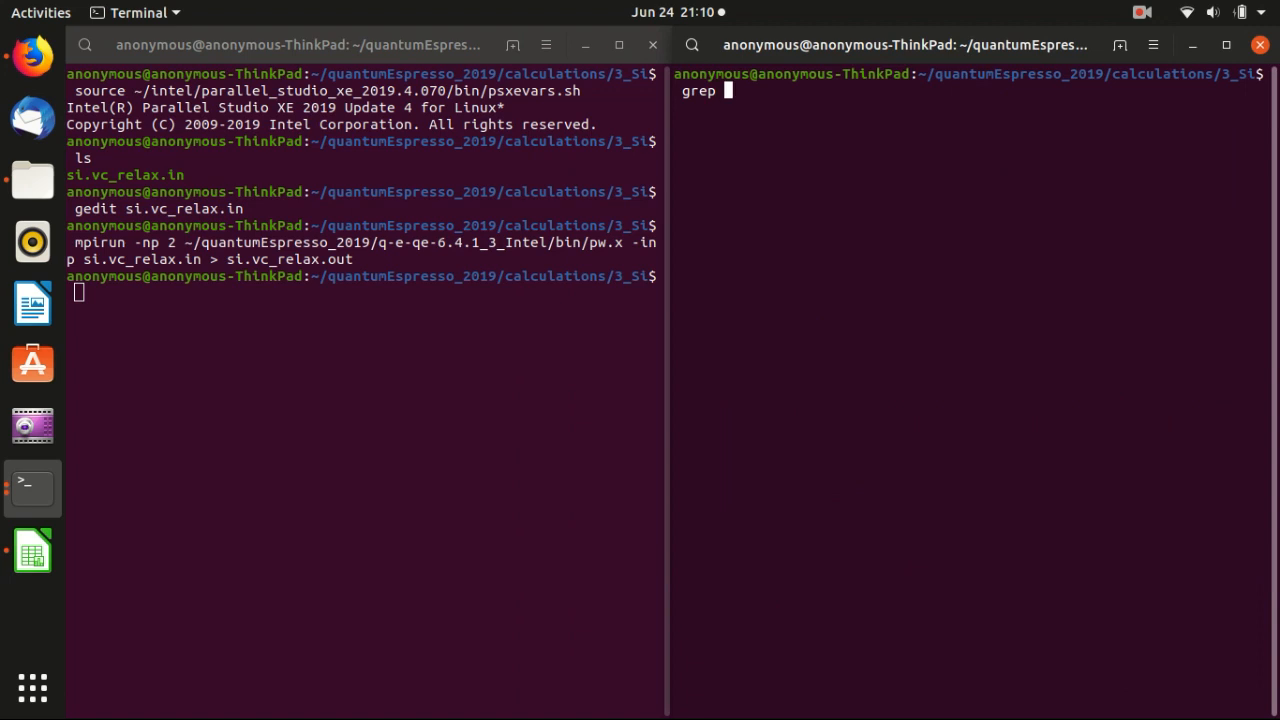
type("\"")
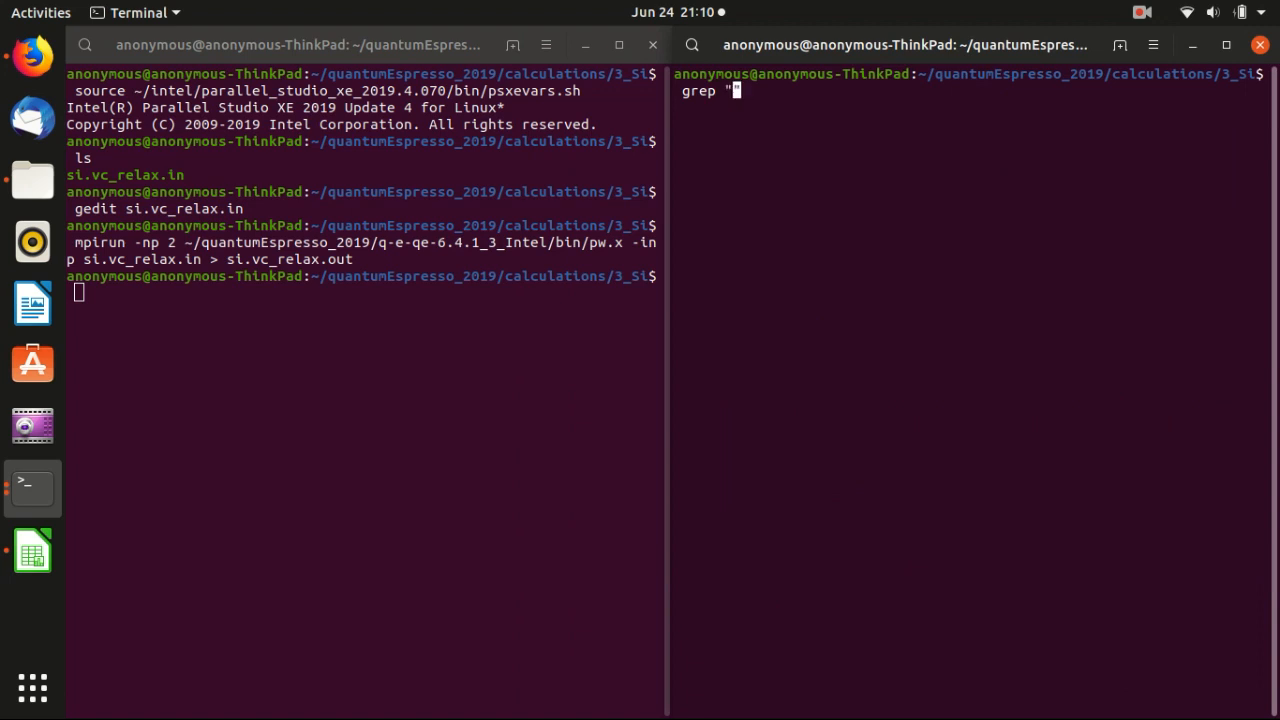
type("-")
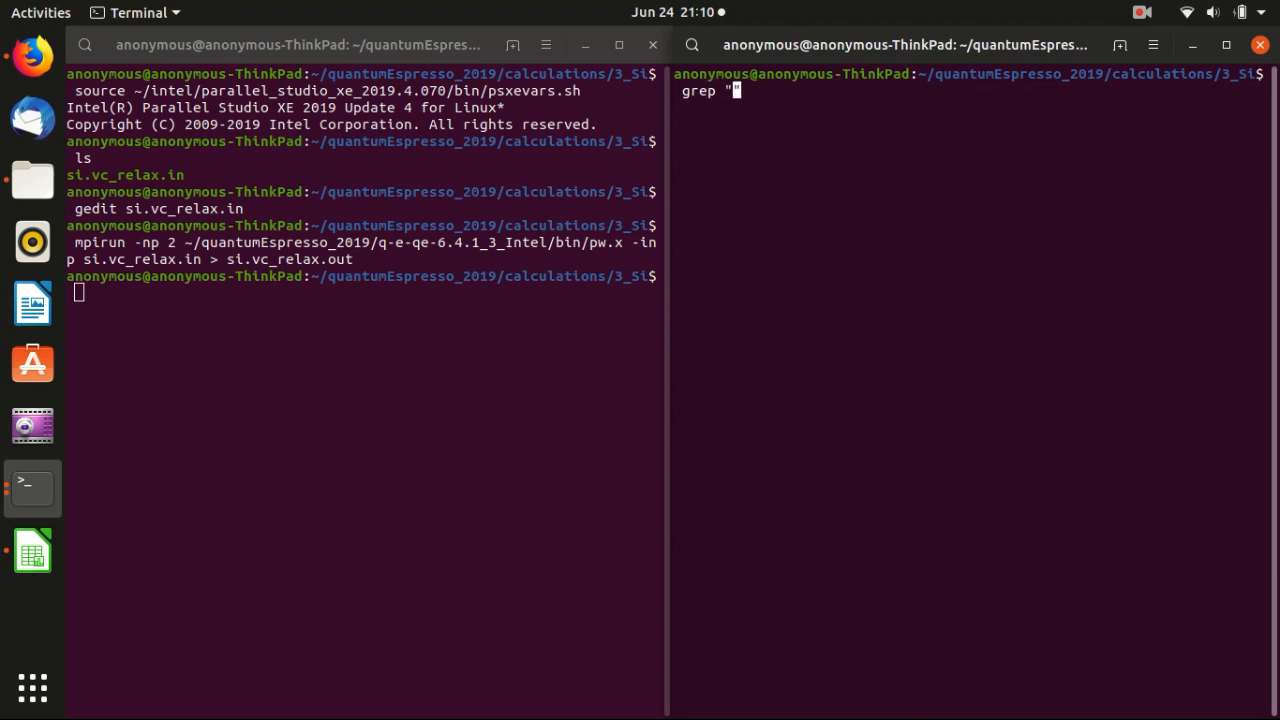
type("P=\" si")
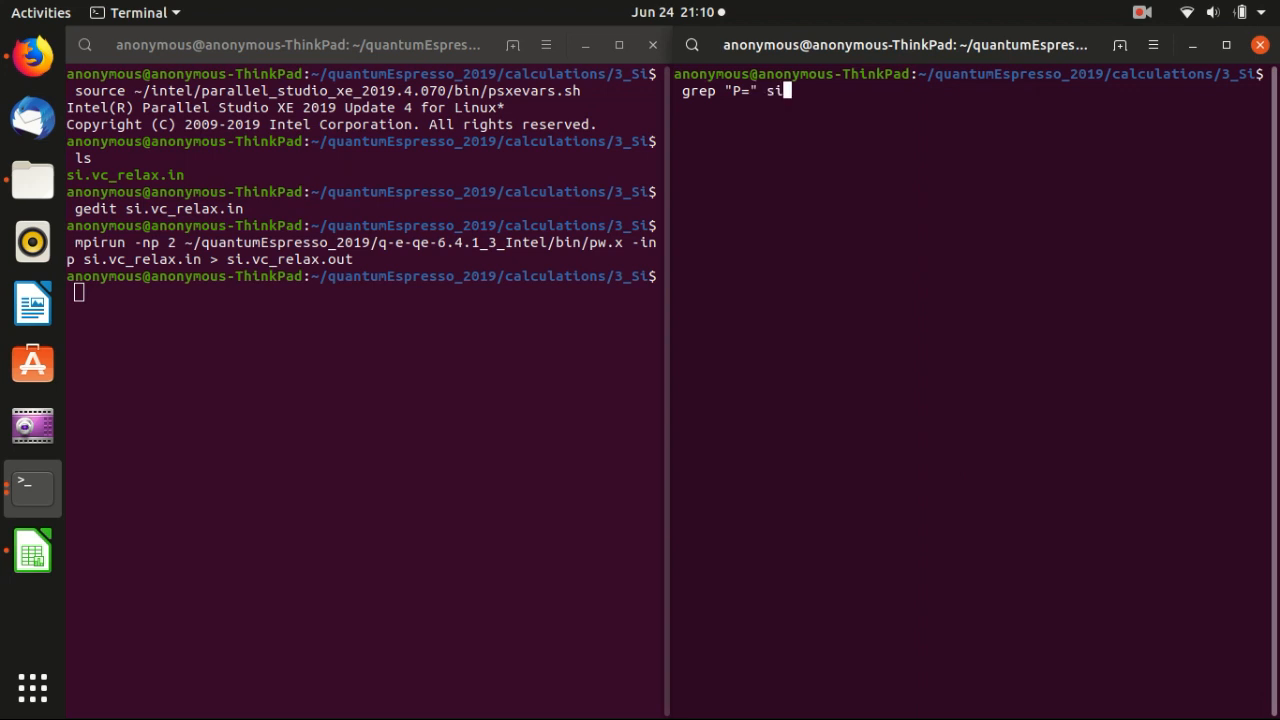
type("vc_relax.")
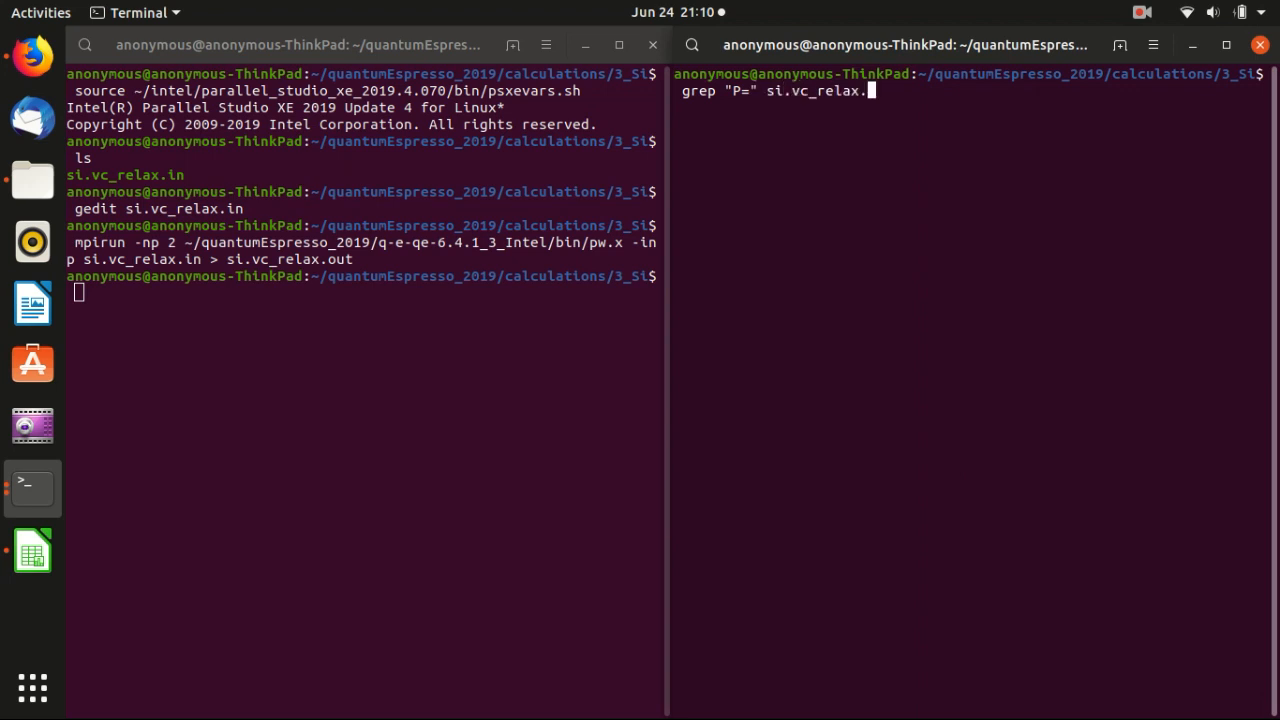
type("out")
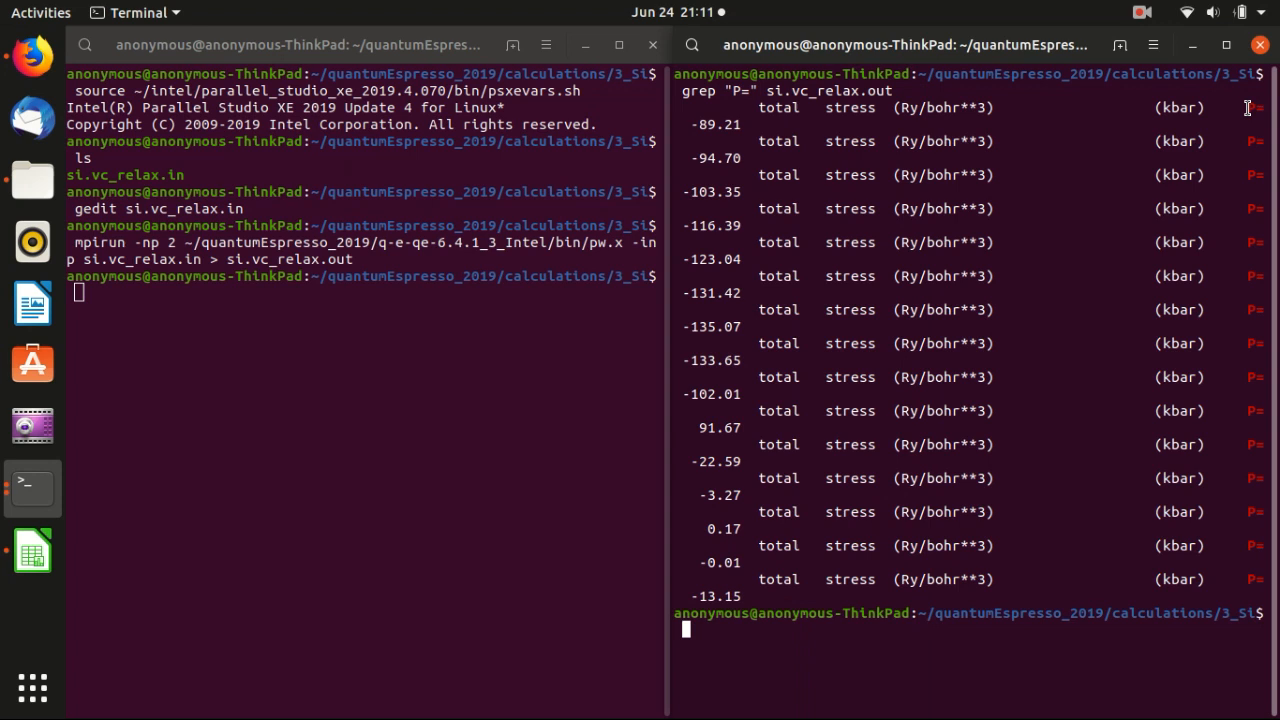
double_click(1178, 108)
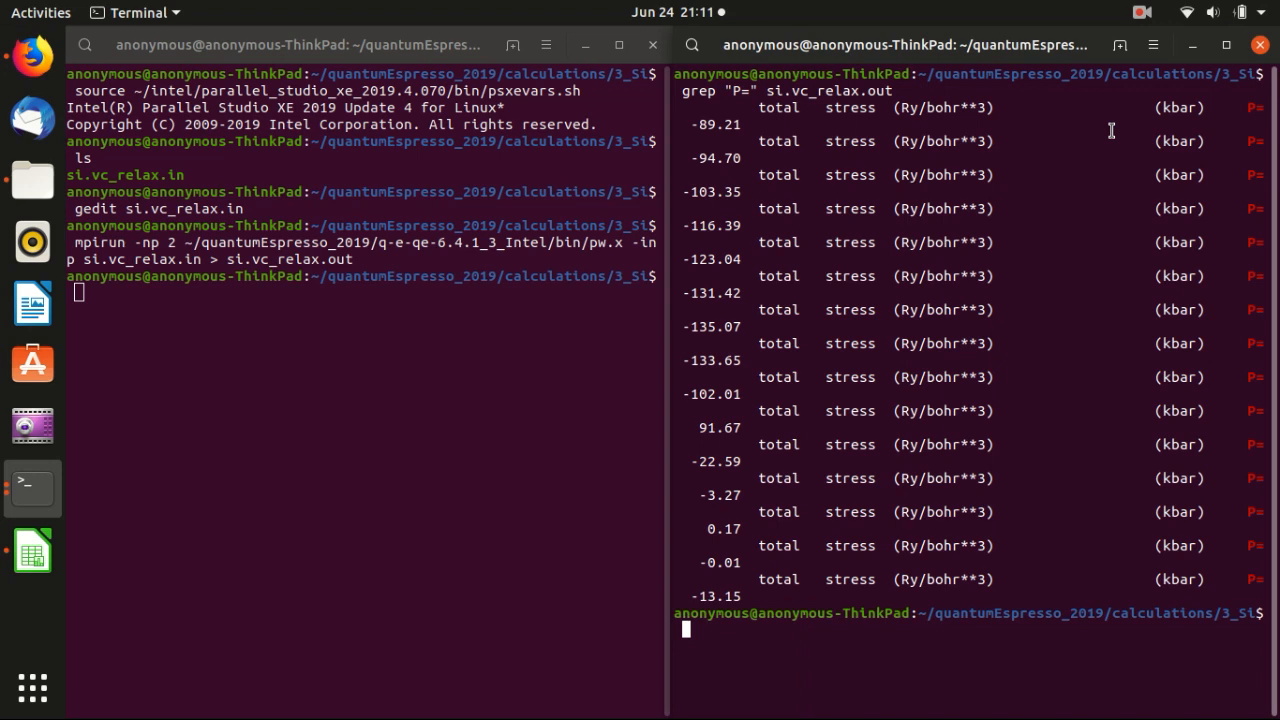
mouse_move(919, 134)
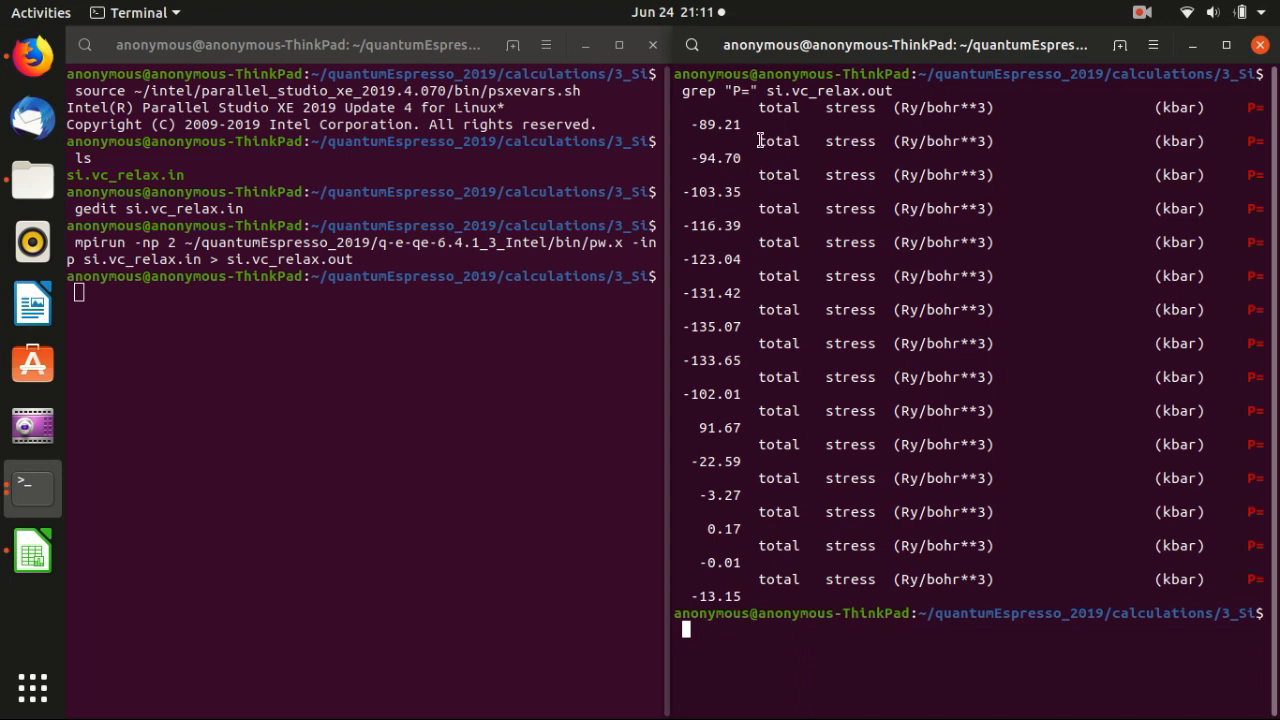
mouse_move(700, 122)
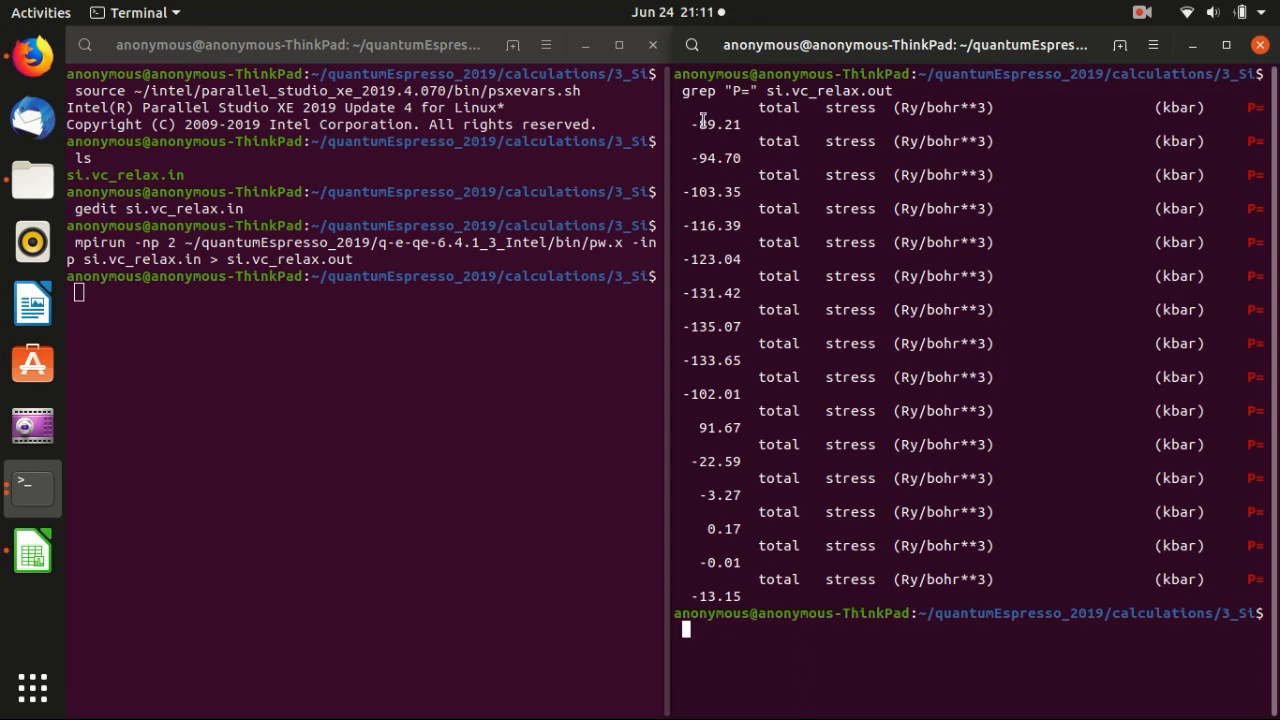
mouse_move(701, 363)
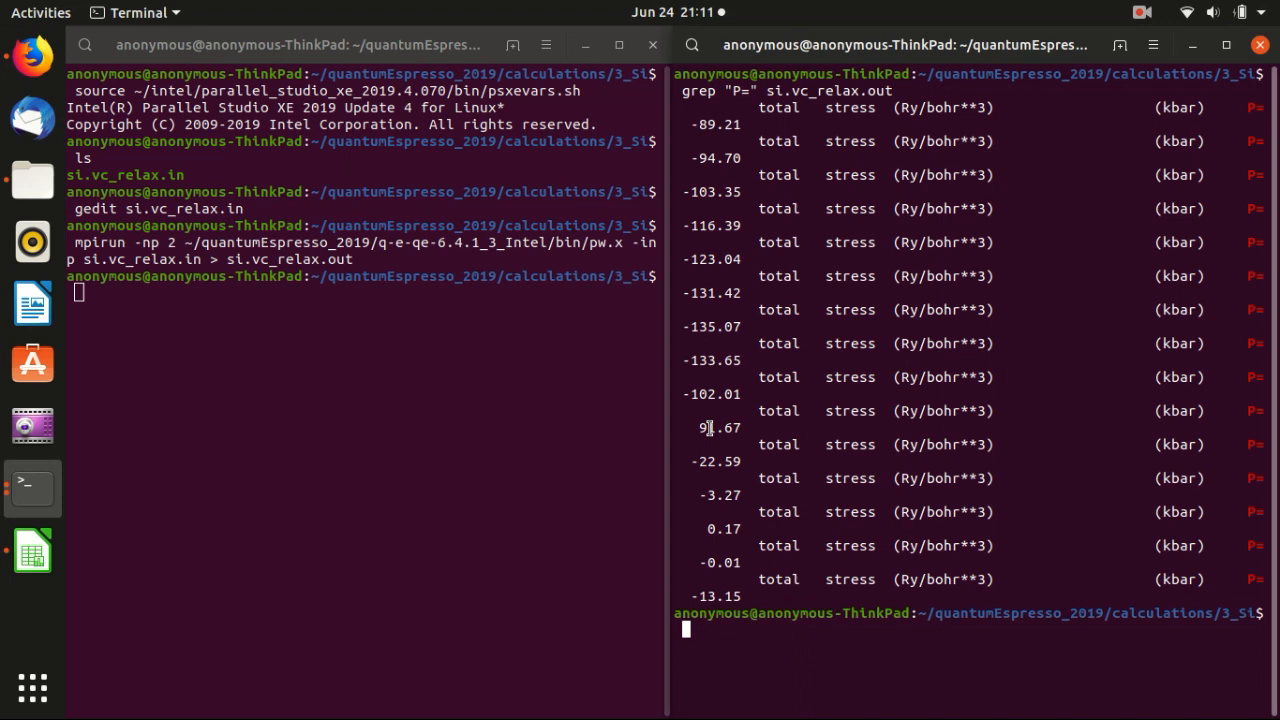
mouse_move(714, 500)
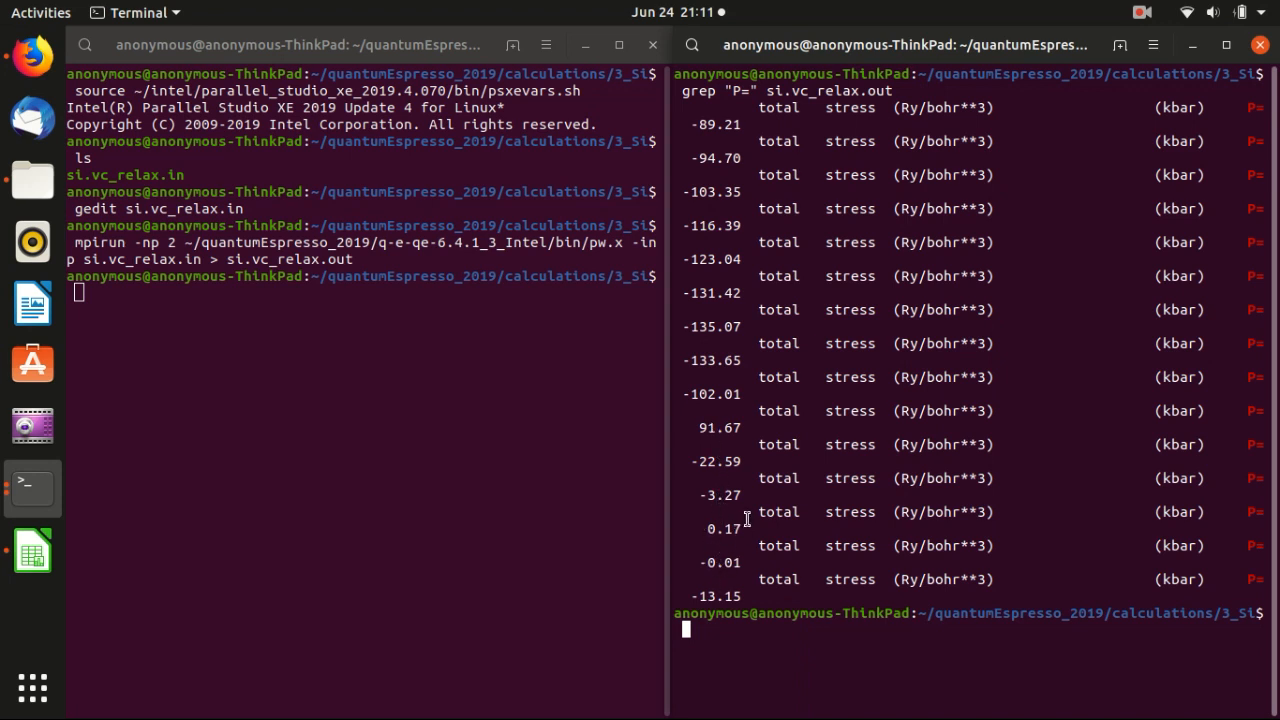
mouse_move(815, 410)
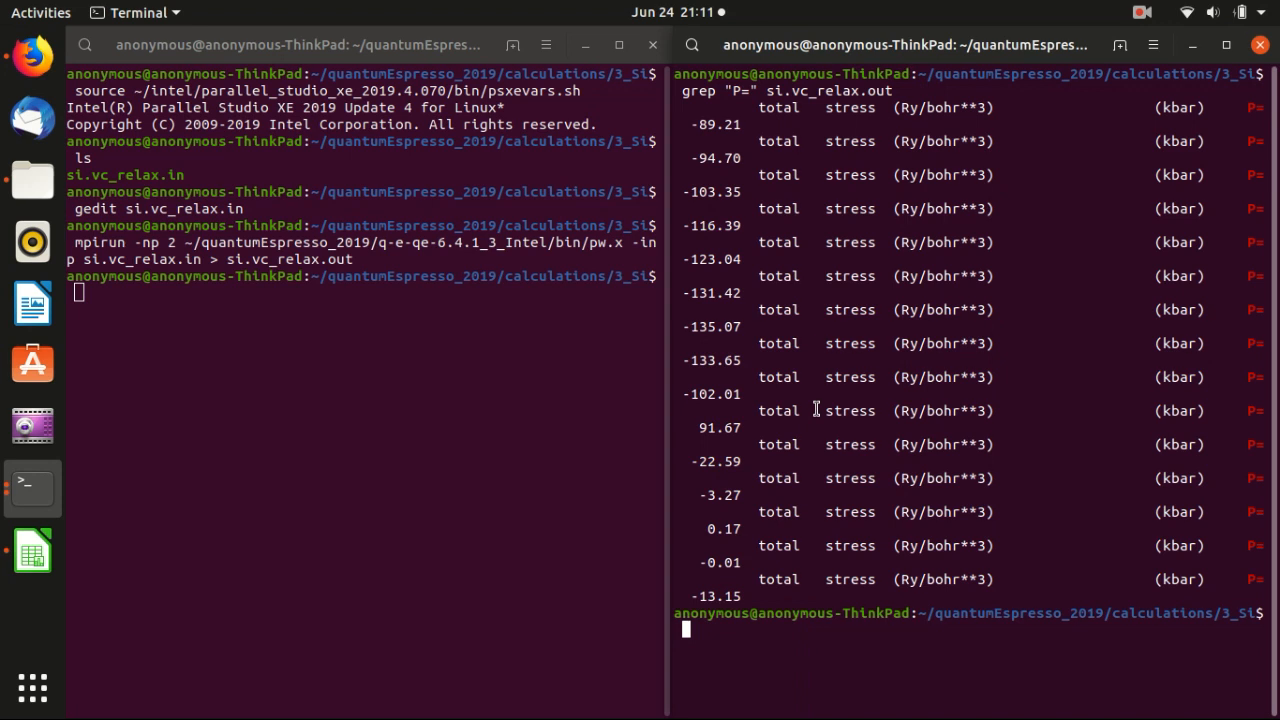
mouse_move(494, 313)
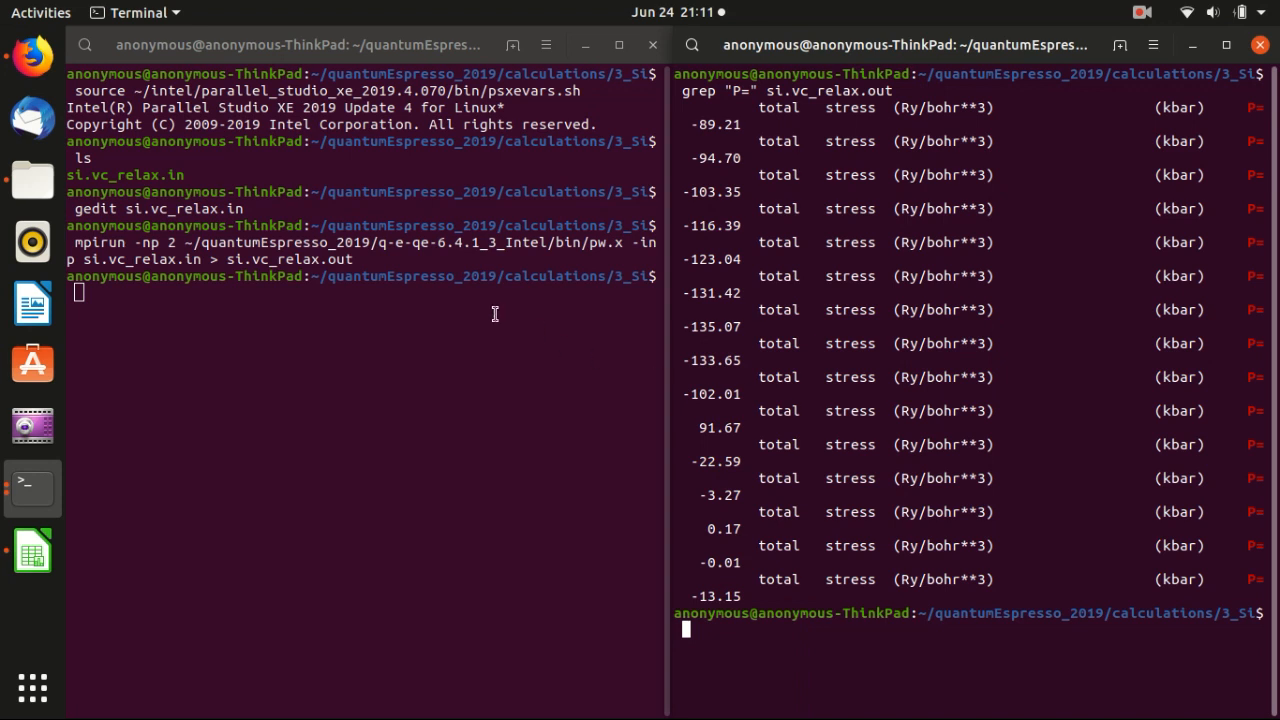
type("l")
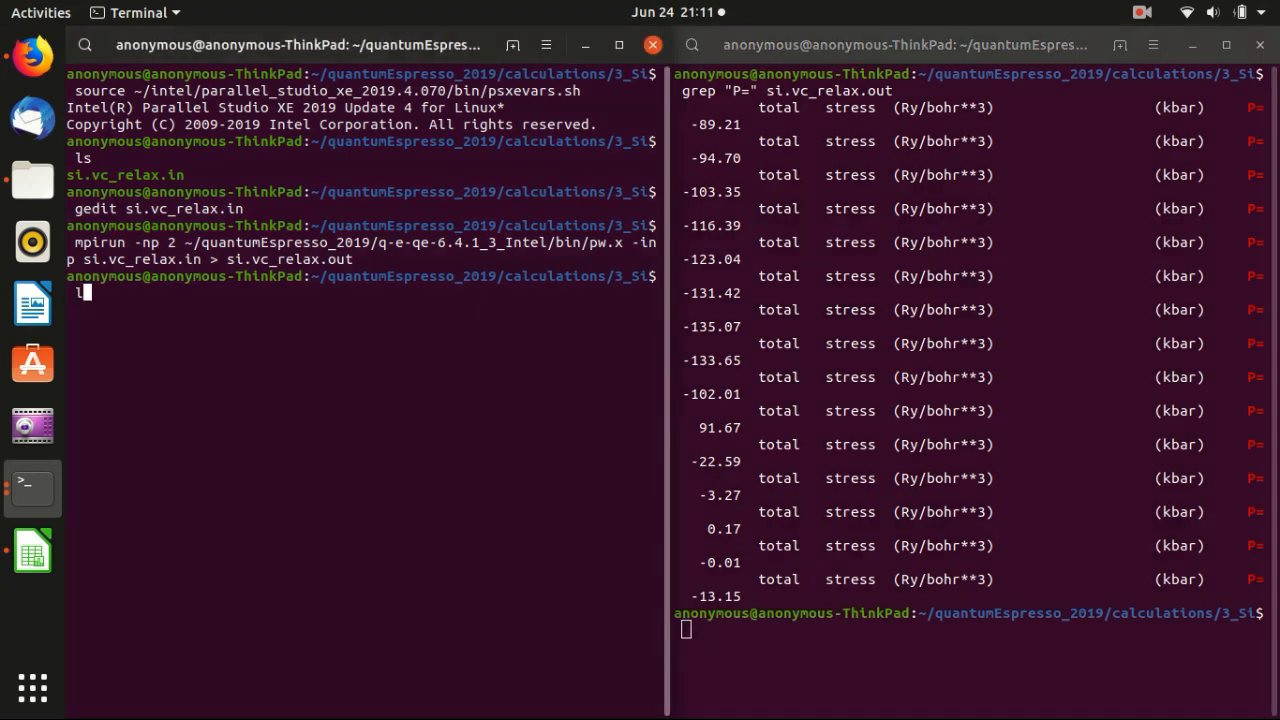
List the calculation folder and outdir, confirming si.save and si.xml exist.
key("Return")
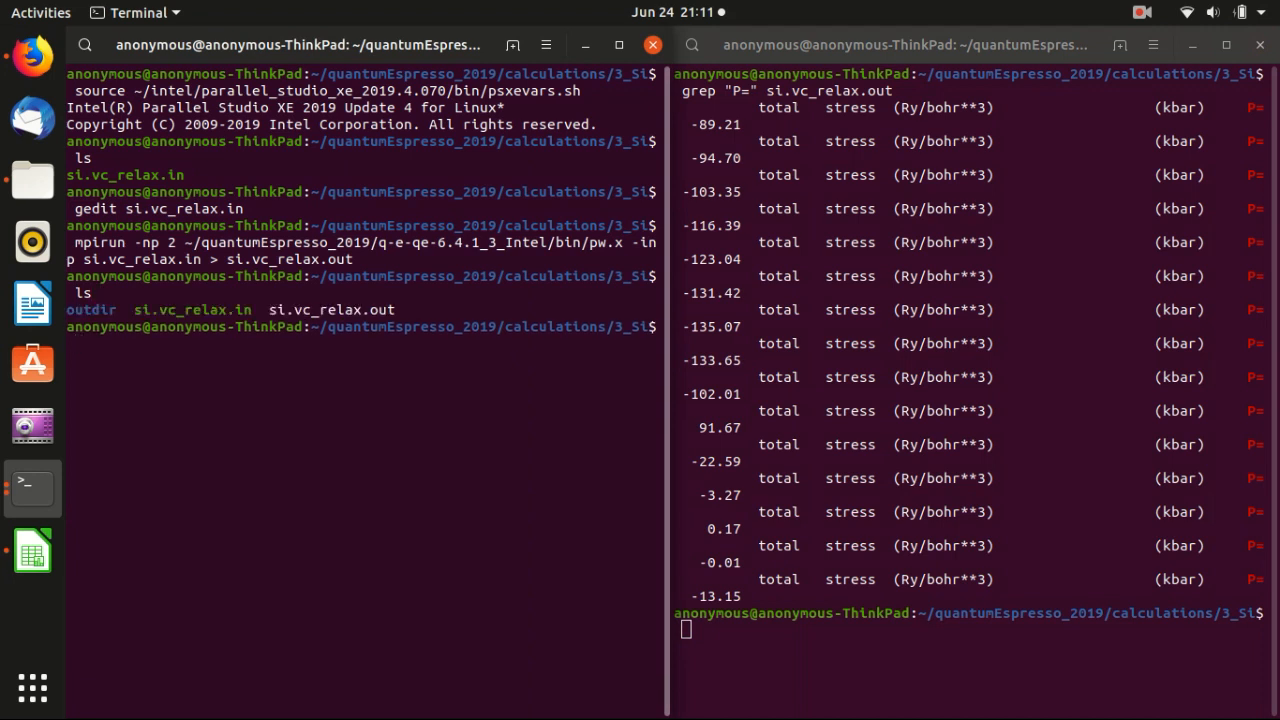
double_click(90, 309)
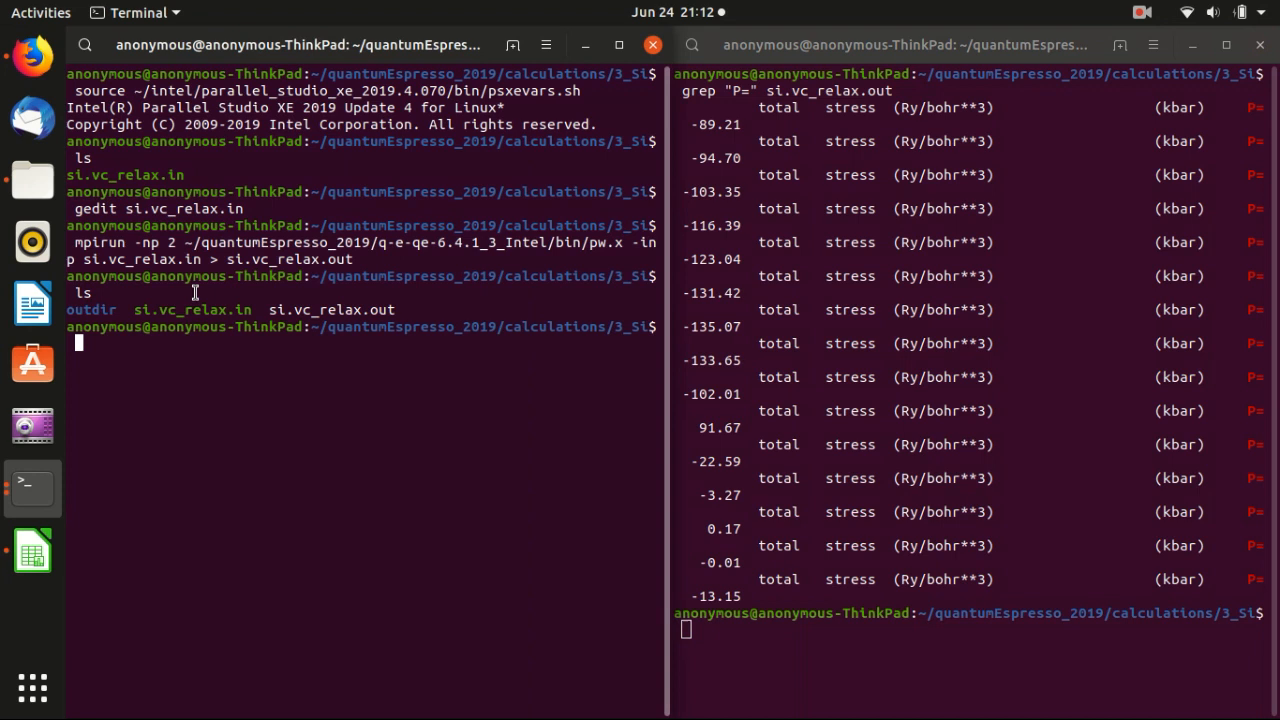
type("ls outdir/")
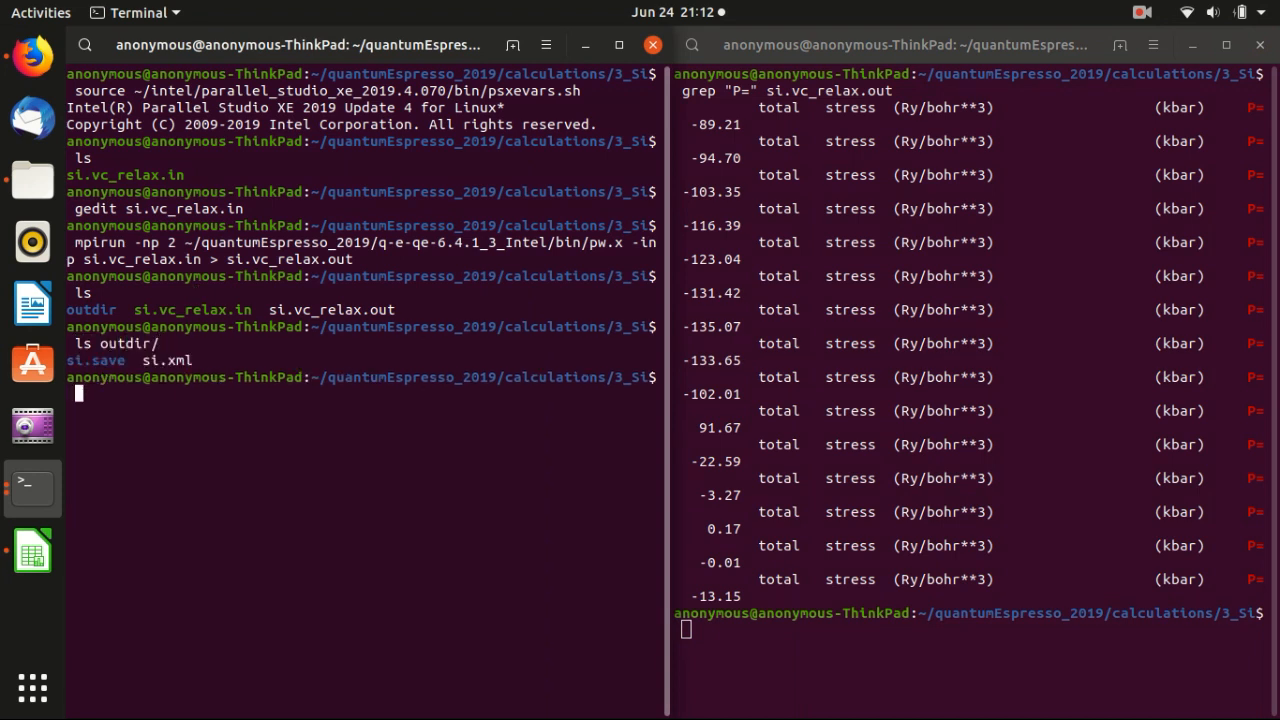
double_click(96, 360)
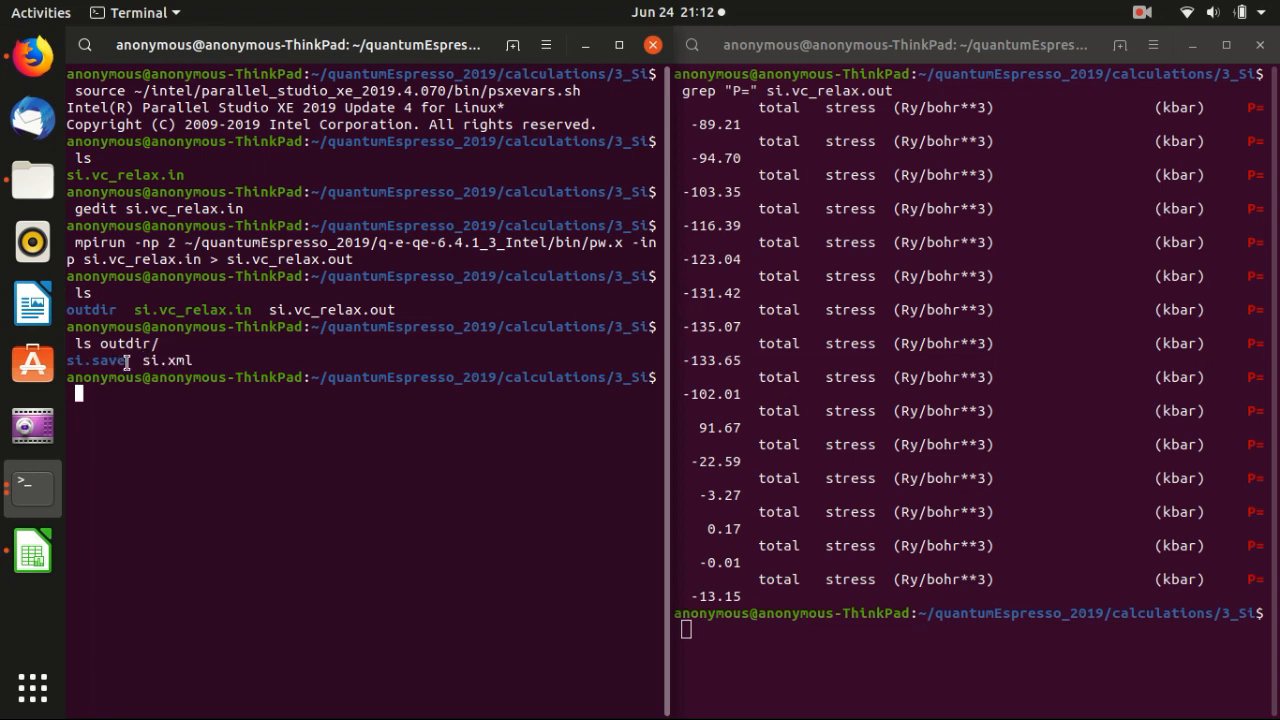
double_click(120, 343)
type("ls")
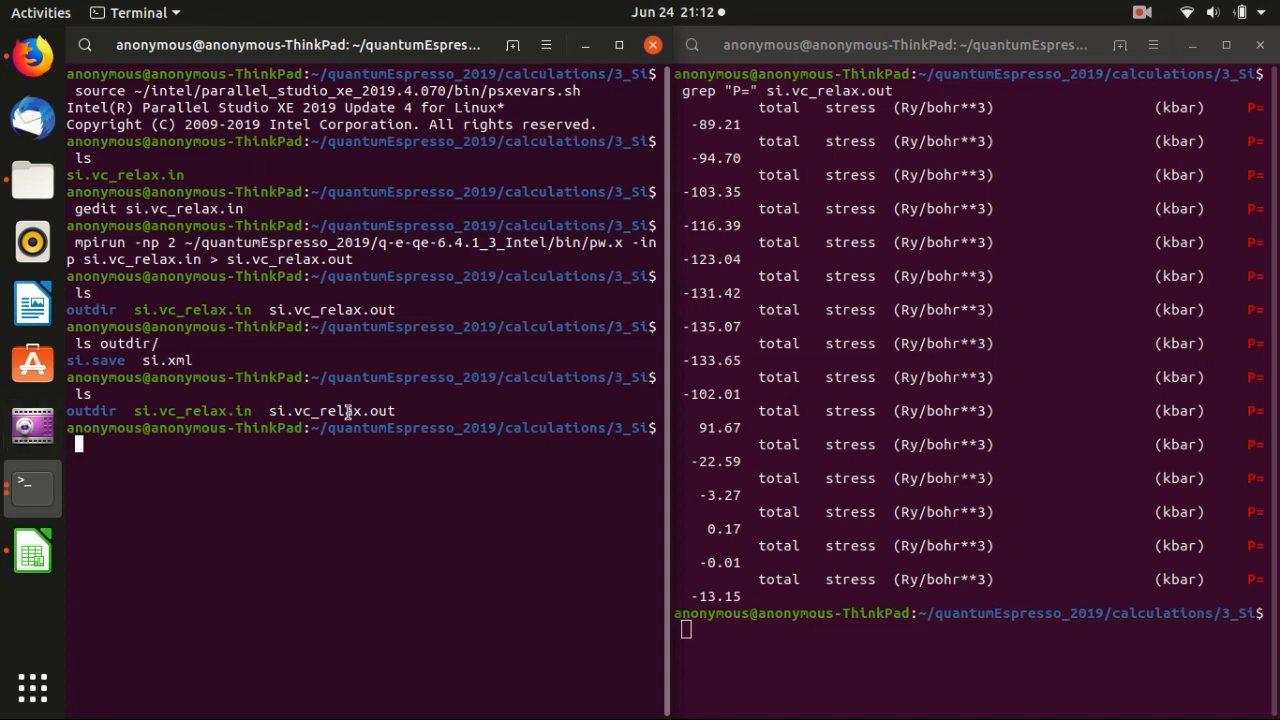
mouse_move(385, 340)
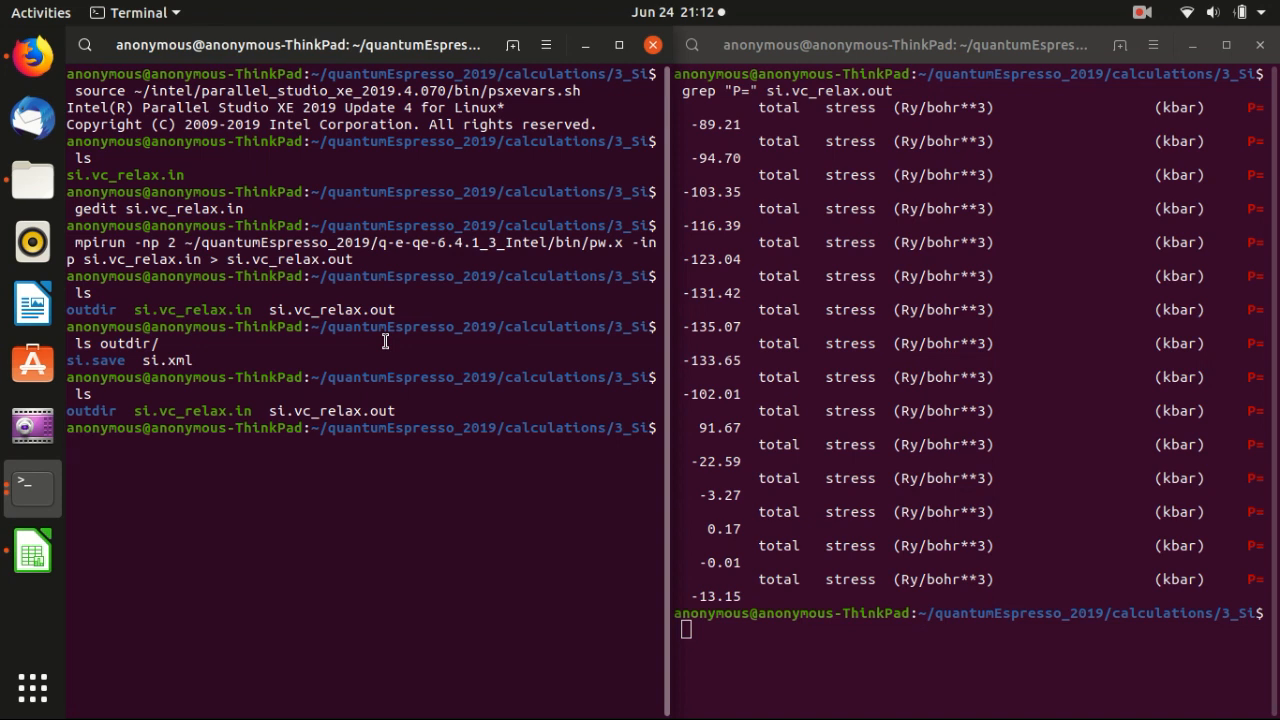
Open si.vc_relax.out in gedit.
type("gedit")
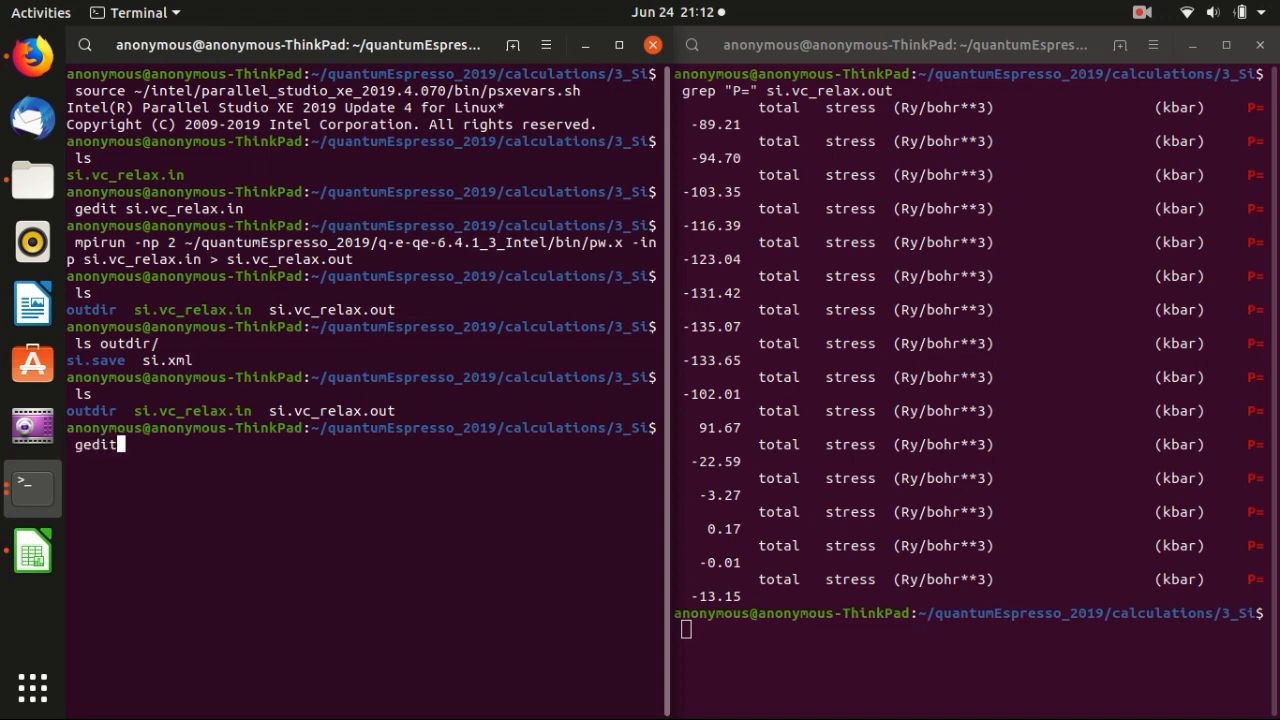
type("si")
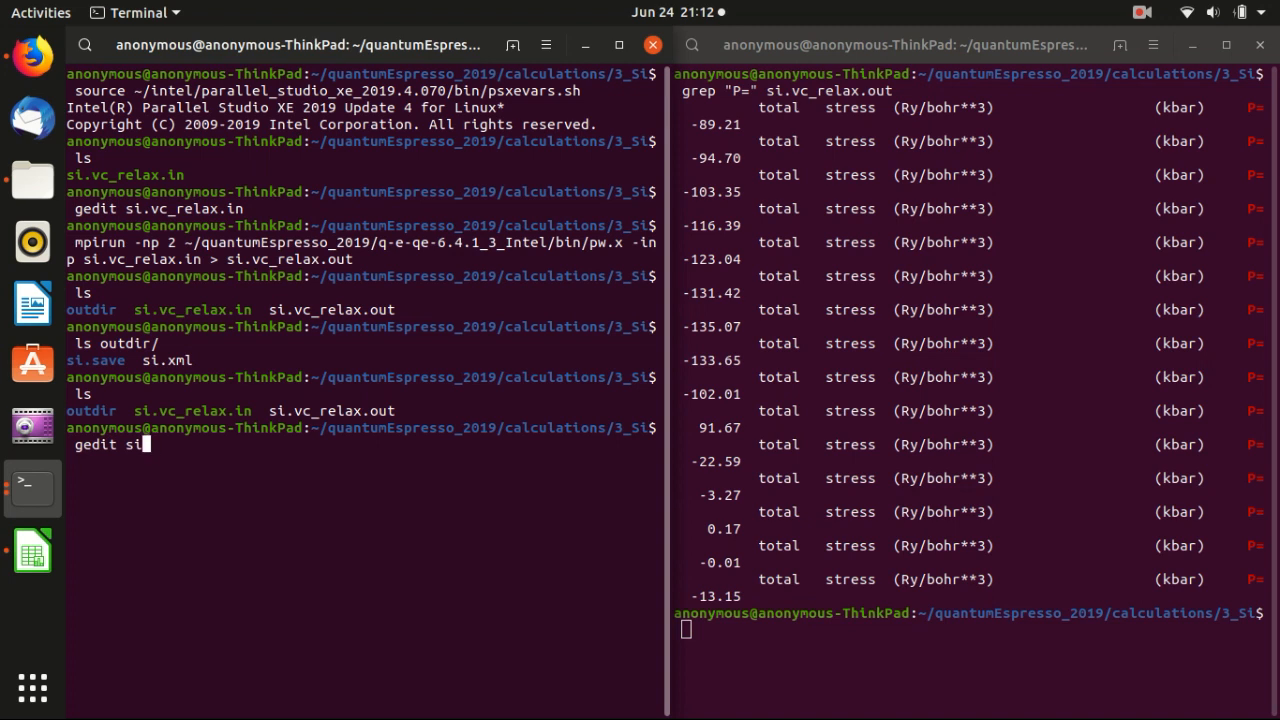
type(".vc_relax.out")
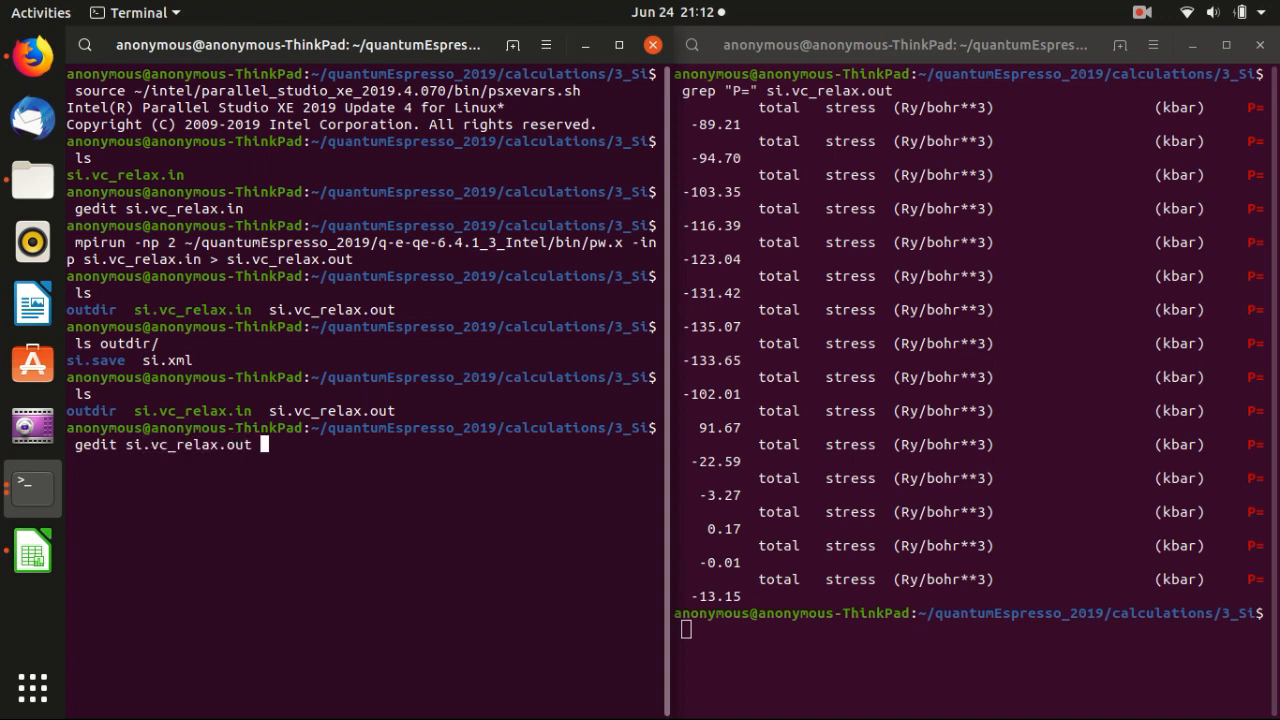
key("Return")
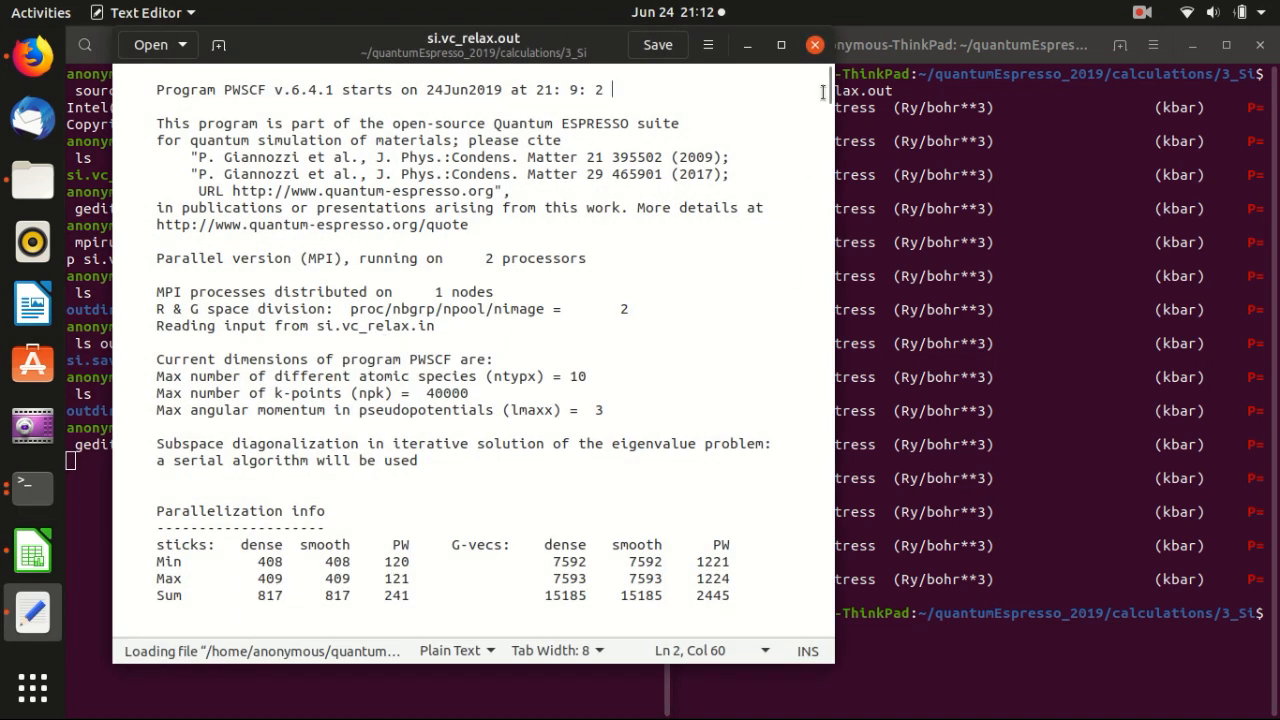
Scroll to the 'Begin final coordinates' block showing density 2.23127 g/cm^3.
scroll("down", 3)
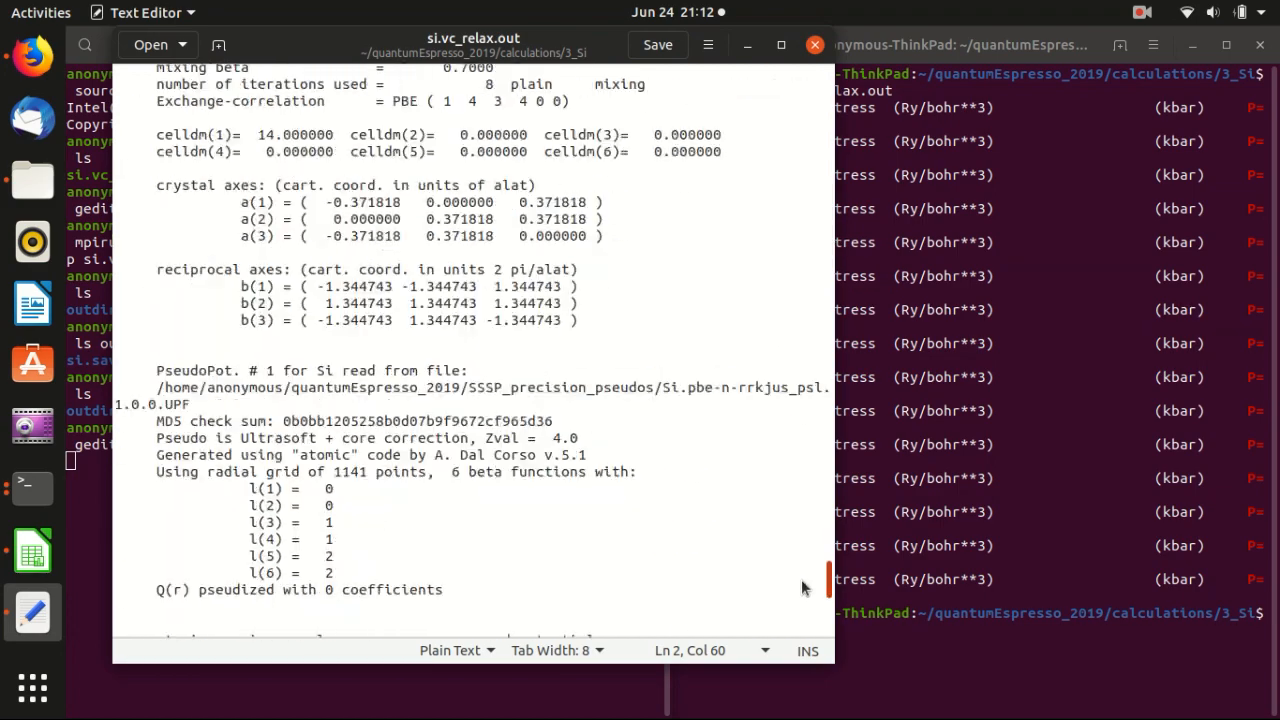
scroll("down", 3)
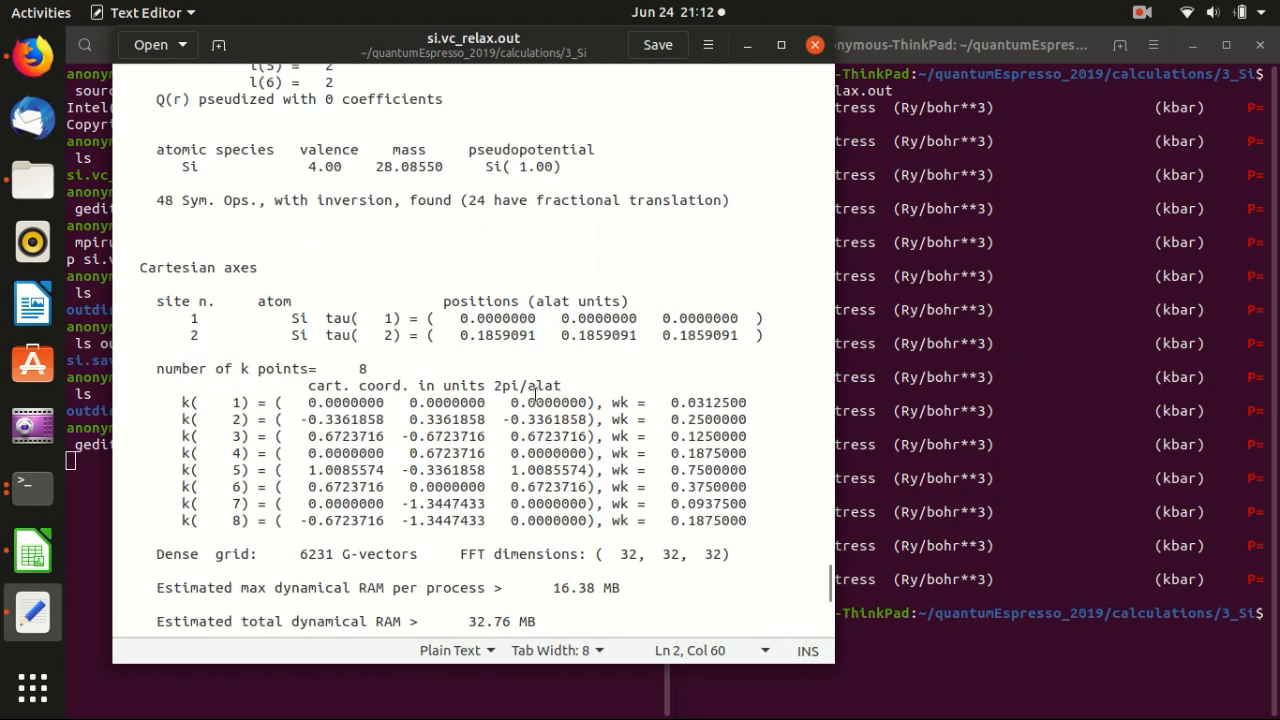
scroll("down", 3)
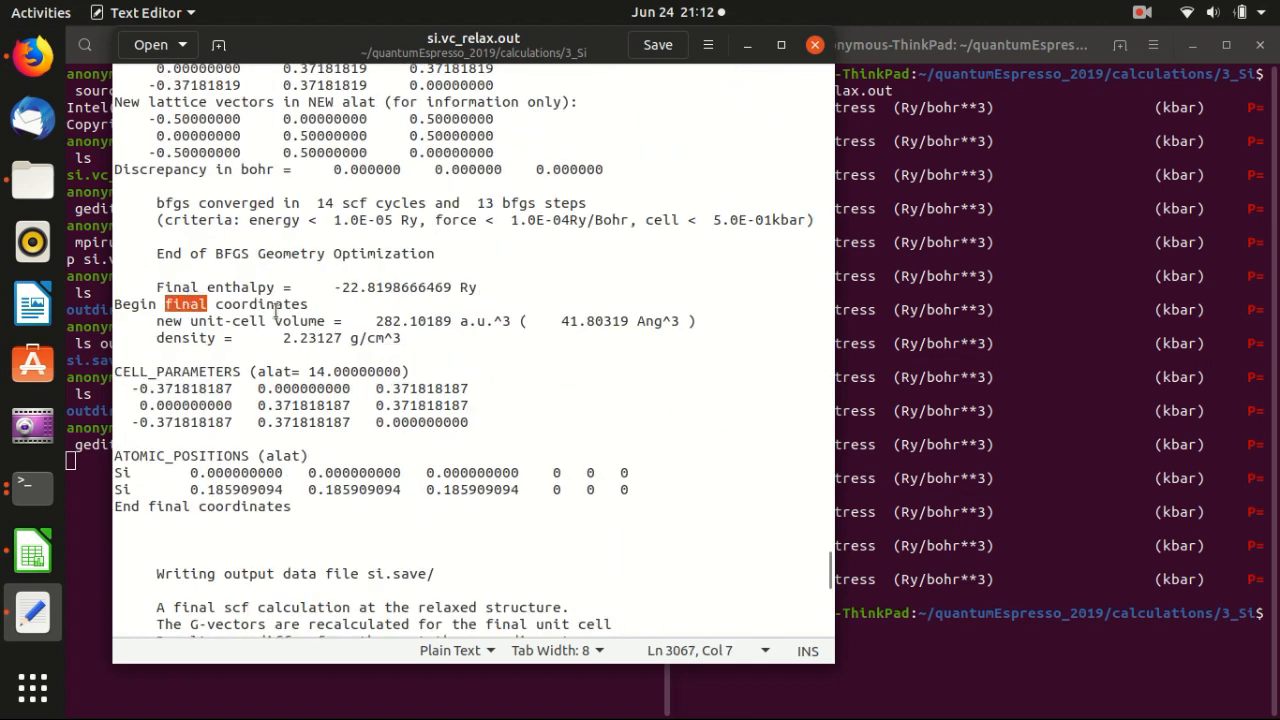
mouse_move(247, 352)
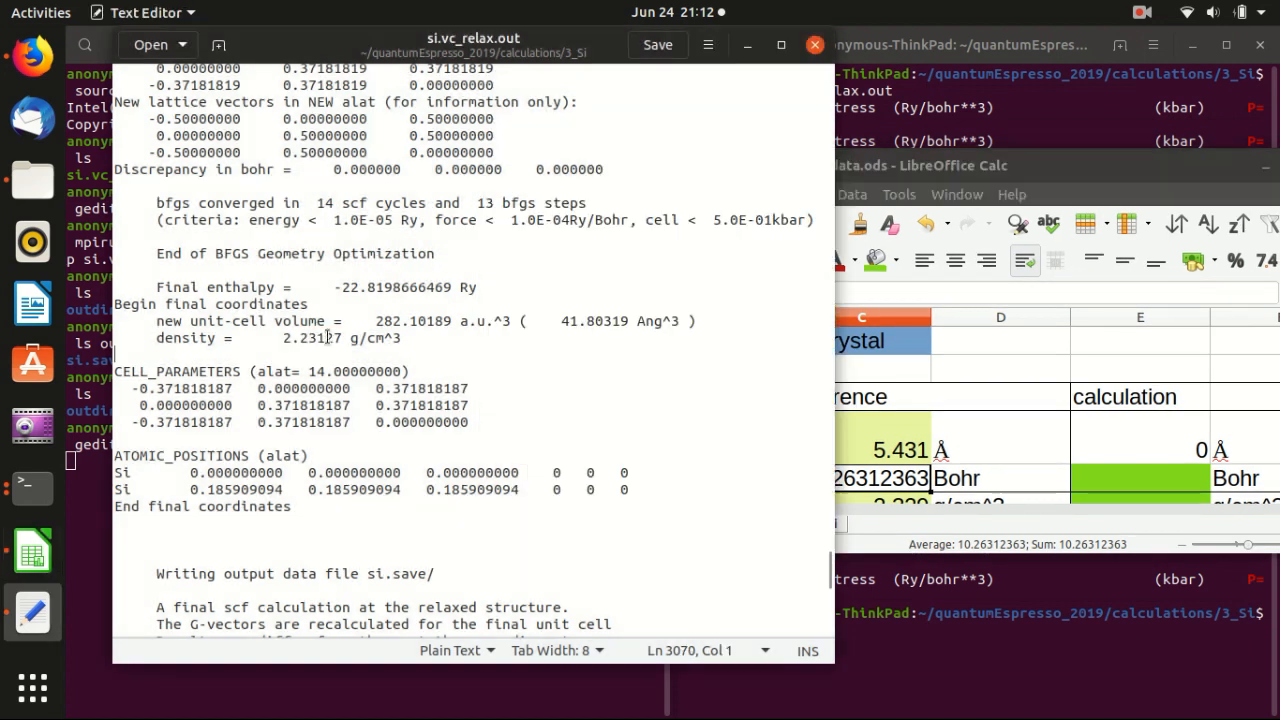
Pick out the relaxed density 2.23127 and cell parameter 0.371818187 from the output.
double_click(311, 337)
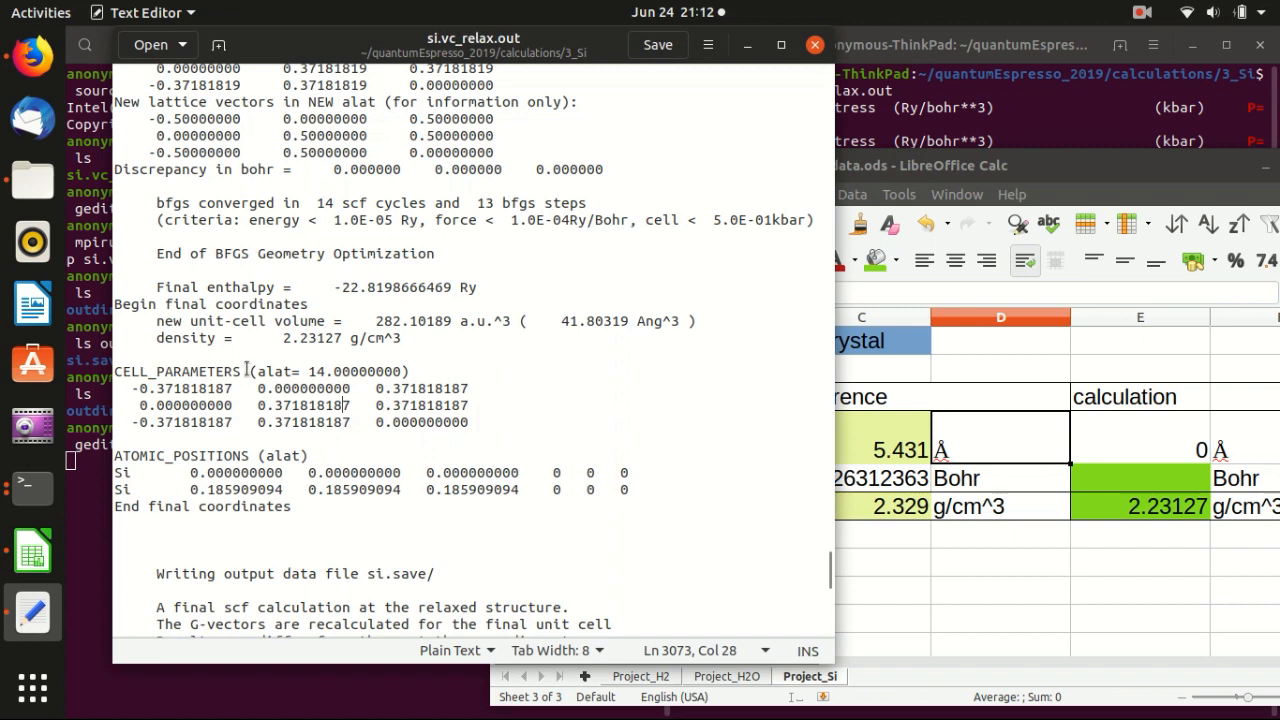
double_click(178, 371)
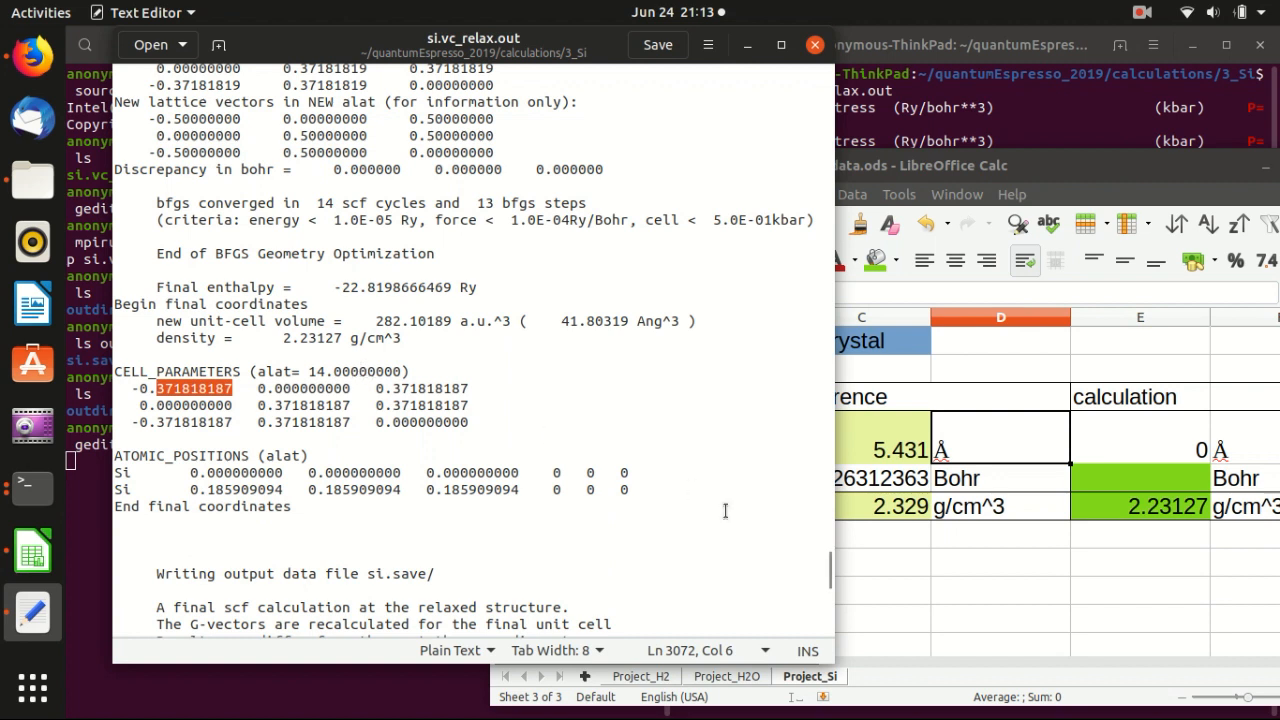
scroll("down", 3)
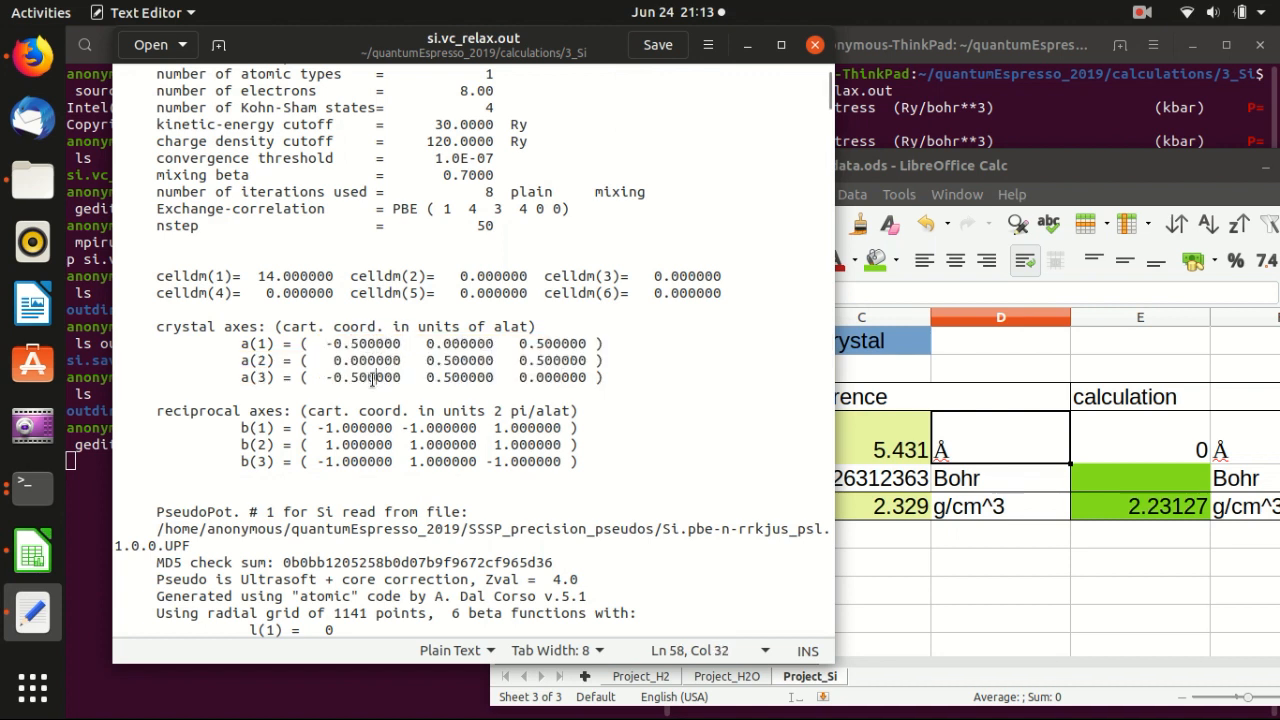
double_click(463, 377)
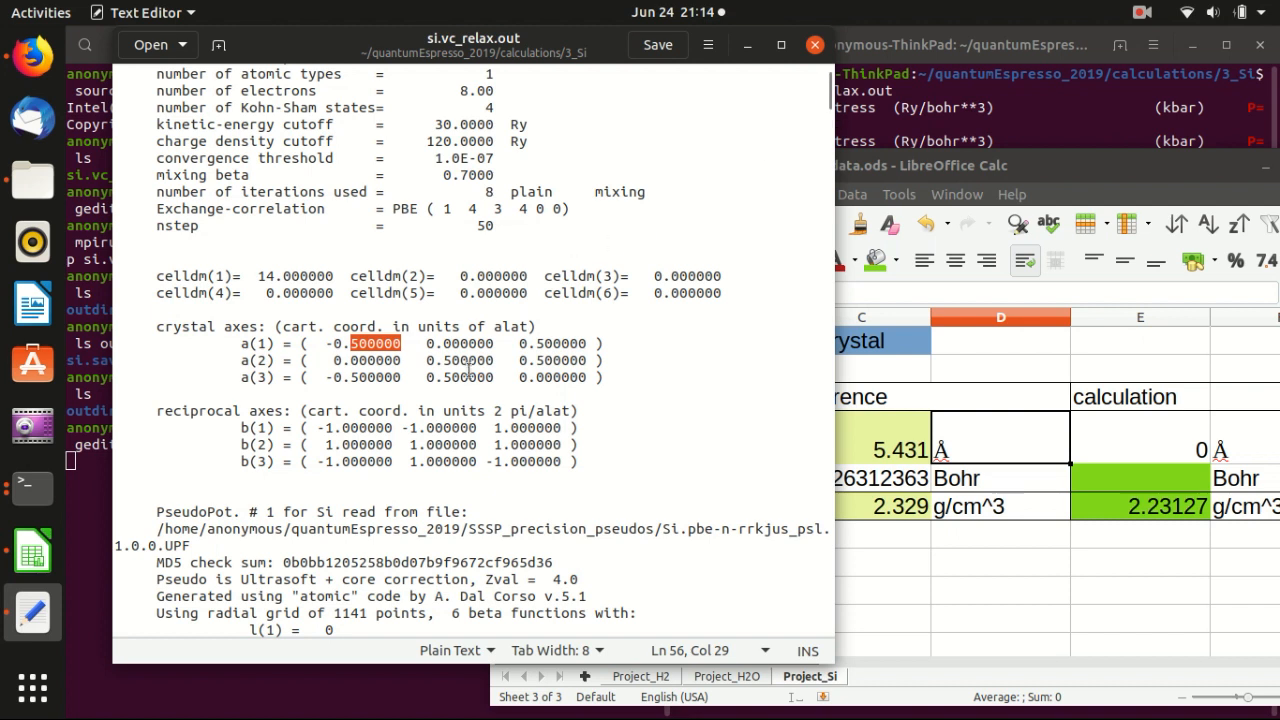
mouse_move(755, 172)
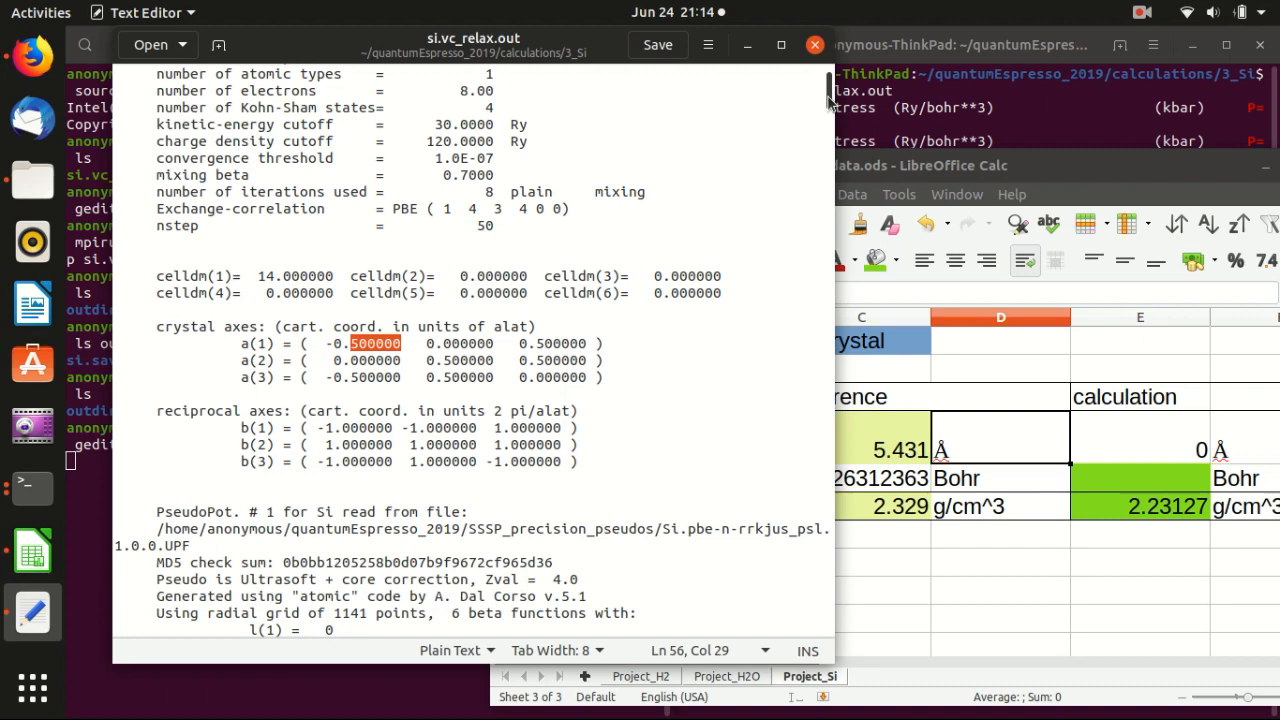
scroll("down", 3)
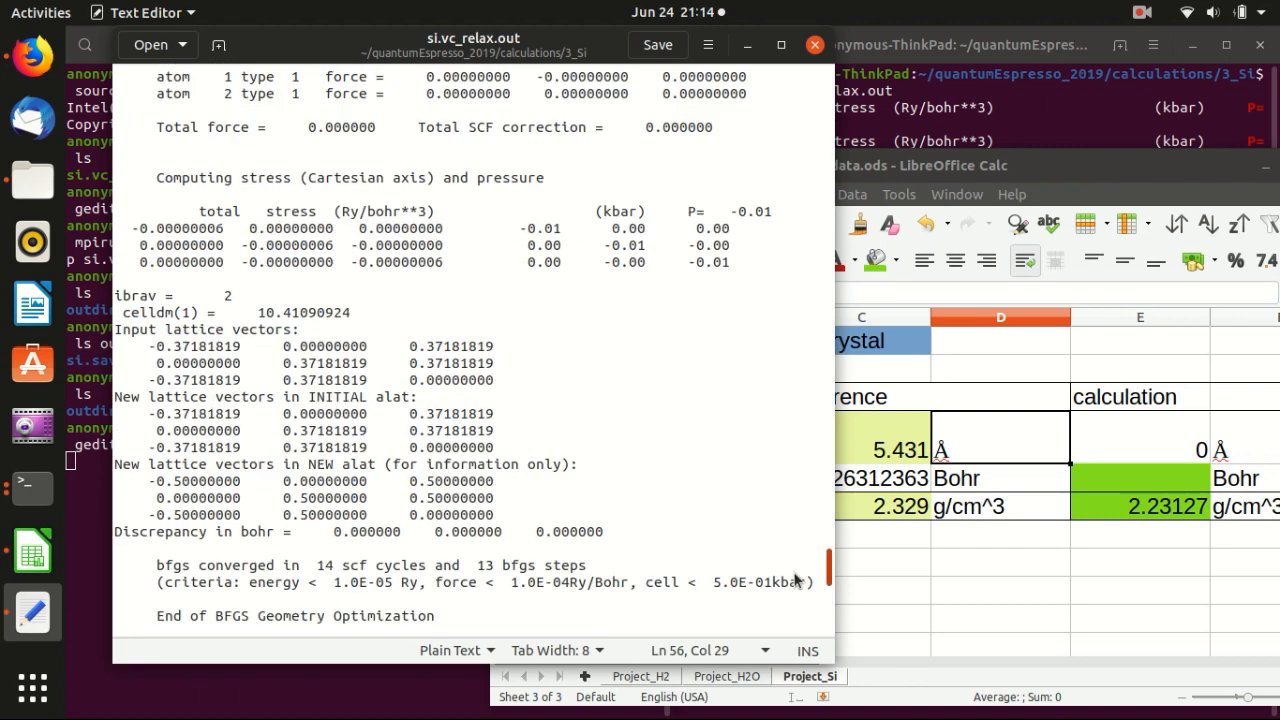
scroll("down", 3)
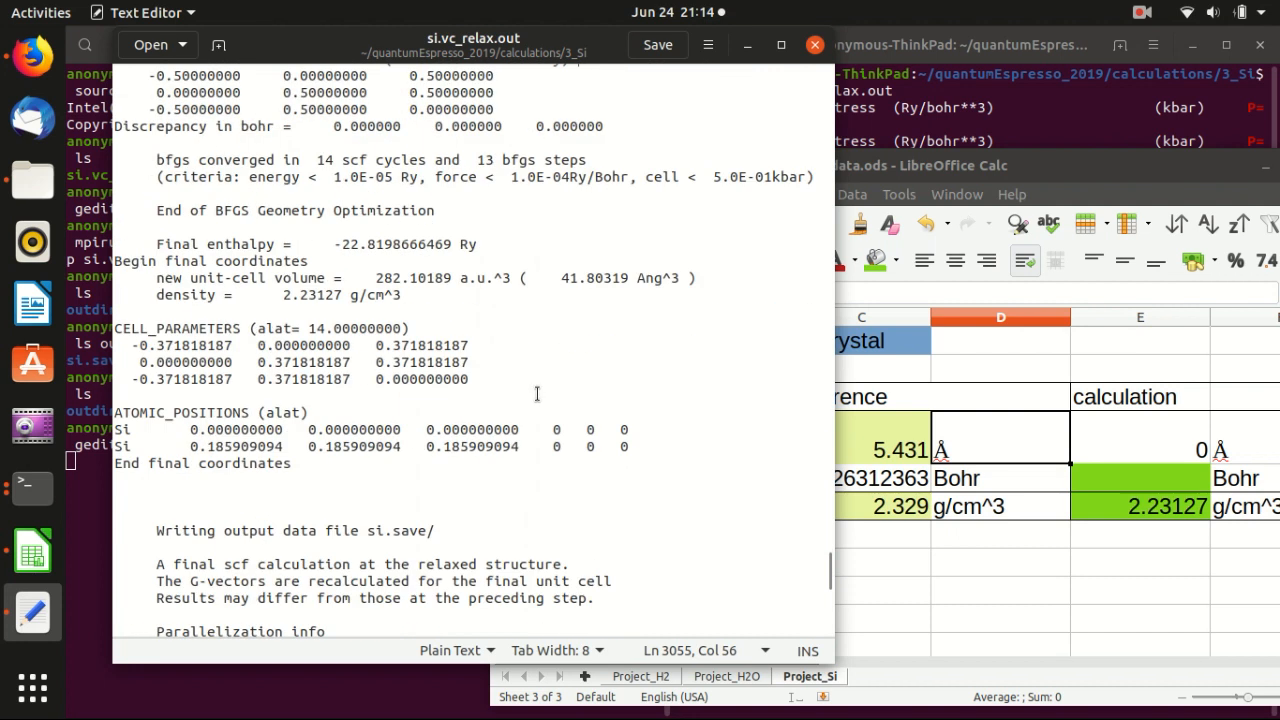
double_click(195, 345)
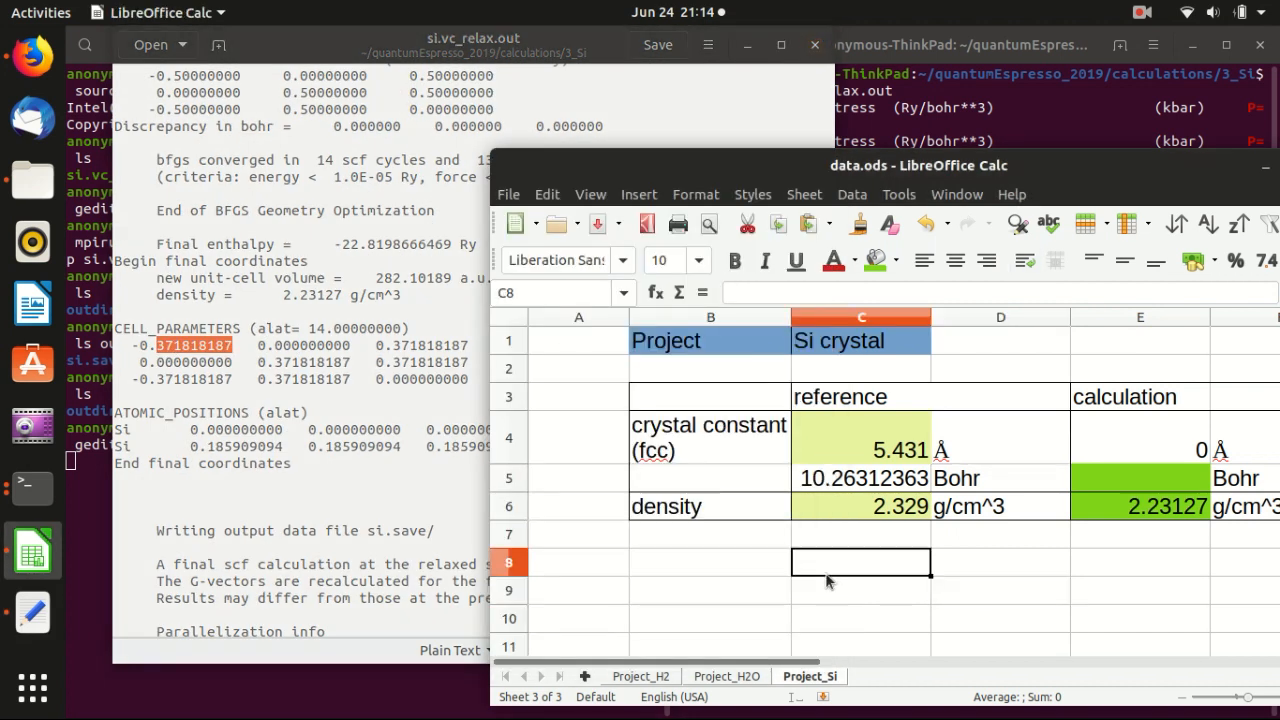
Enter =0.371818187/0.5*14 in C8 to get the relaxed lattice constant, then select E5.
double_click(860, 562)
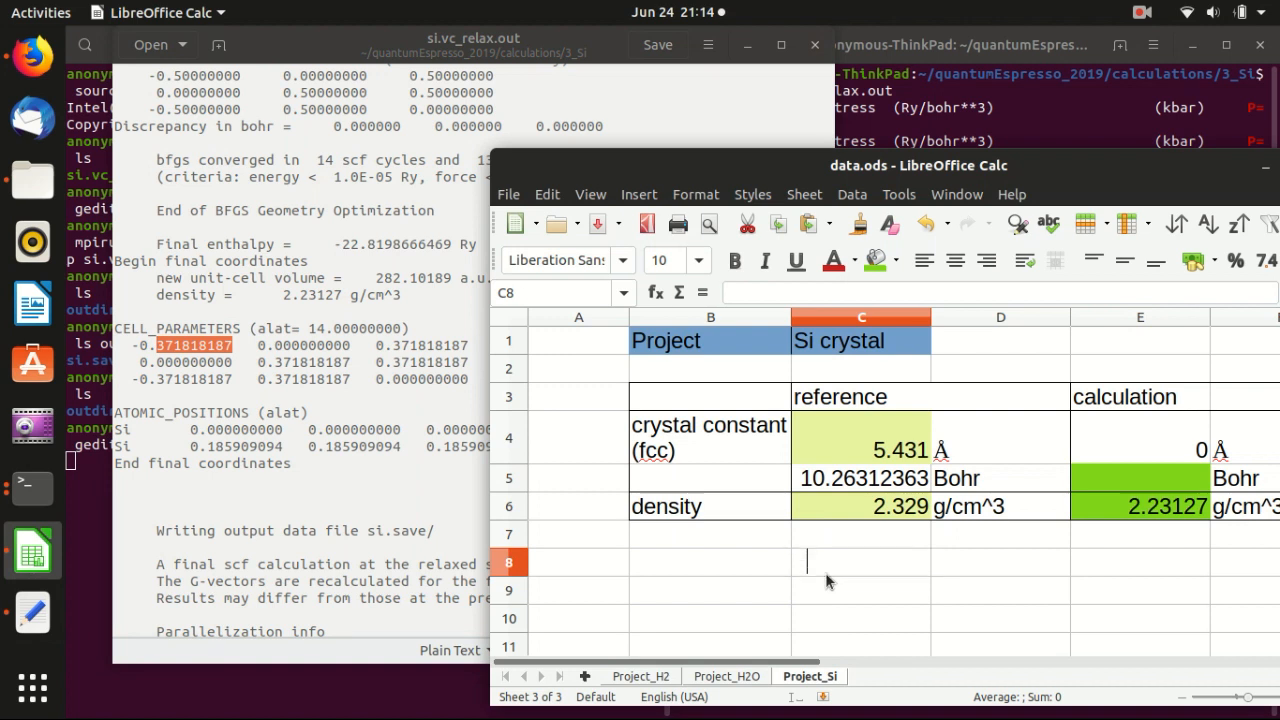
type("=0")
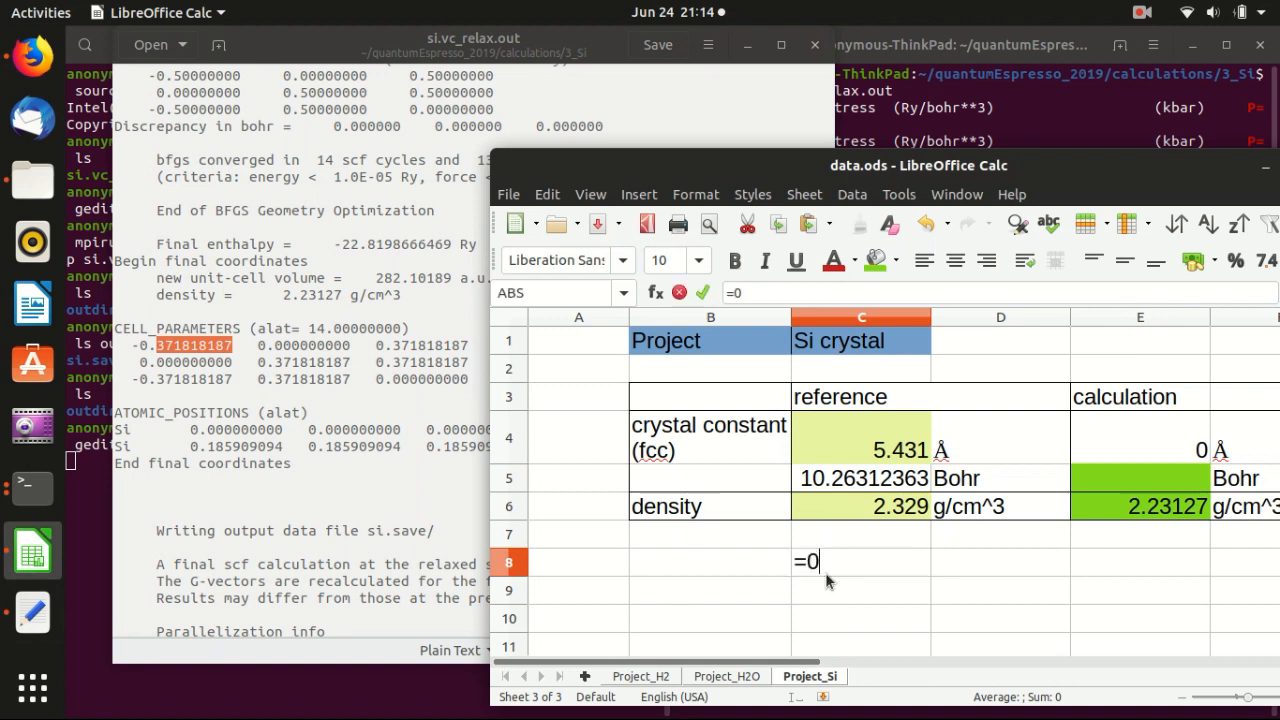
type(".371")
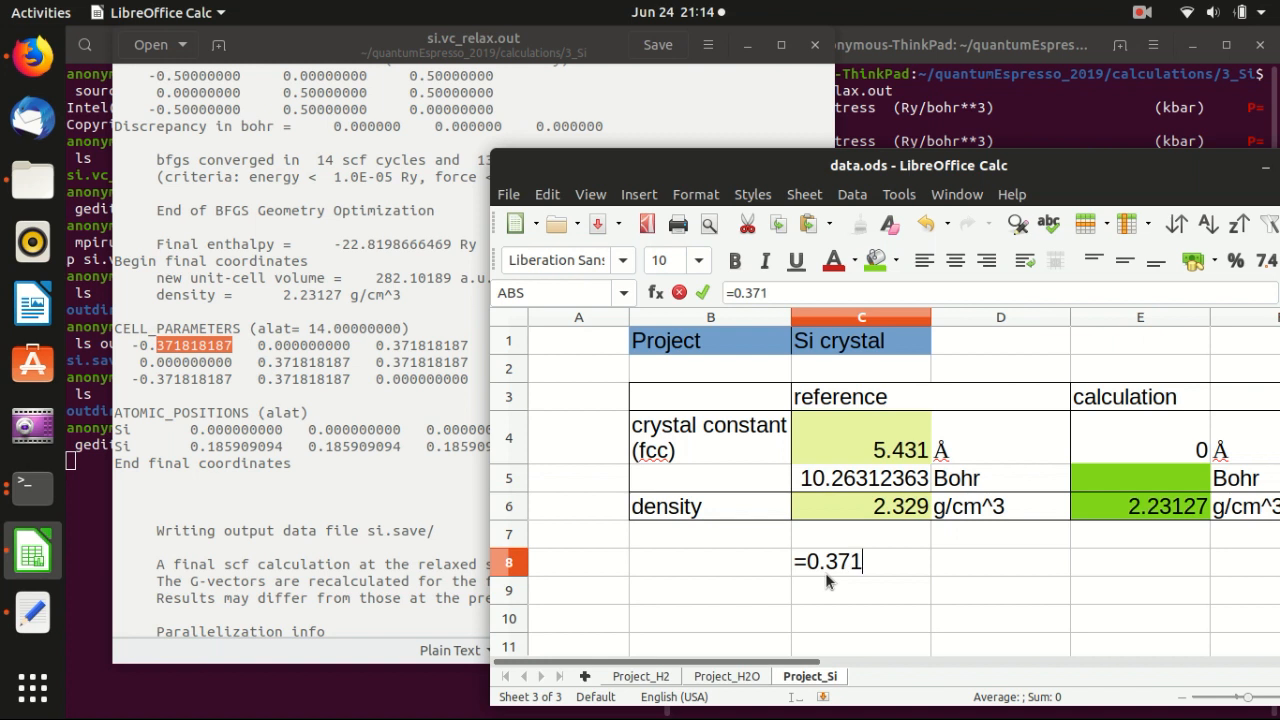
type("818187")
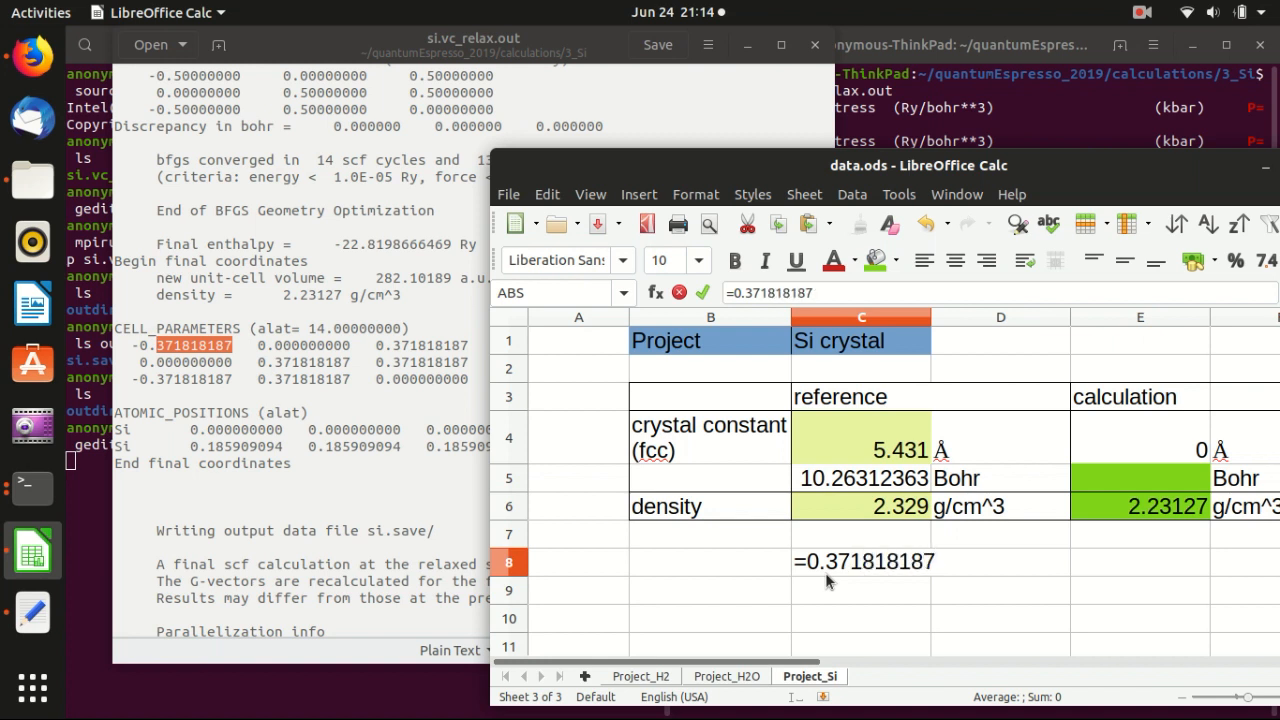
type("/0.")
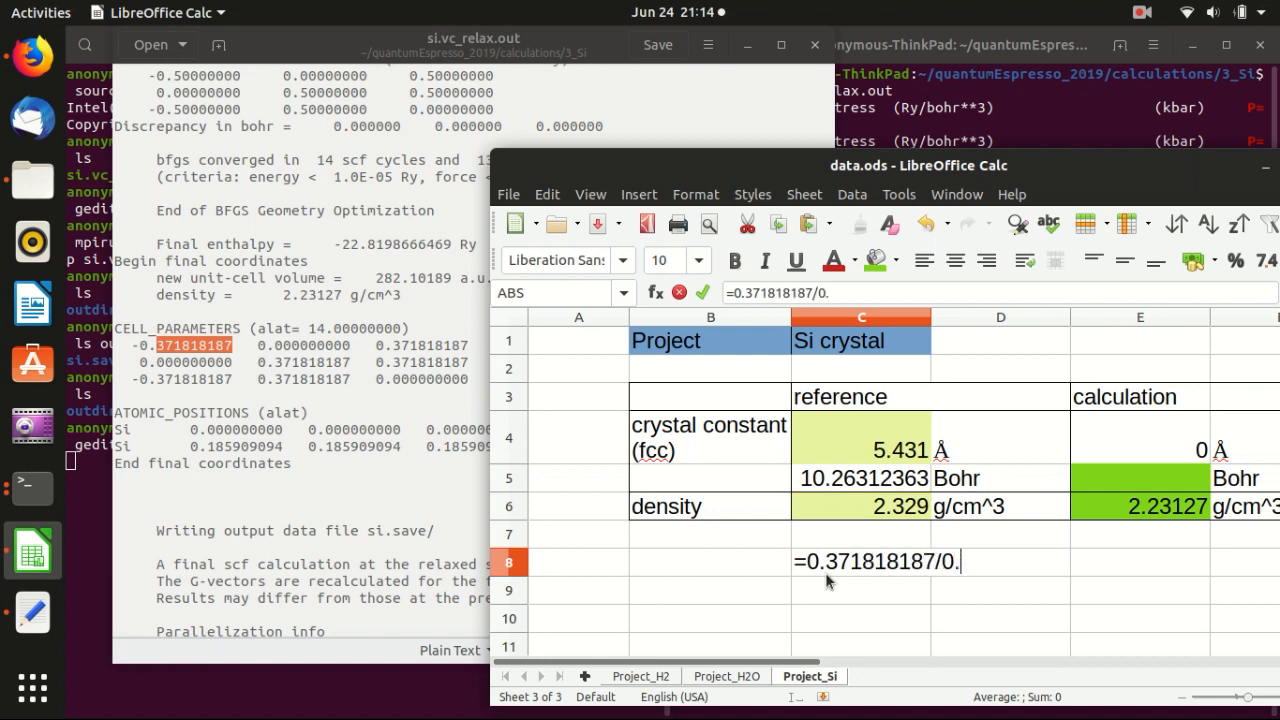
type("5")
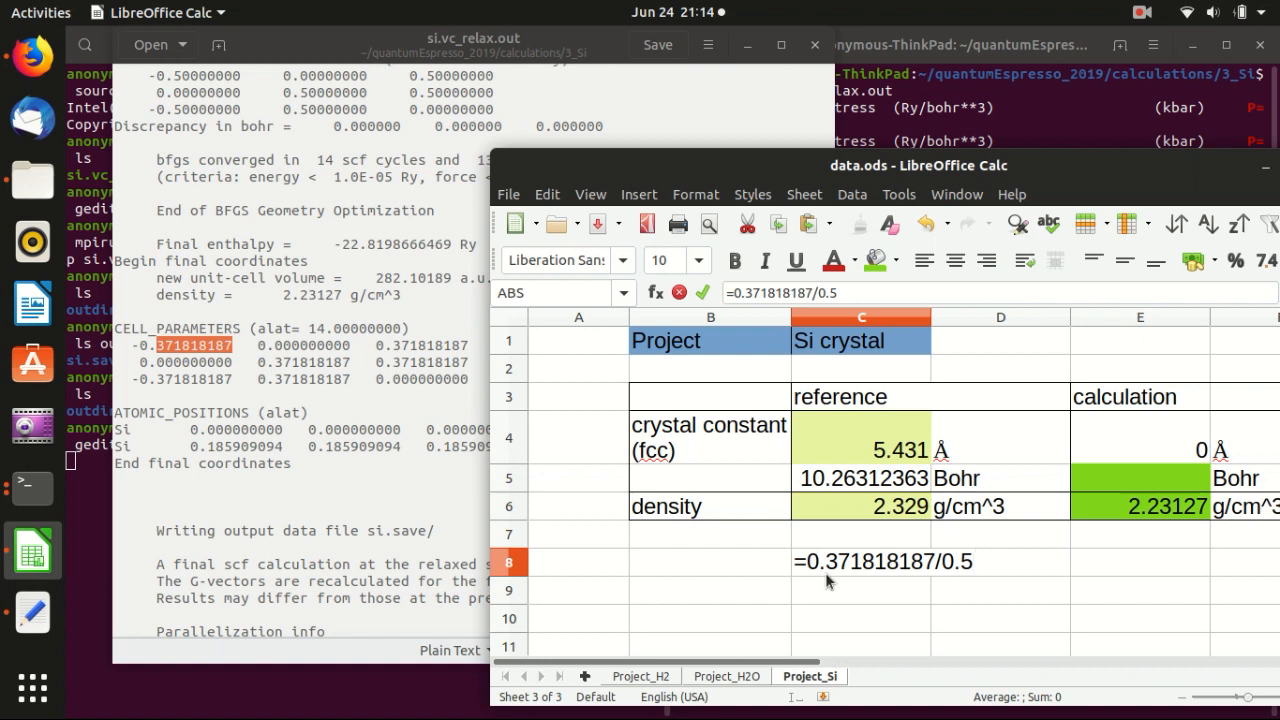
type("*1")
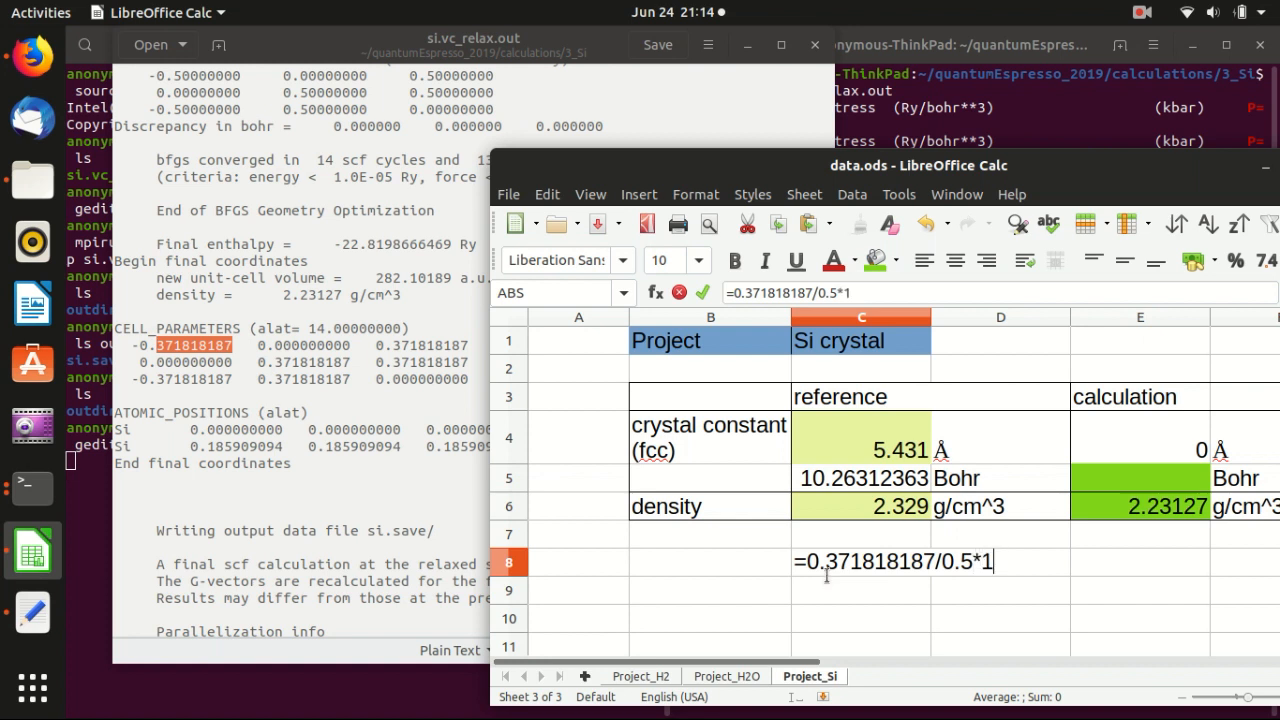
type("4")
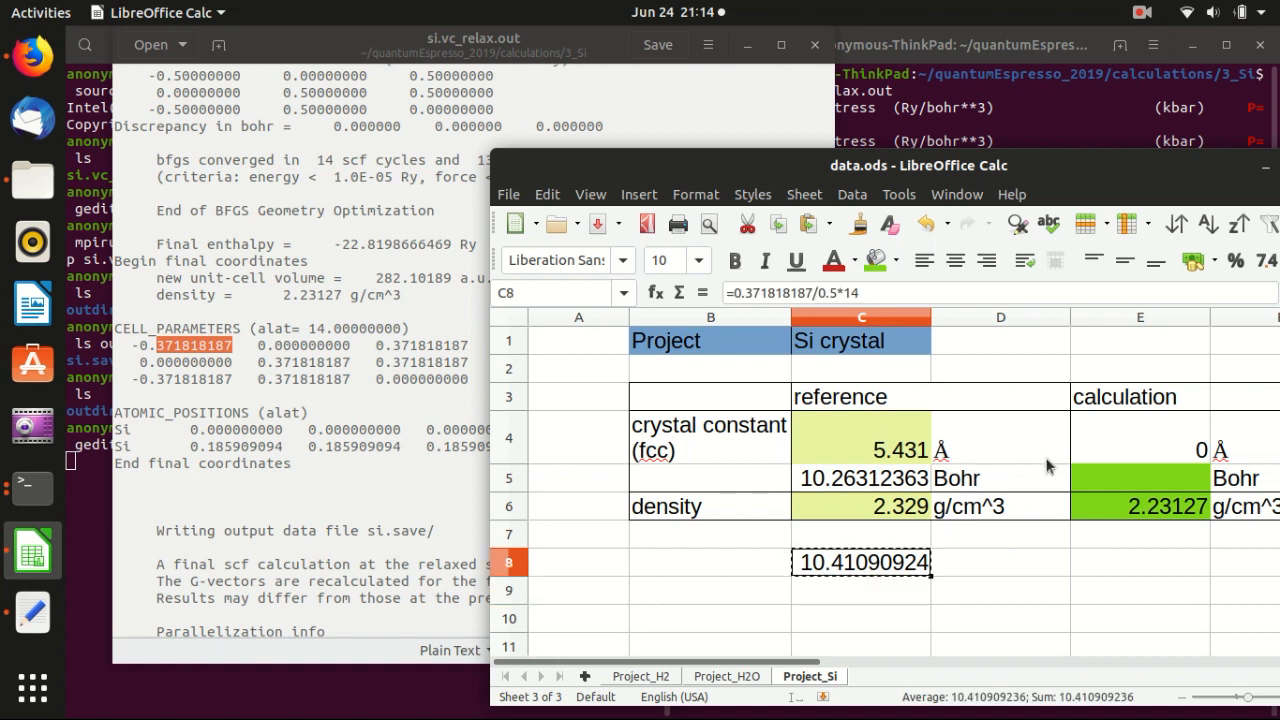
left_click(1140, 477)
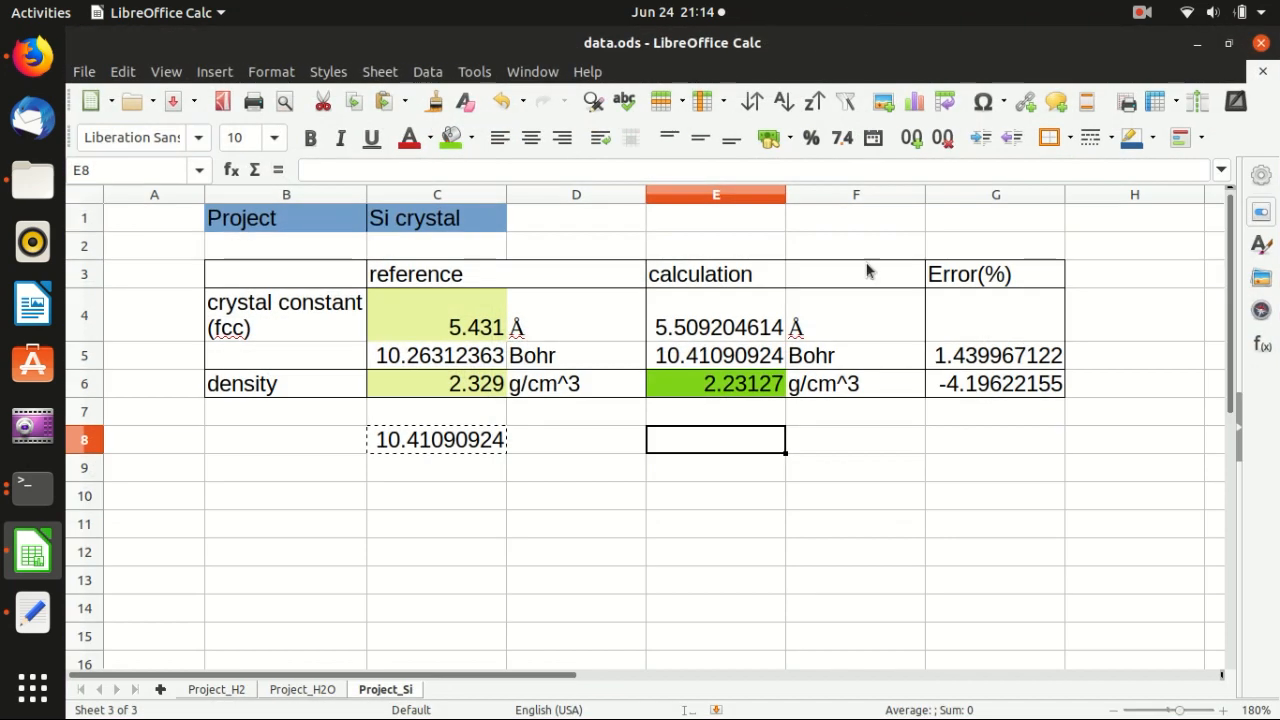
Shade the 10.41090924 Bohr lattice constant in E5 green, then check the G5 and C5 formulas.
left_click(995, 355)
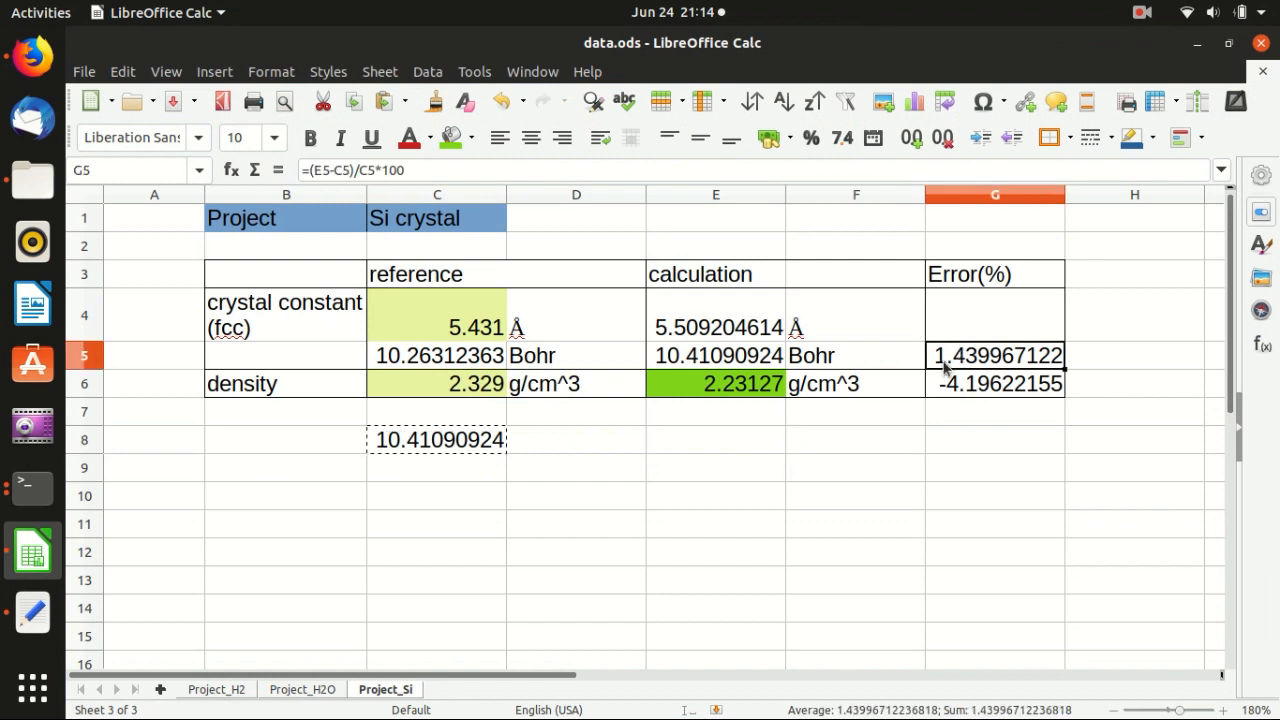
mouse_move(970, 368)
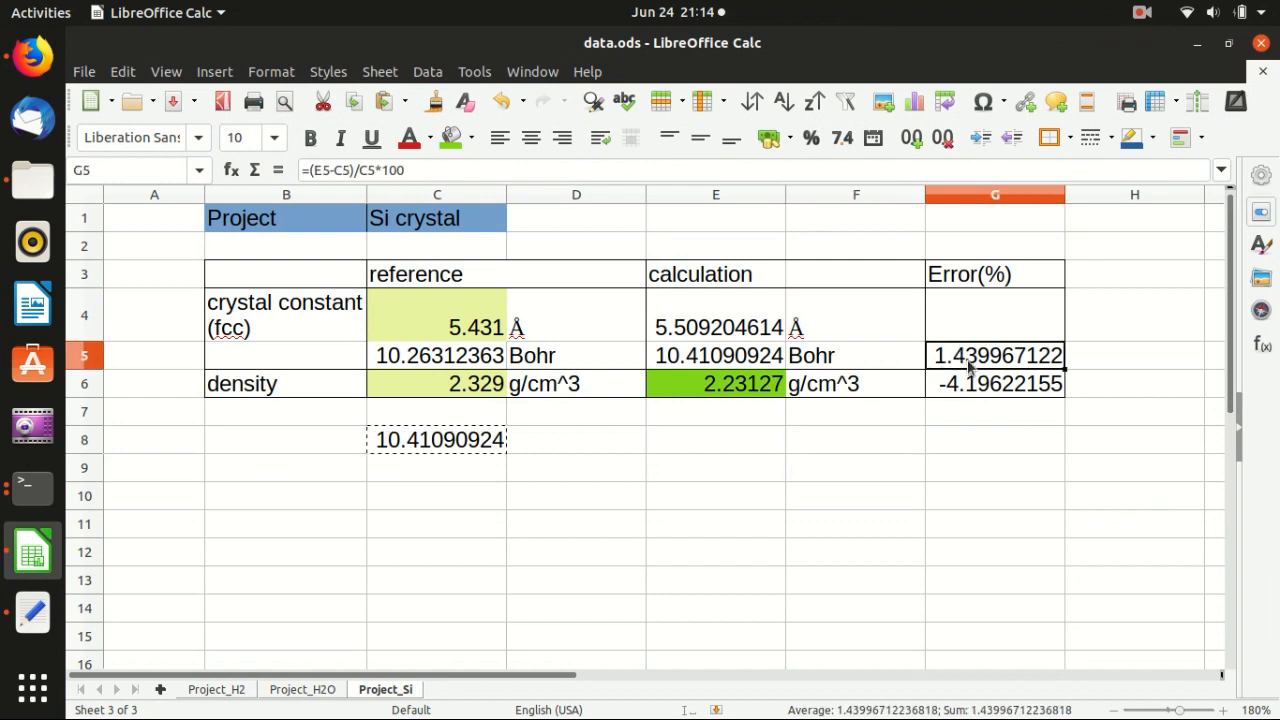
mouse_move(965, 388)
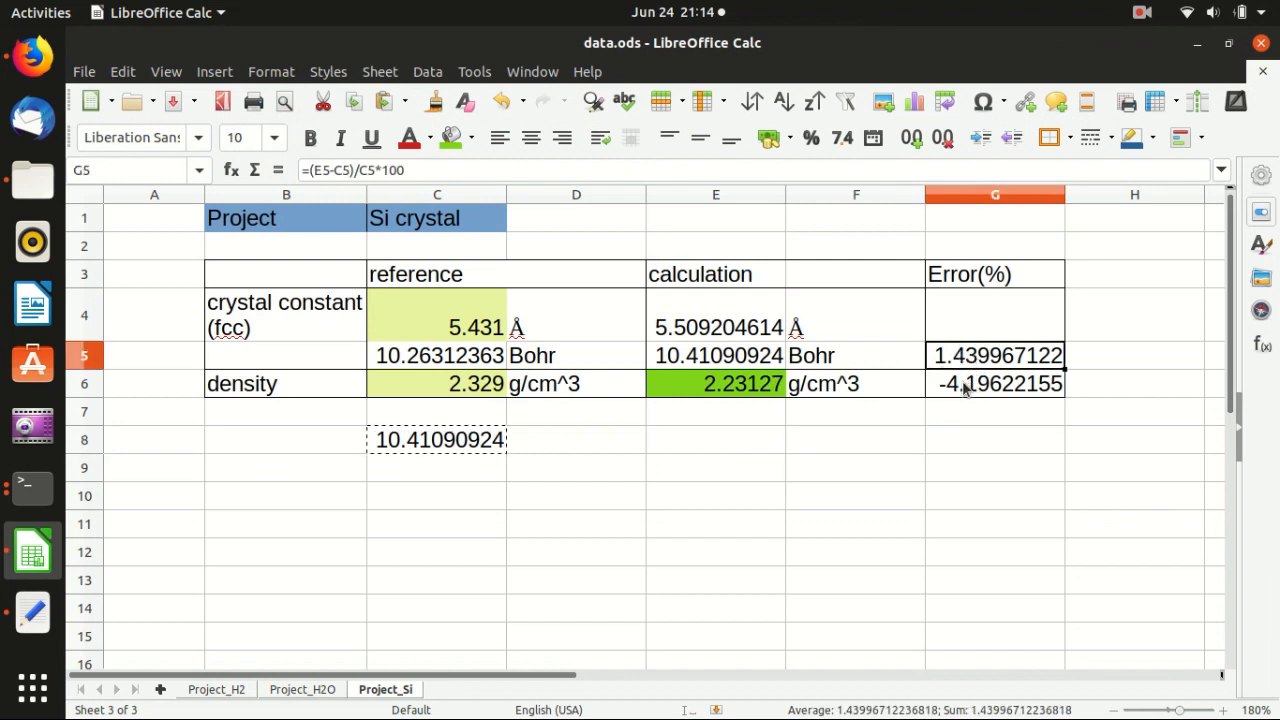
left_click(715, 355)
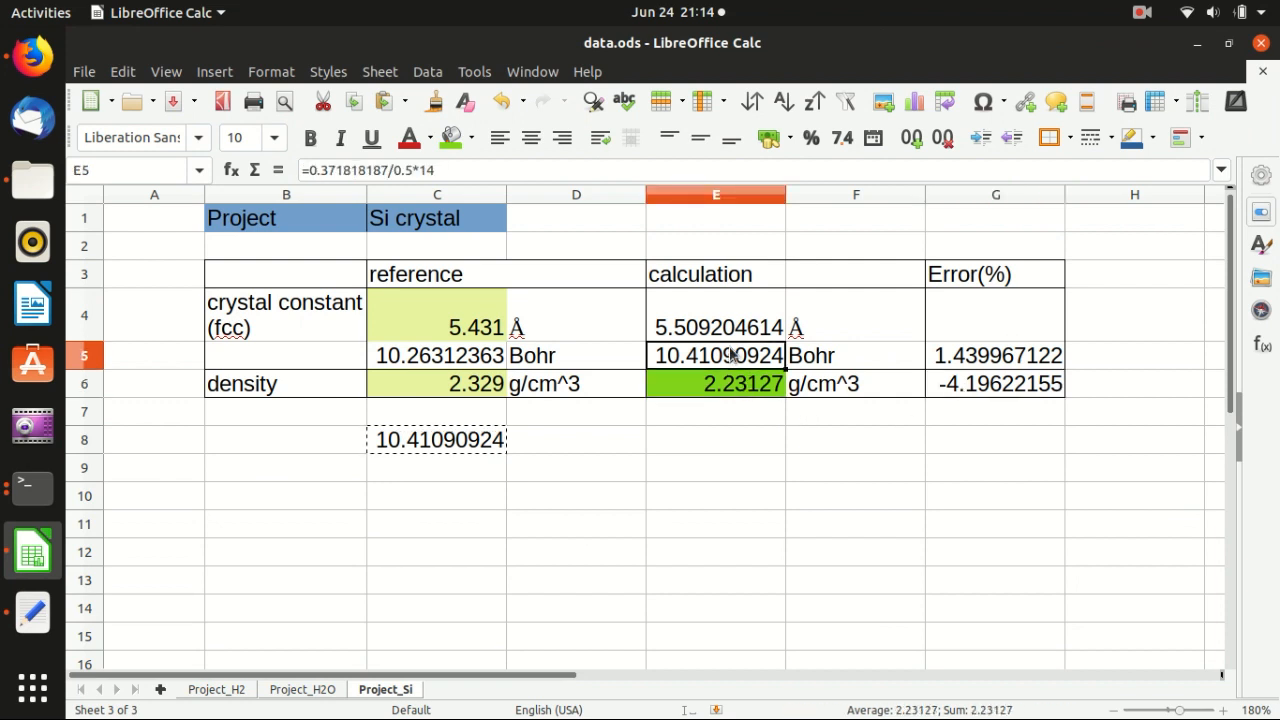
left_click(994, 439)
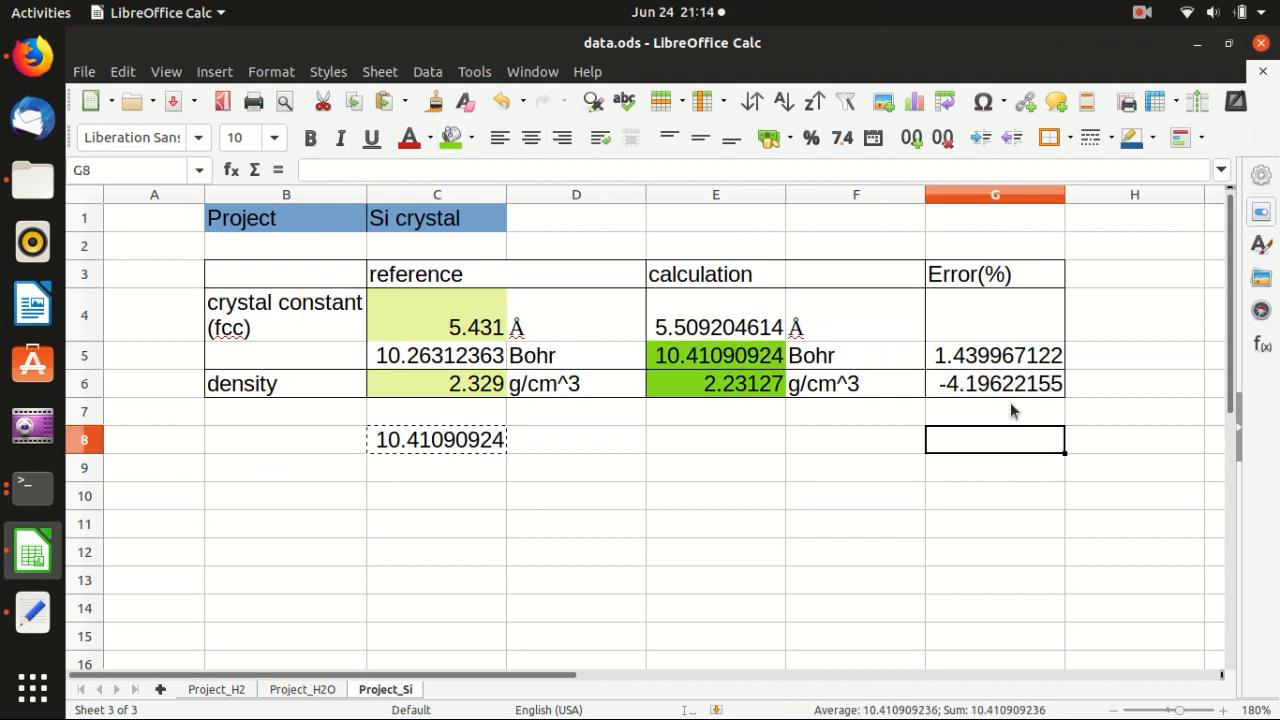
left_click(715, 383)
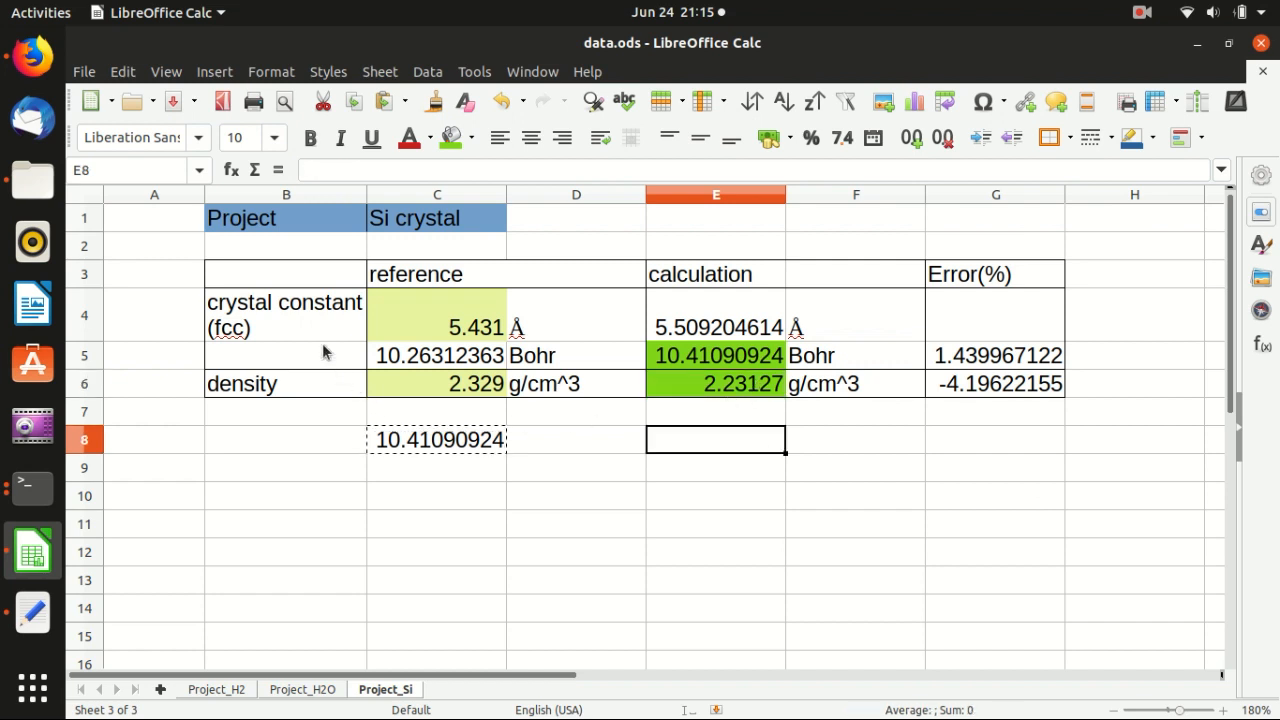
left_click(285, 314)
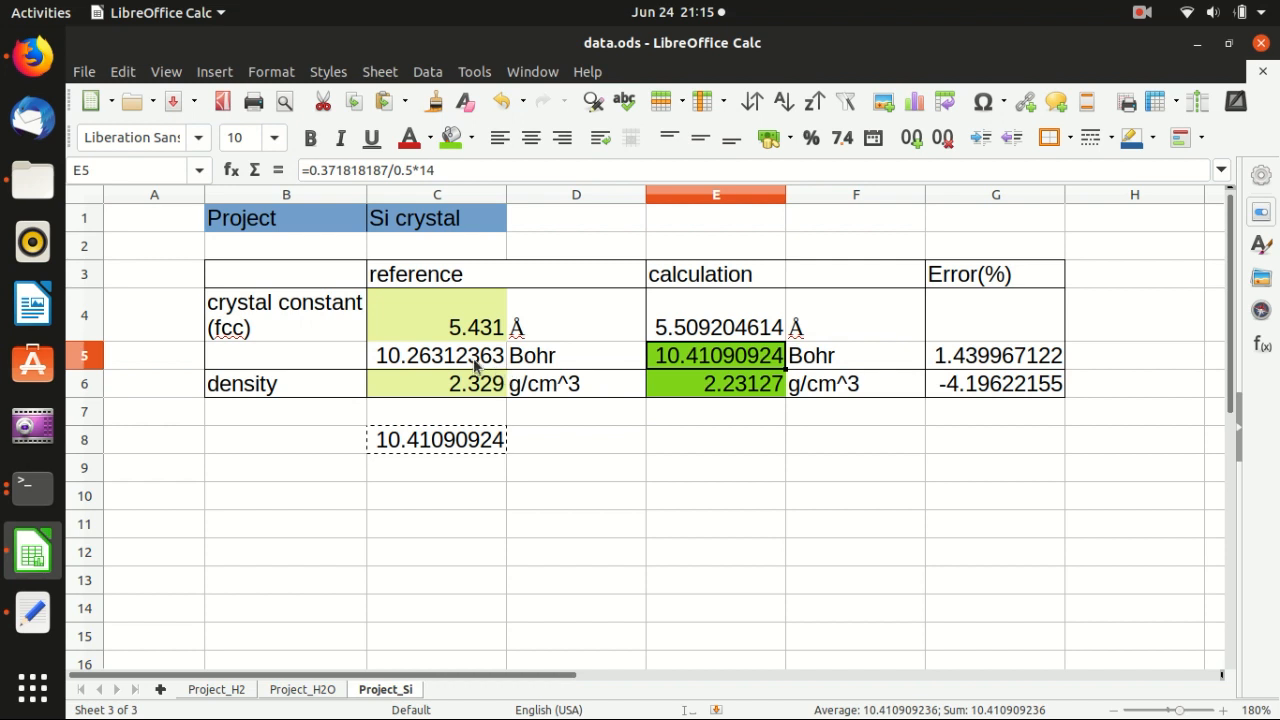
left_click(437, 355)
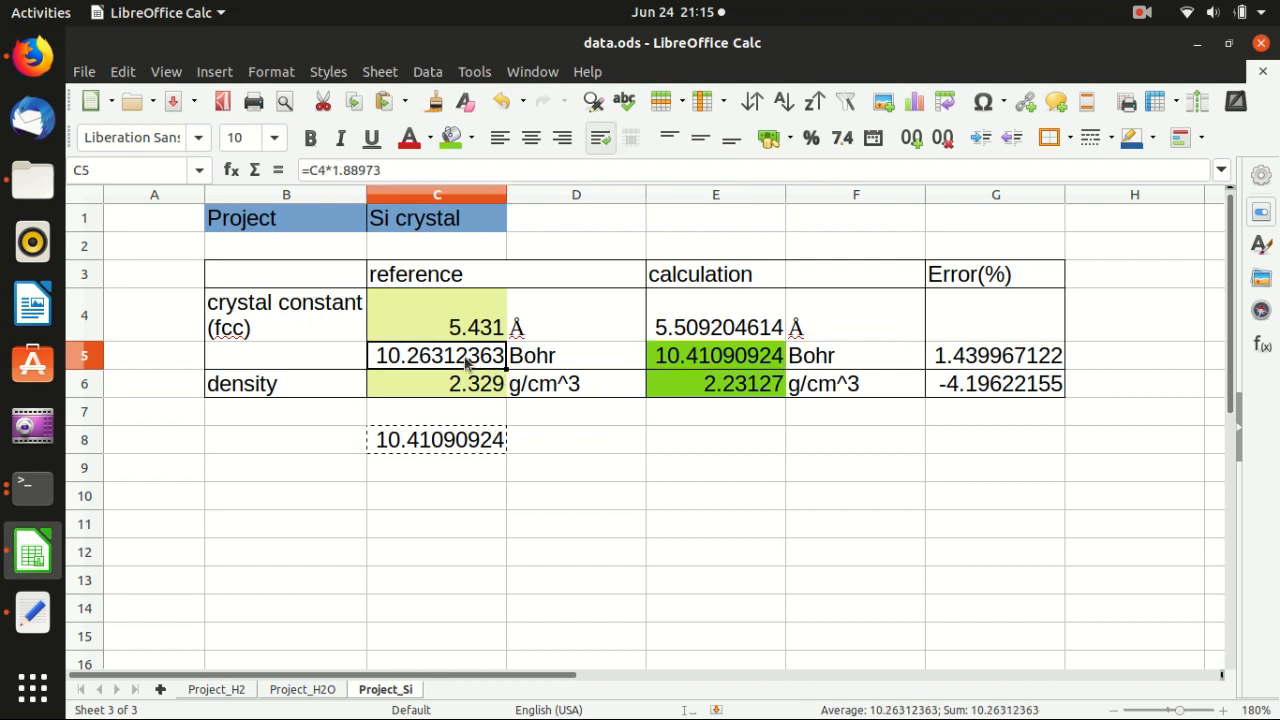
mouse_move(738, 362)
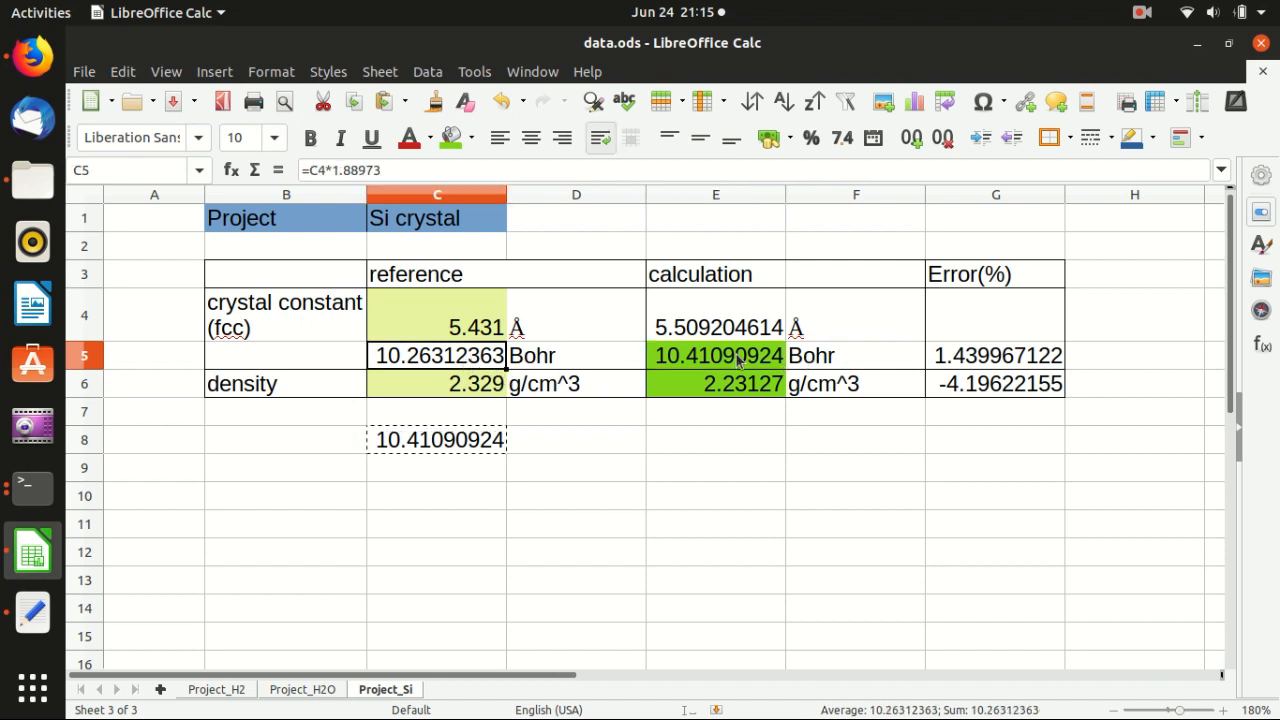